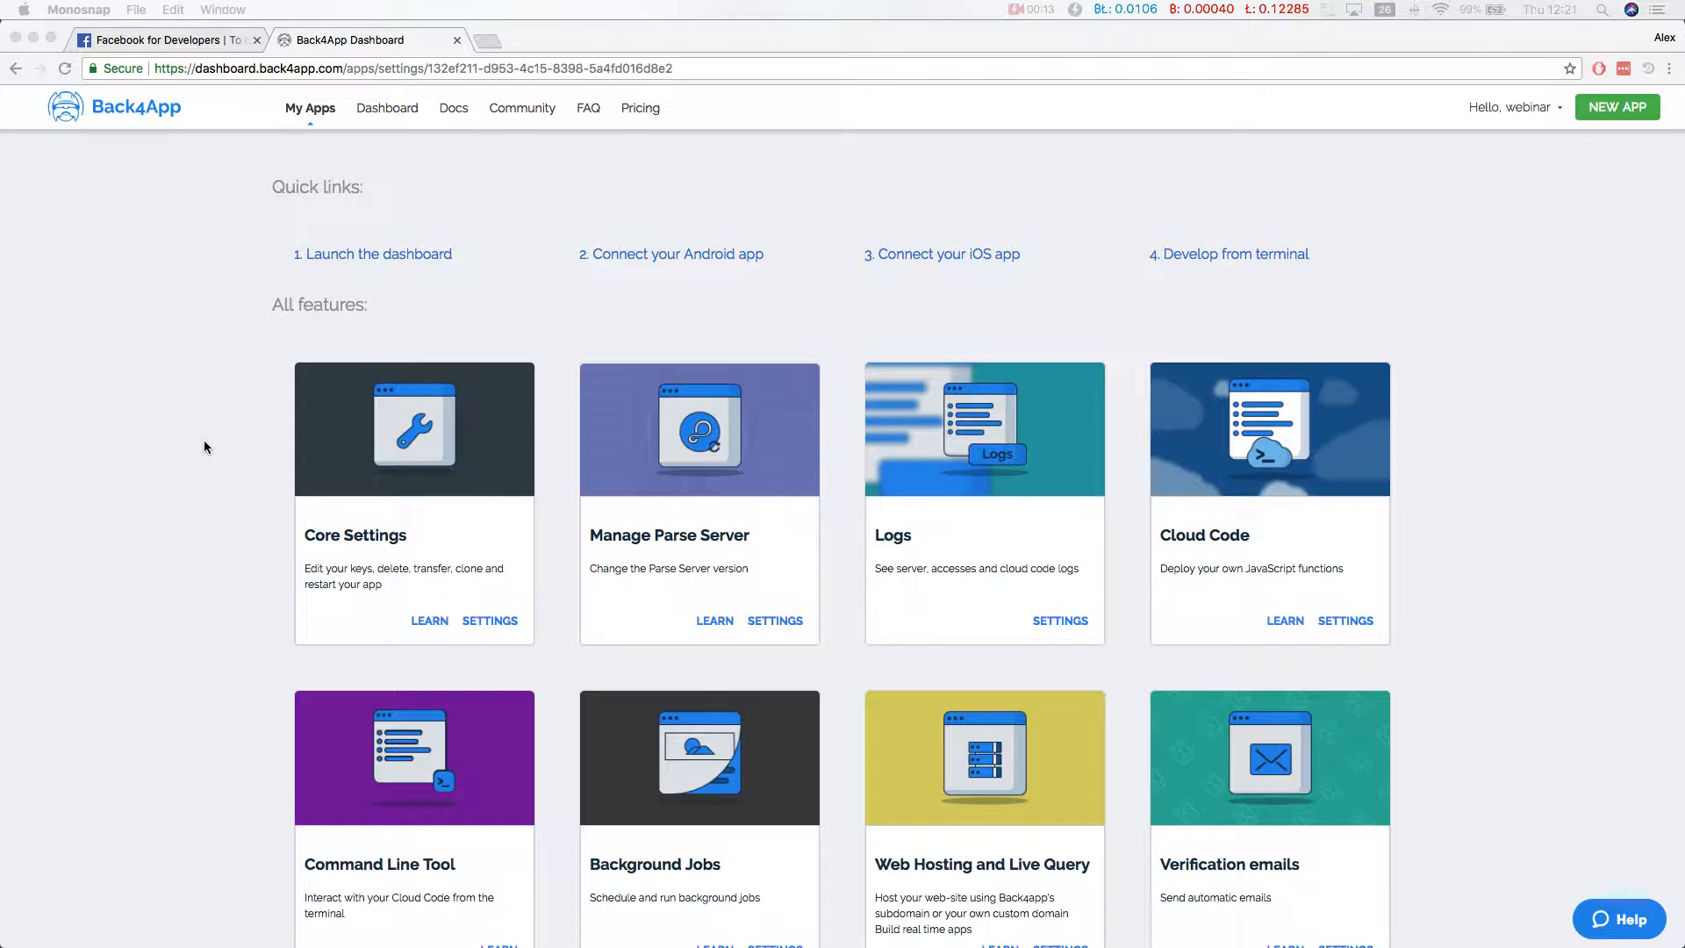
- Switch from the Back4App dashboard to the Facebook for Developers tab
left_click(162, 39)
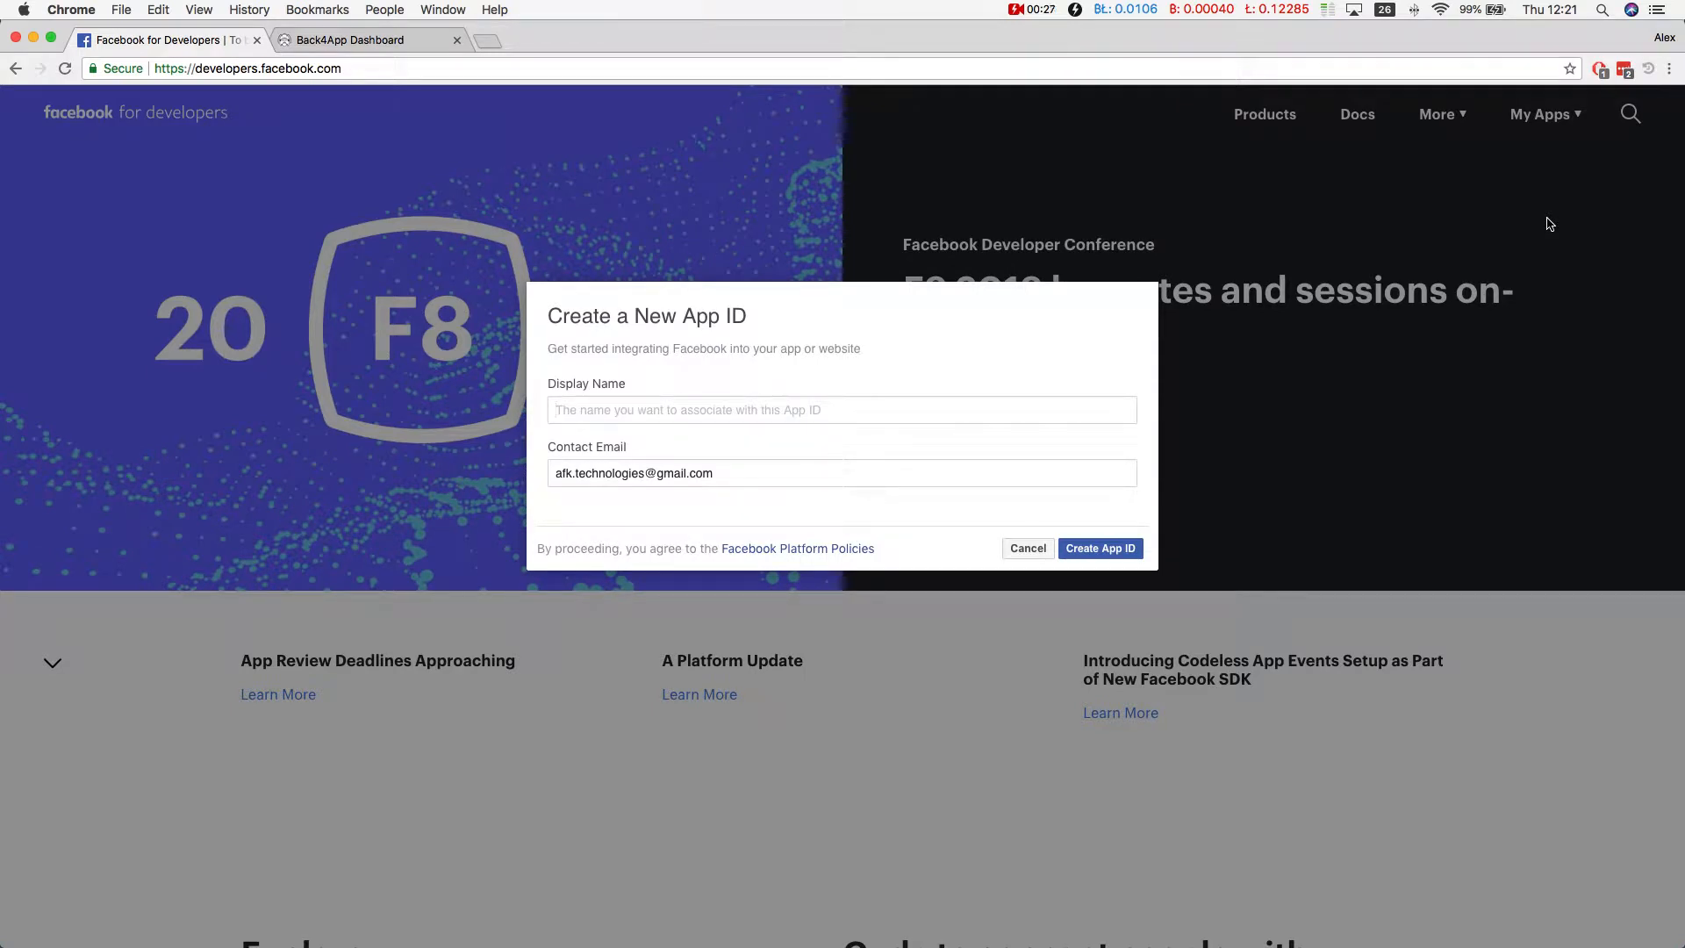
- Create the B4APong app ID, passing the reCAPTCHA security check
type("B4APong")
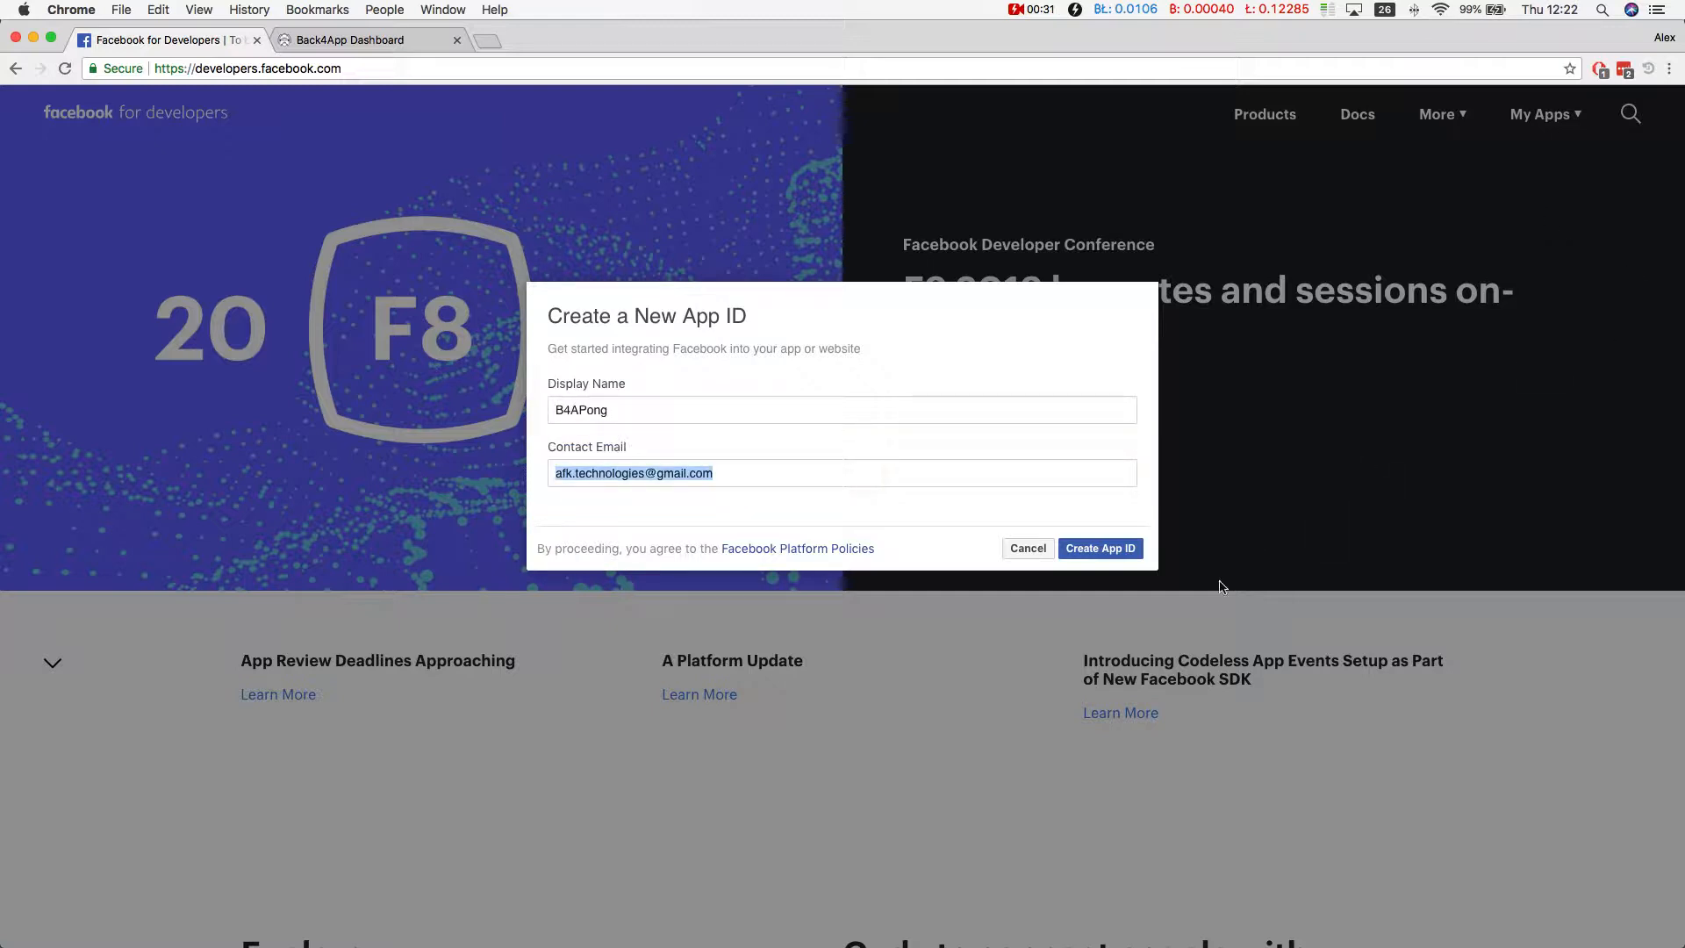
left_click(1098, 548)
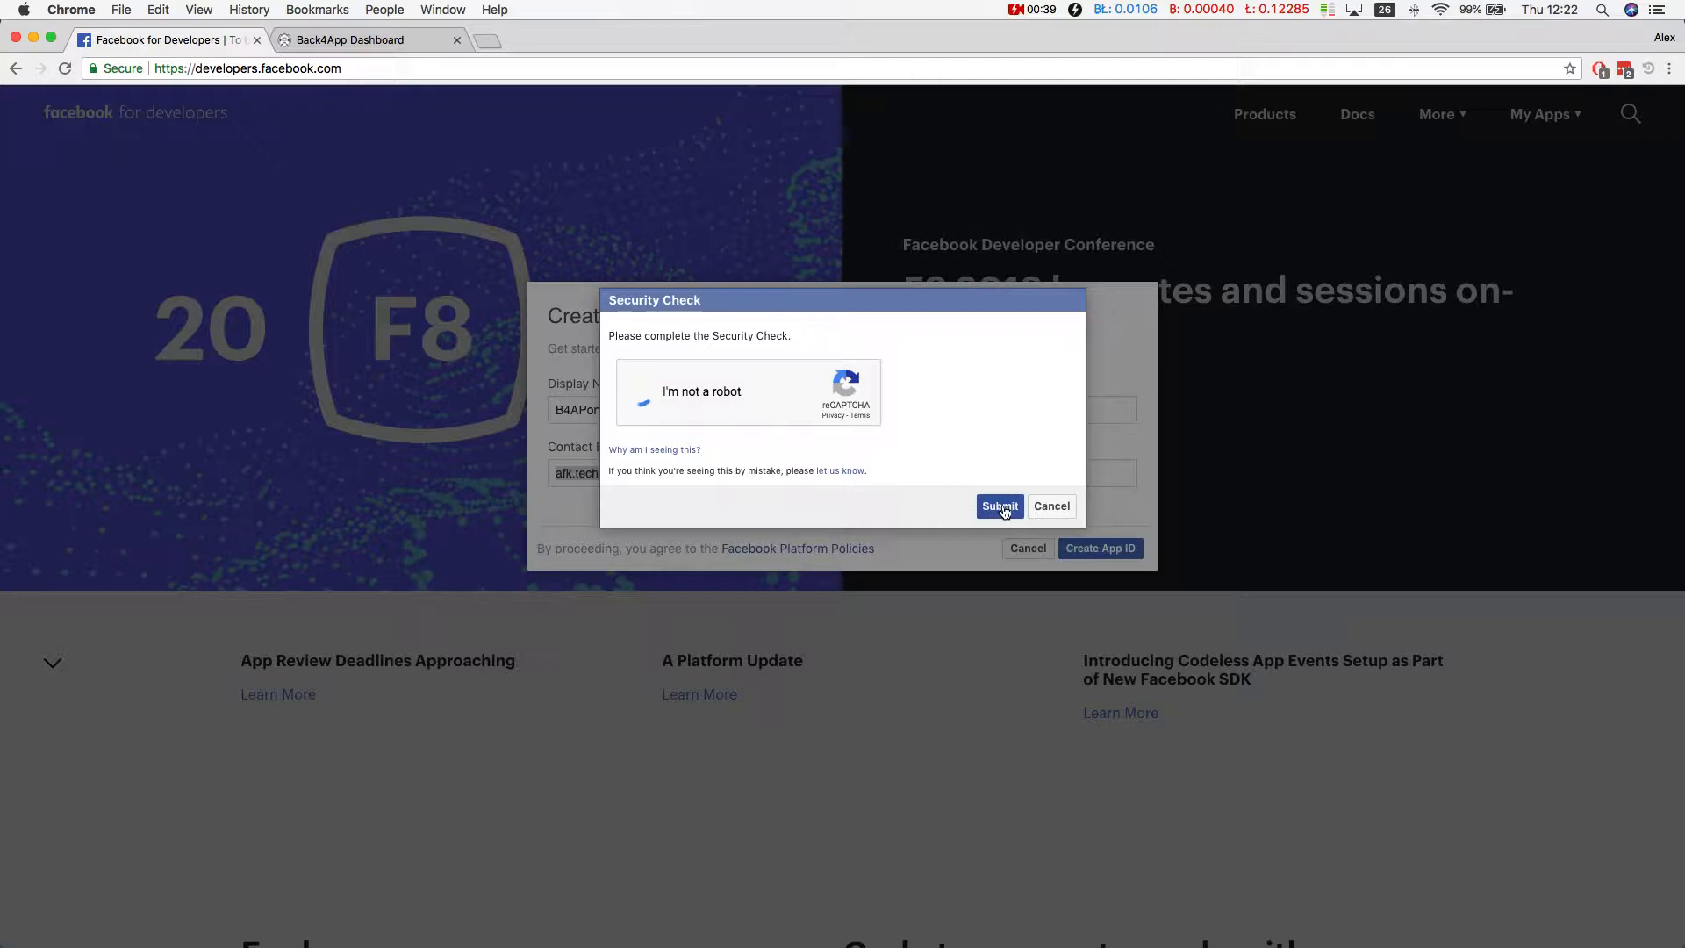
left_click(999, 507)
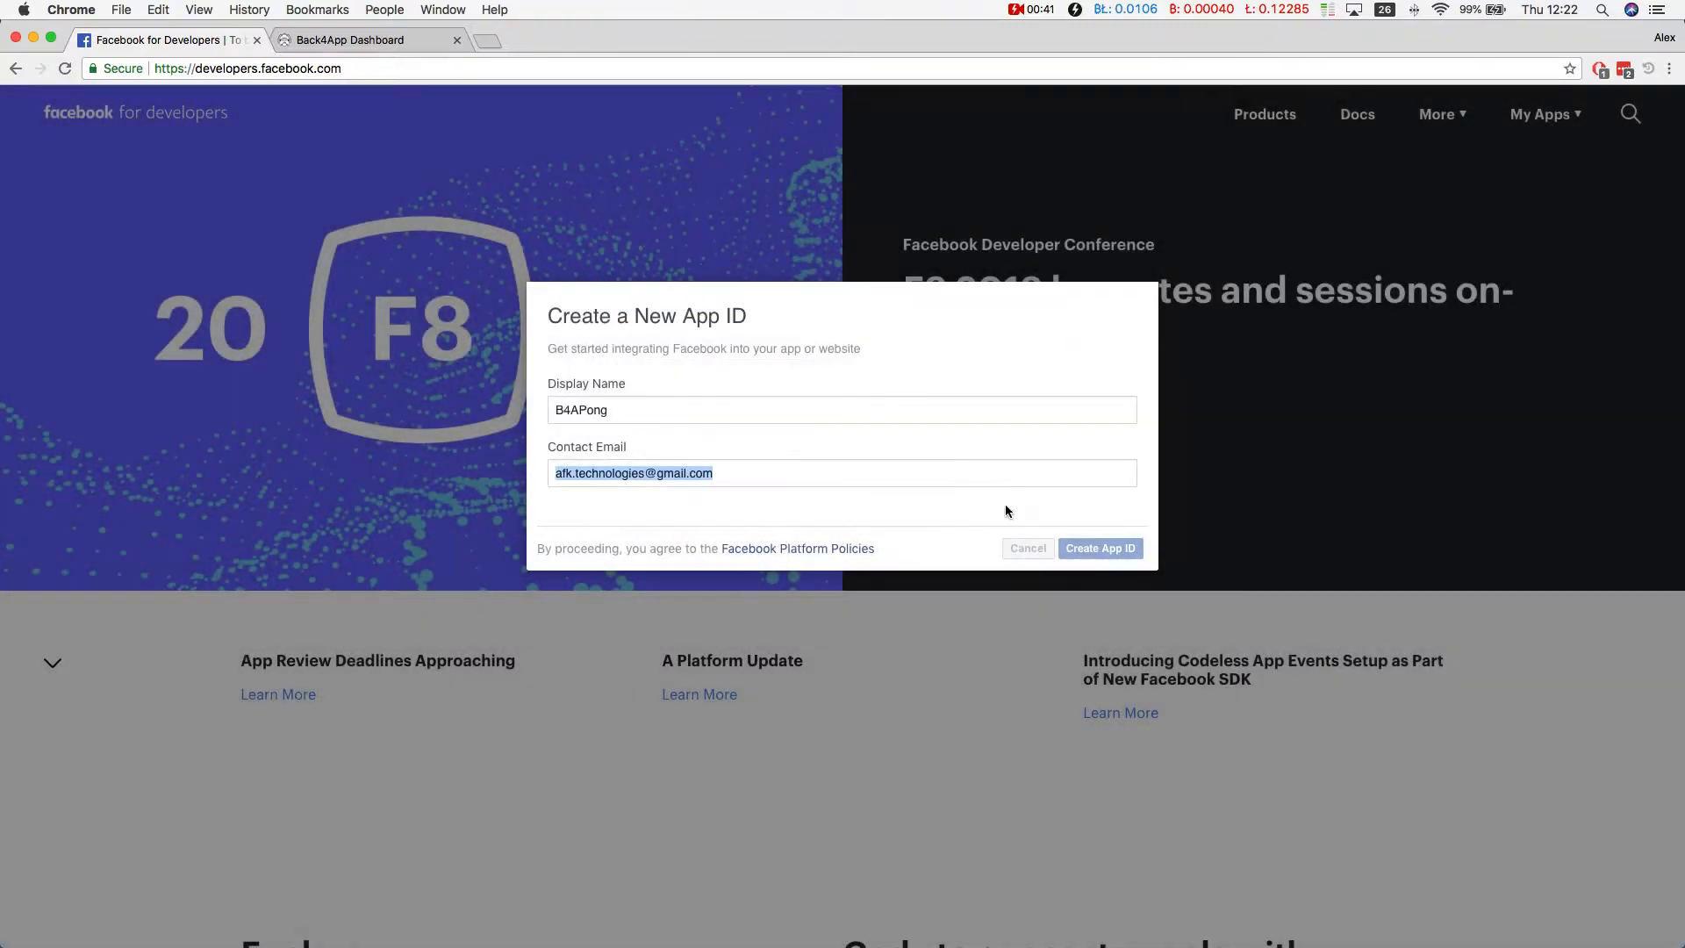
left_click(1100, 548)
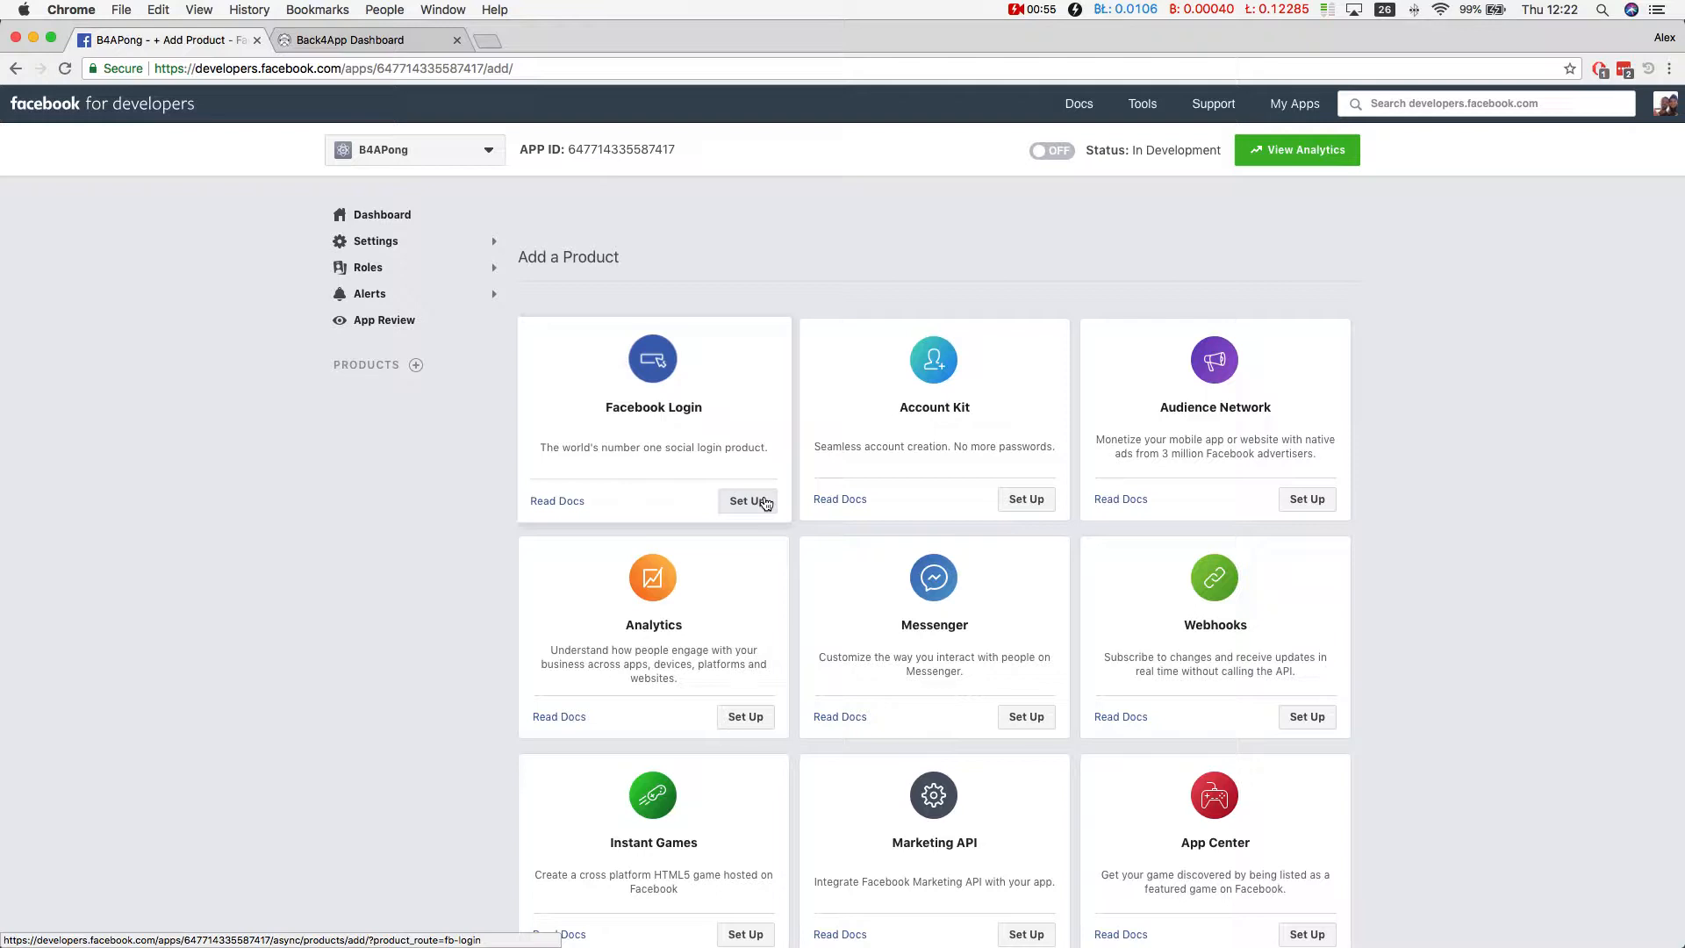
- Set up the Facebook Login product for B4APong
left_click(747, 501)
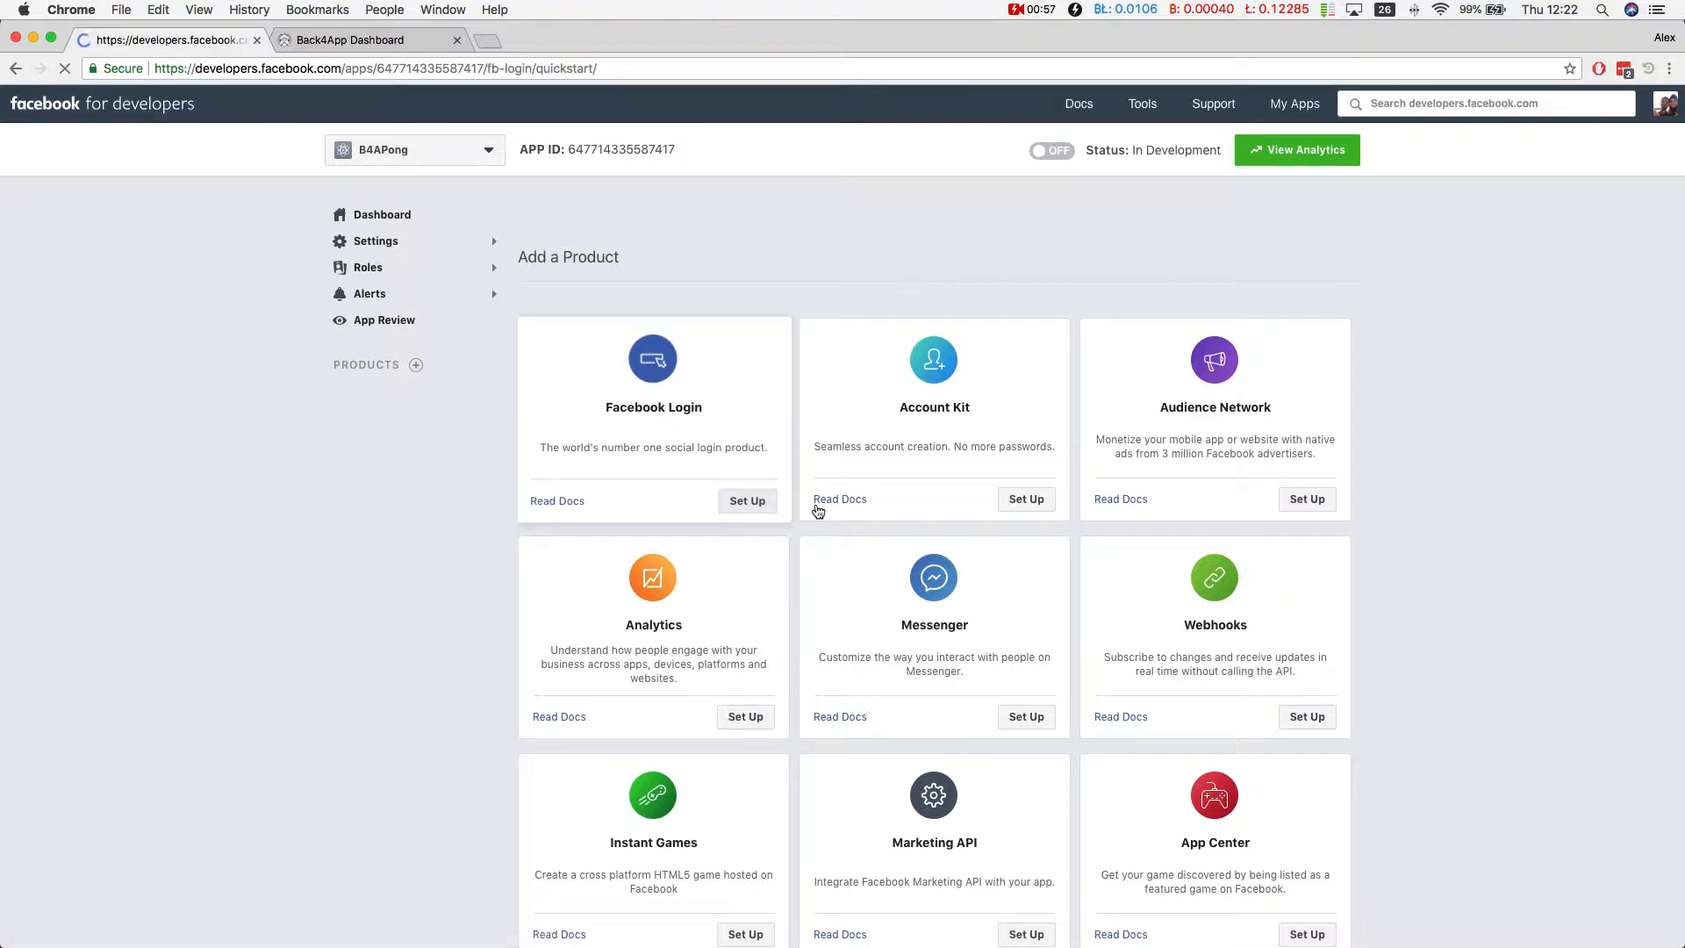
left_click(747, 499)
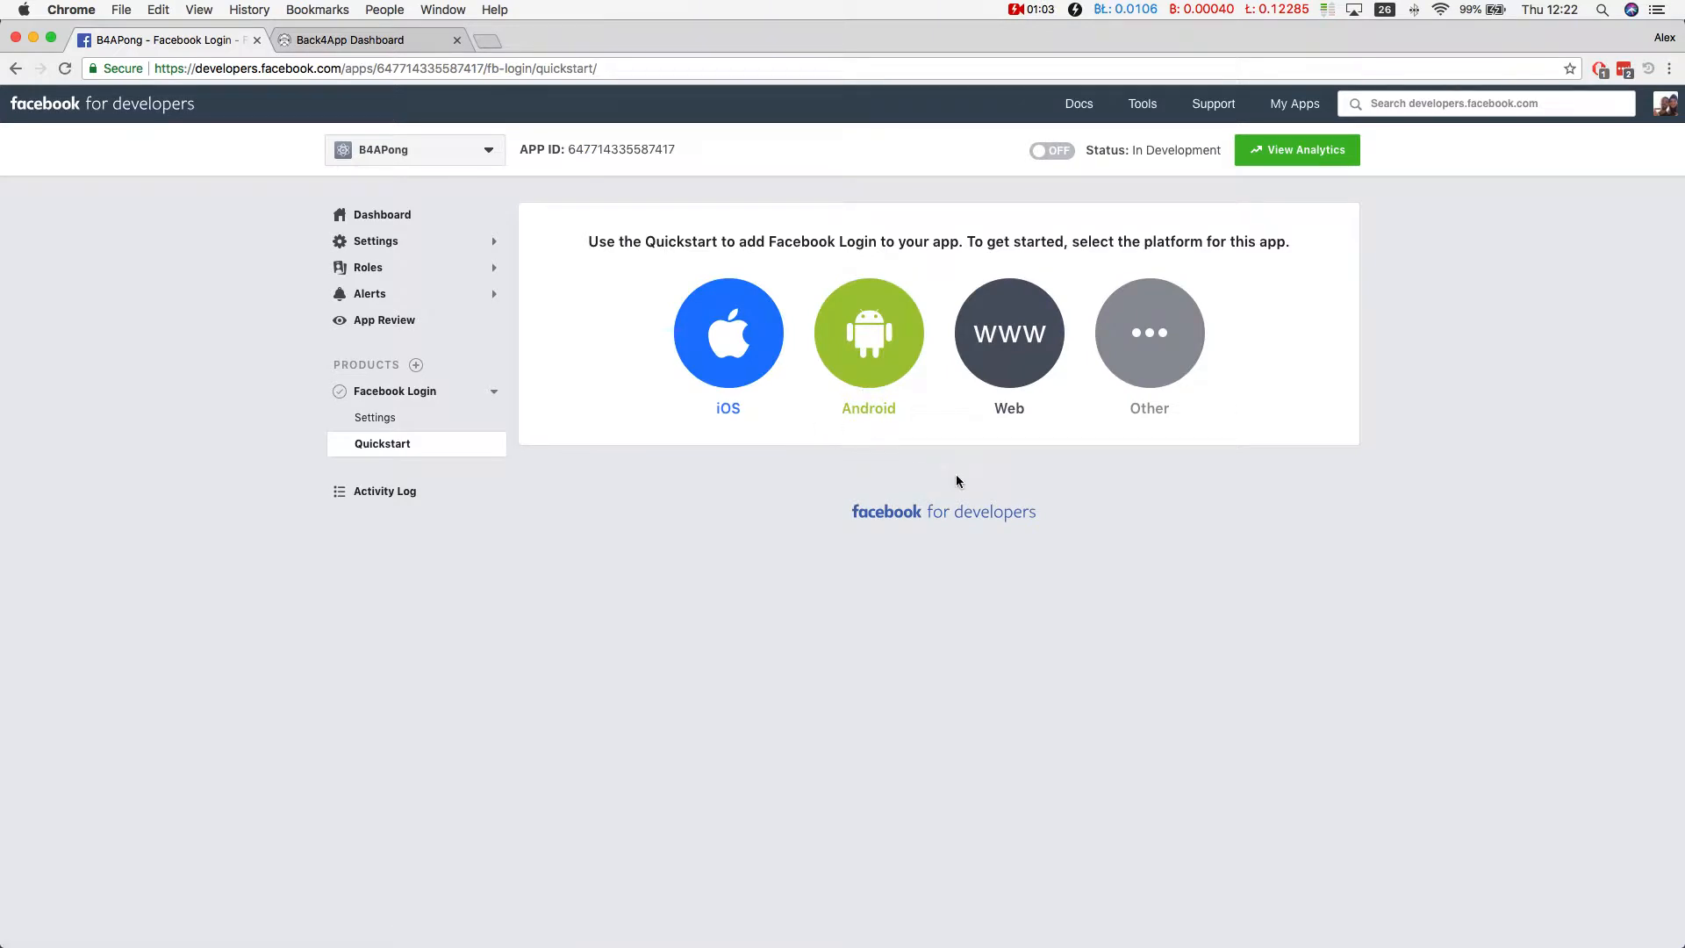
left_click(1008, 333)
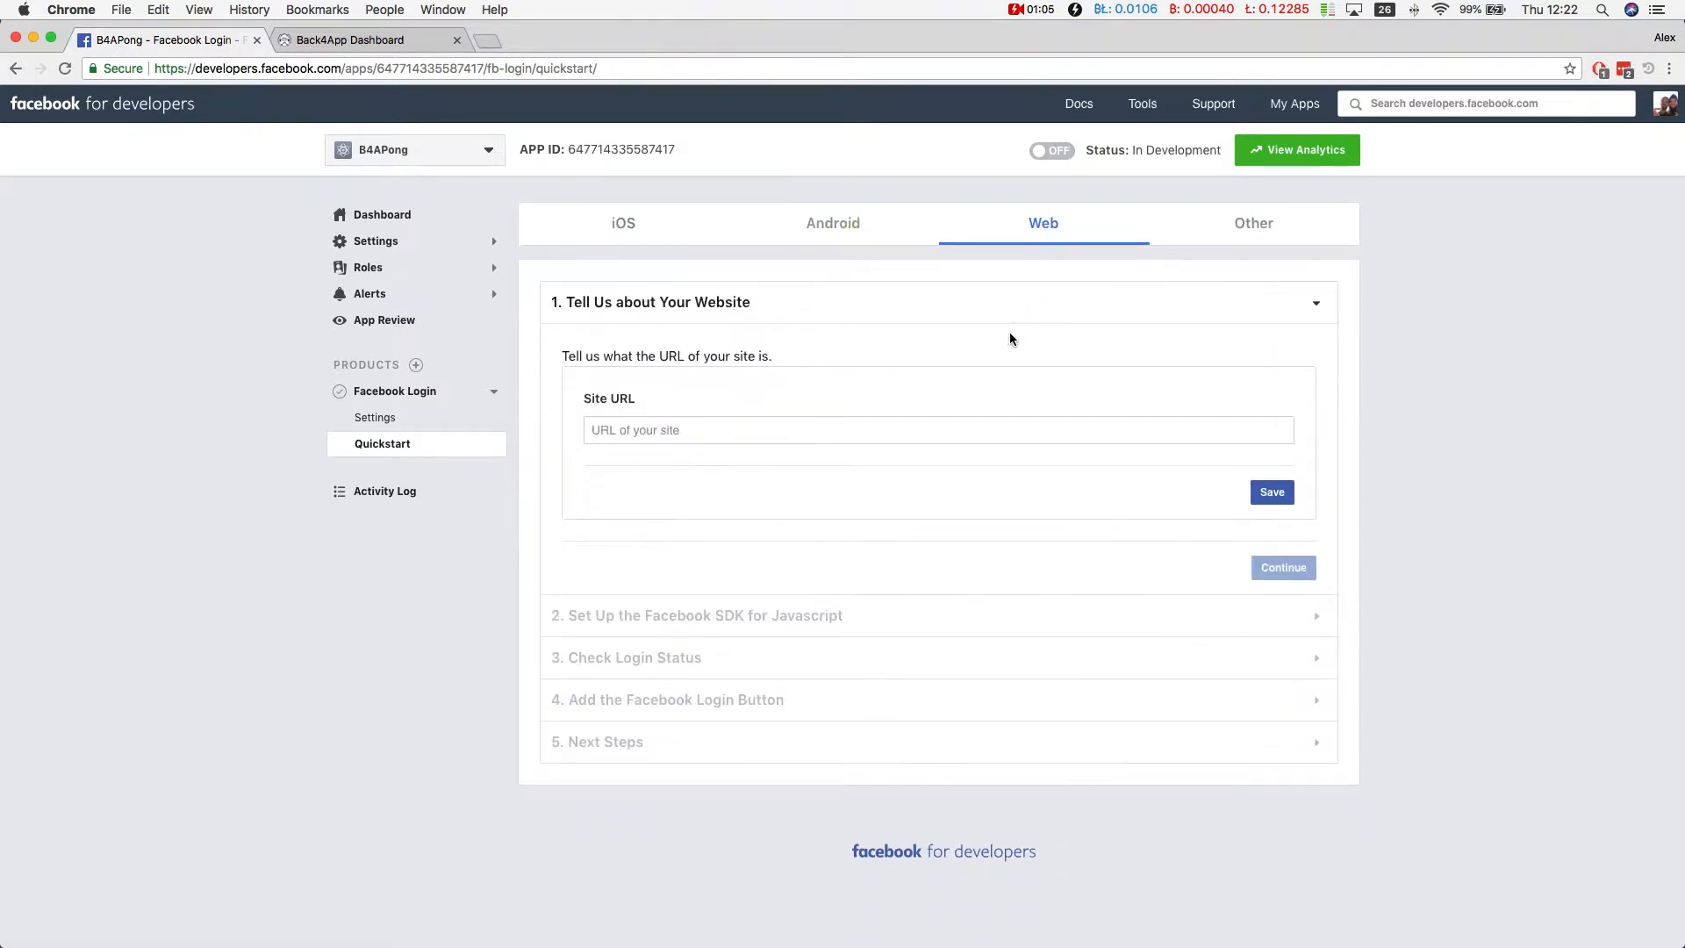
left_click(938, 430)
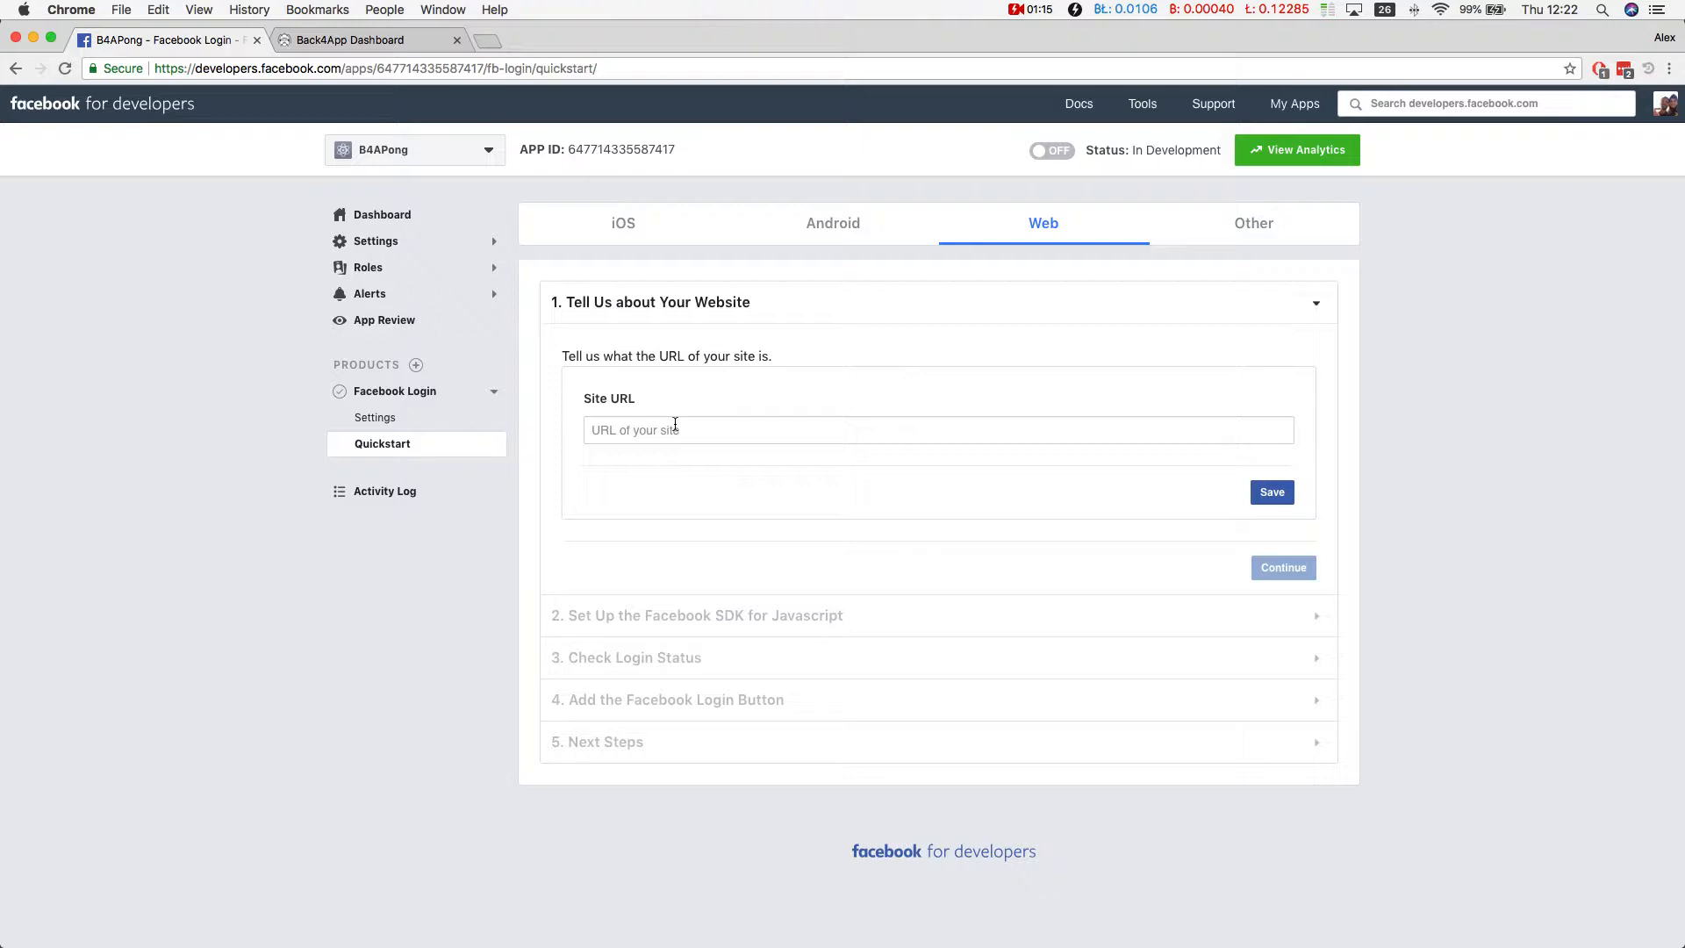
type("https://pong.back4app.io")
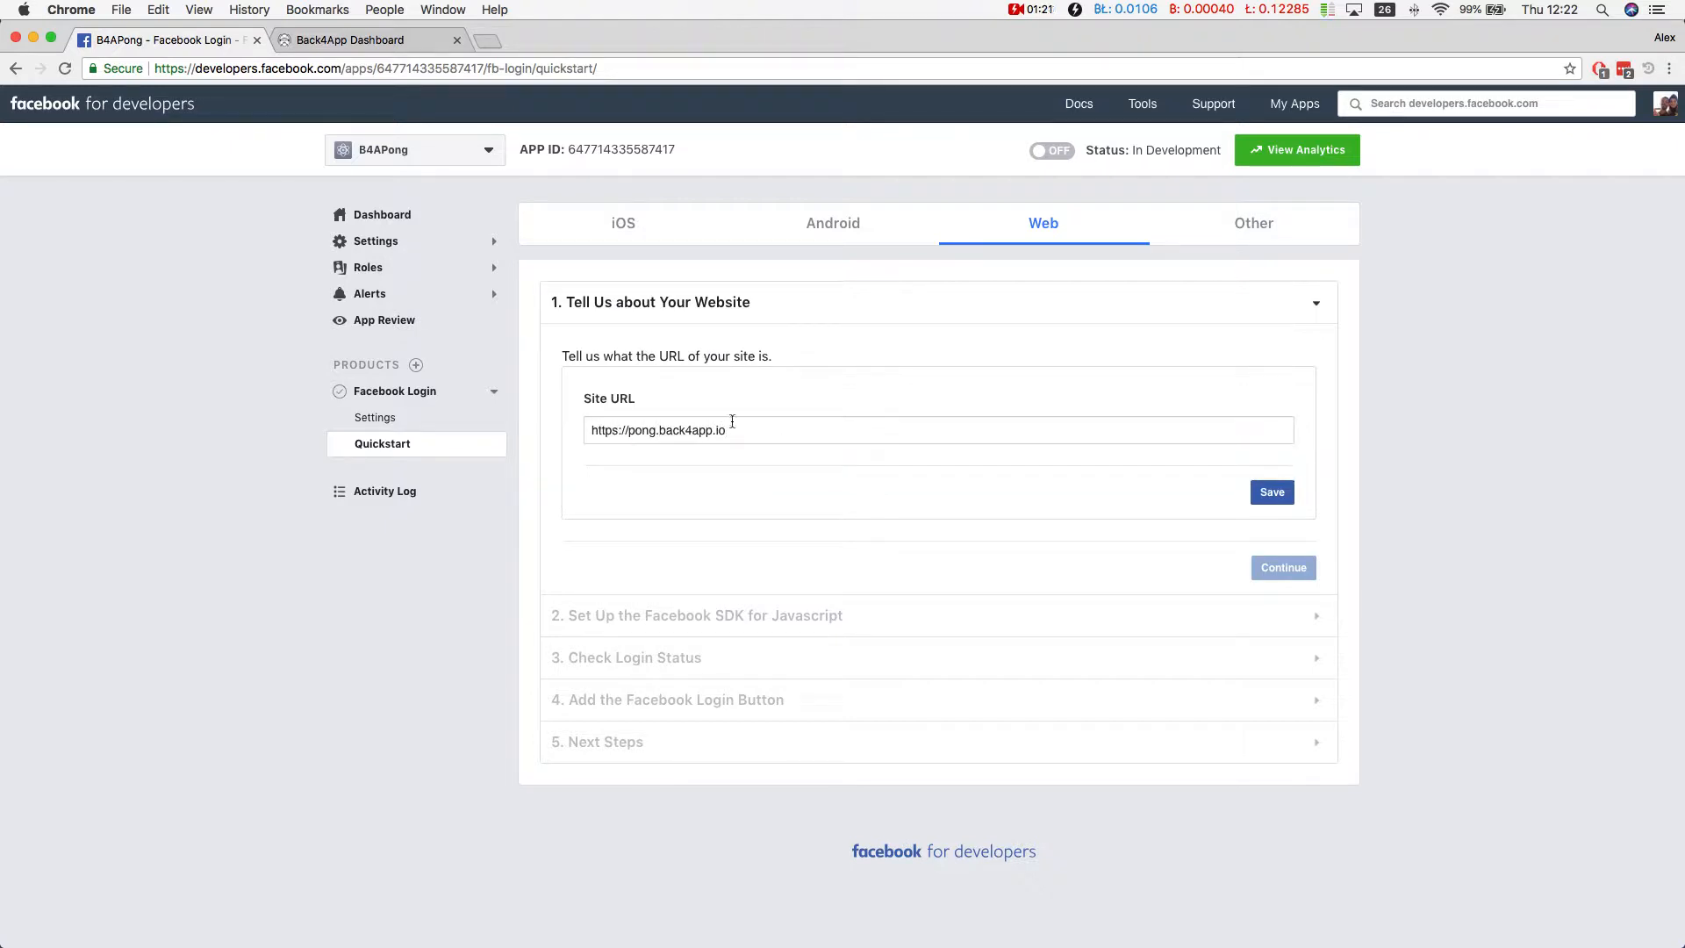
left_click(1273, 492)
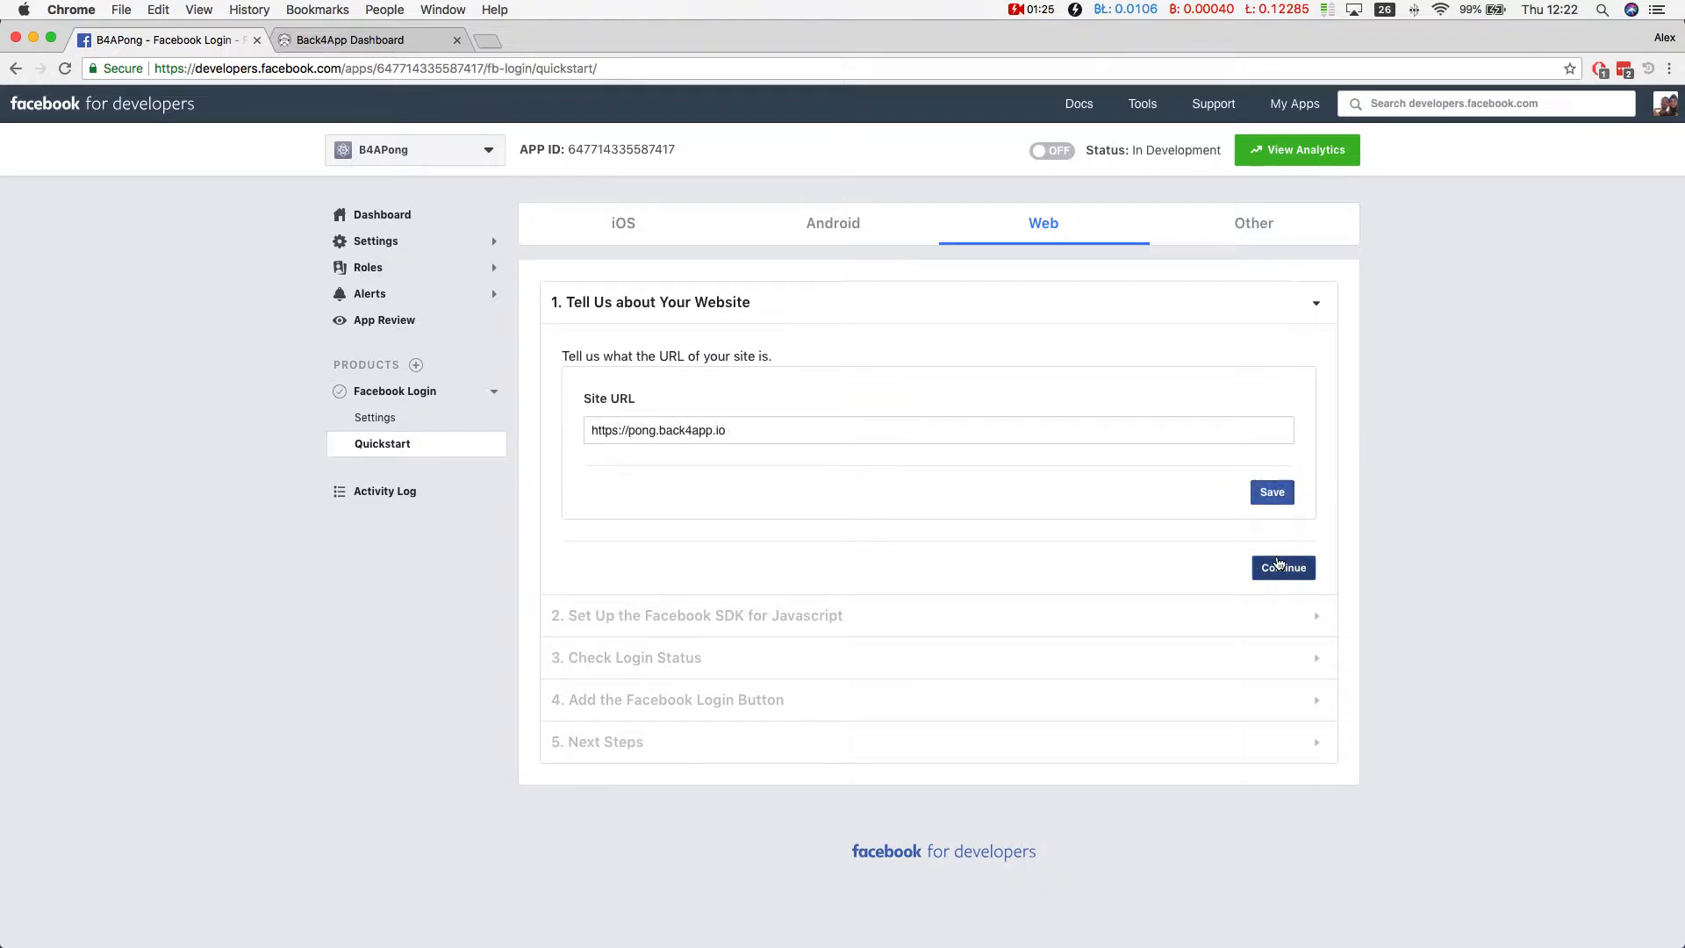
left_click(1283, 568)
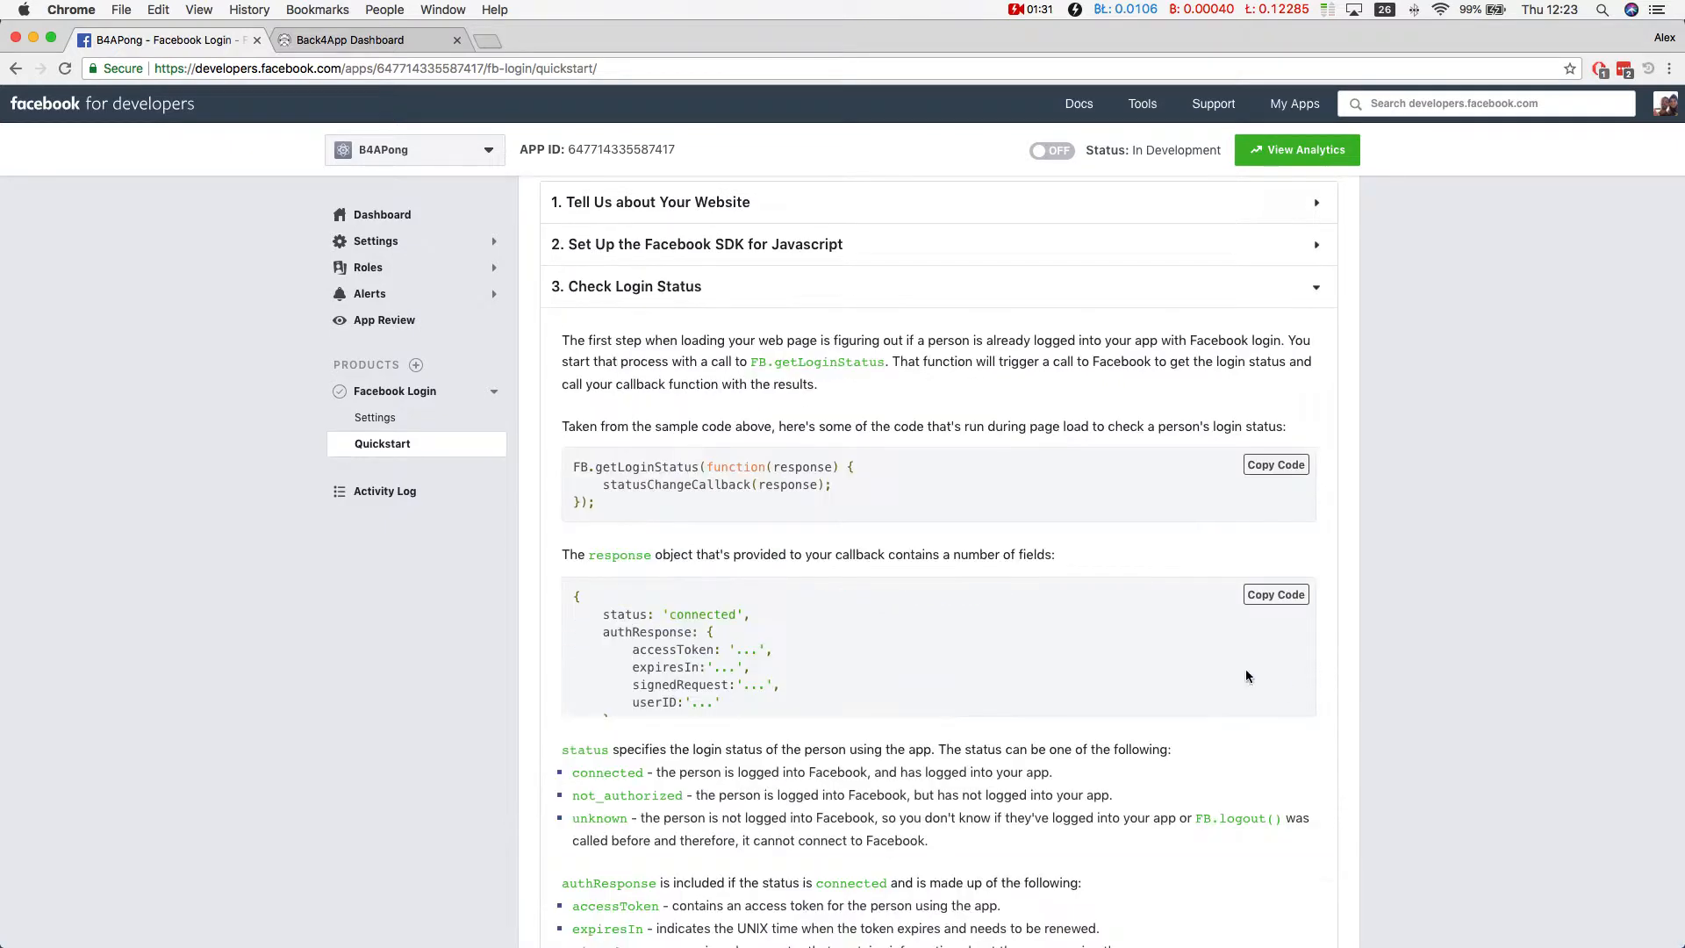
- Step through the Web quickstart to Next Steps, then return to Add the Login Button
scroll("down", 3)
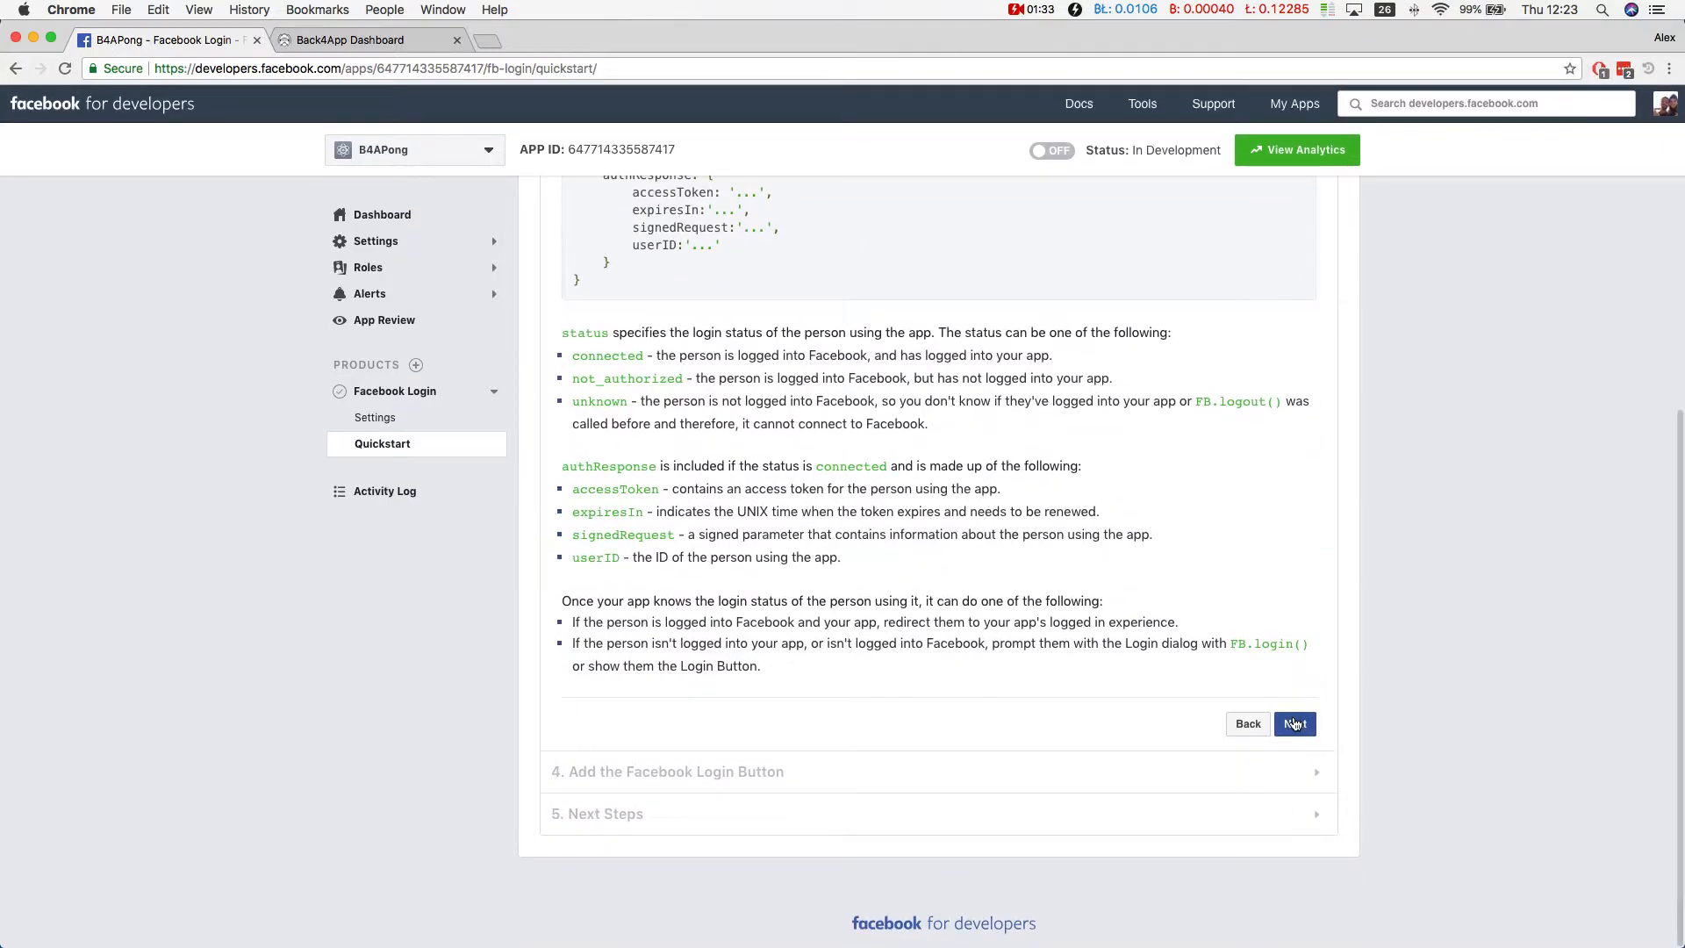
left_click(1293, 723)
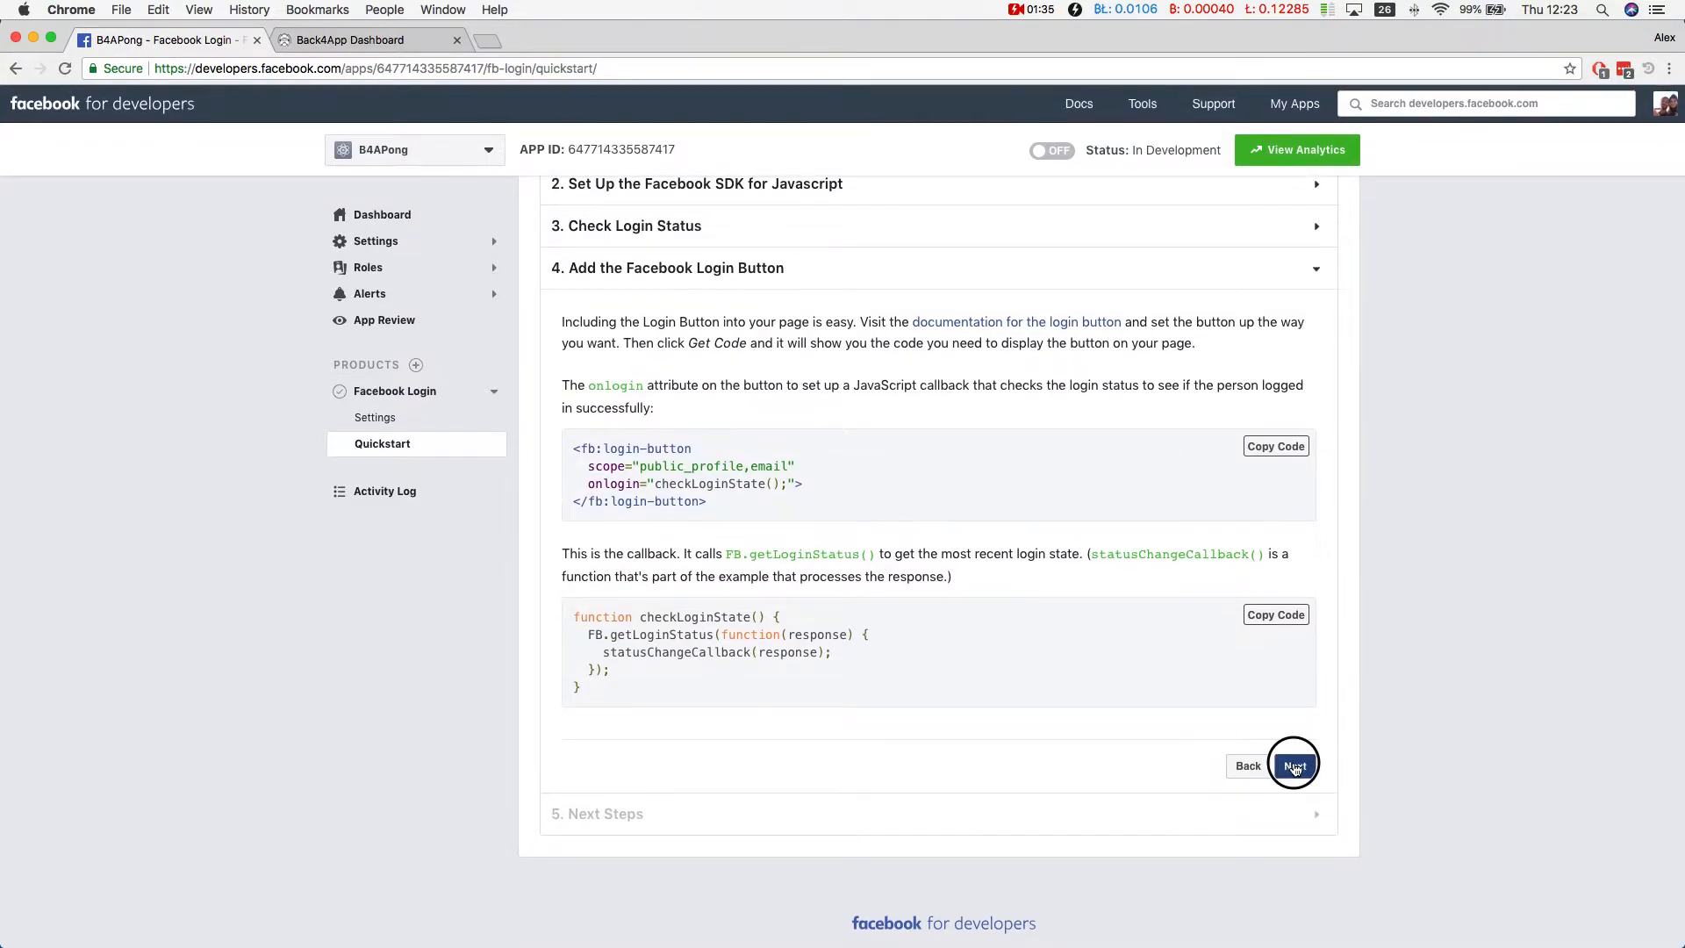
left_click(1293, 765)
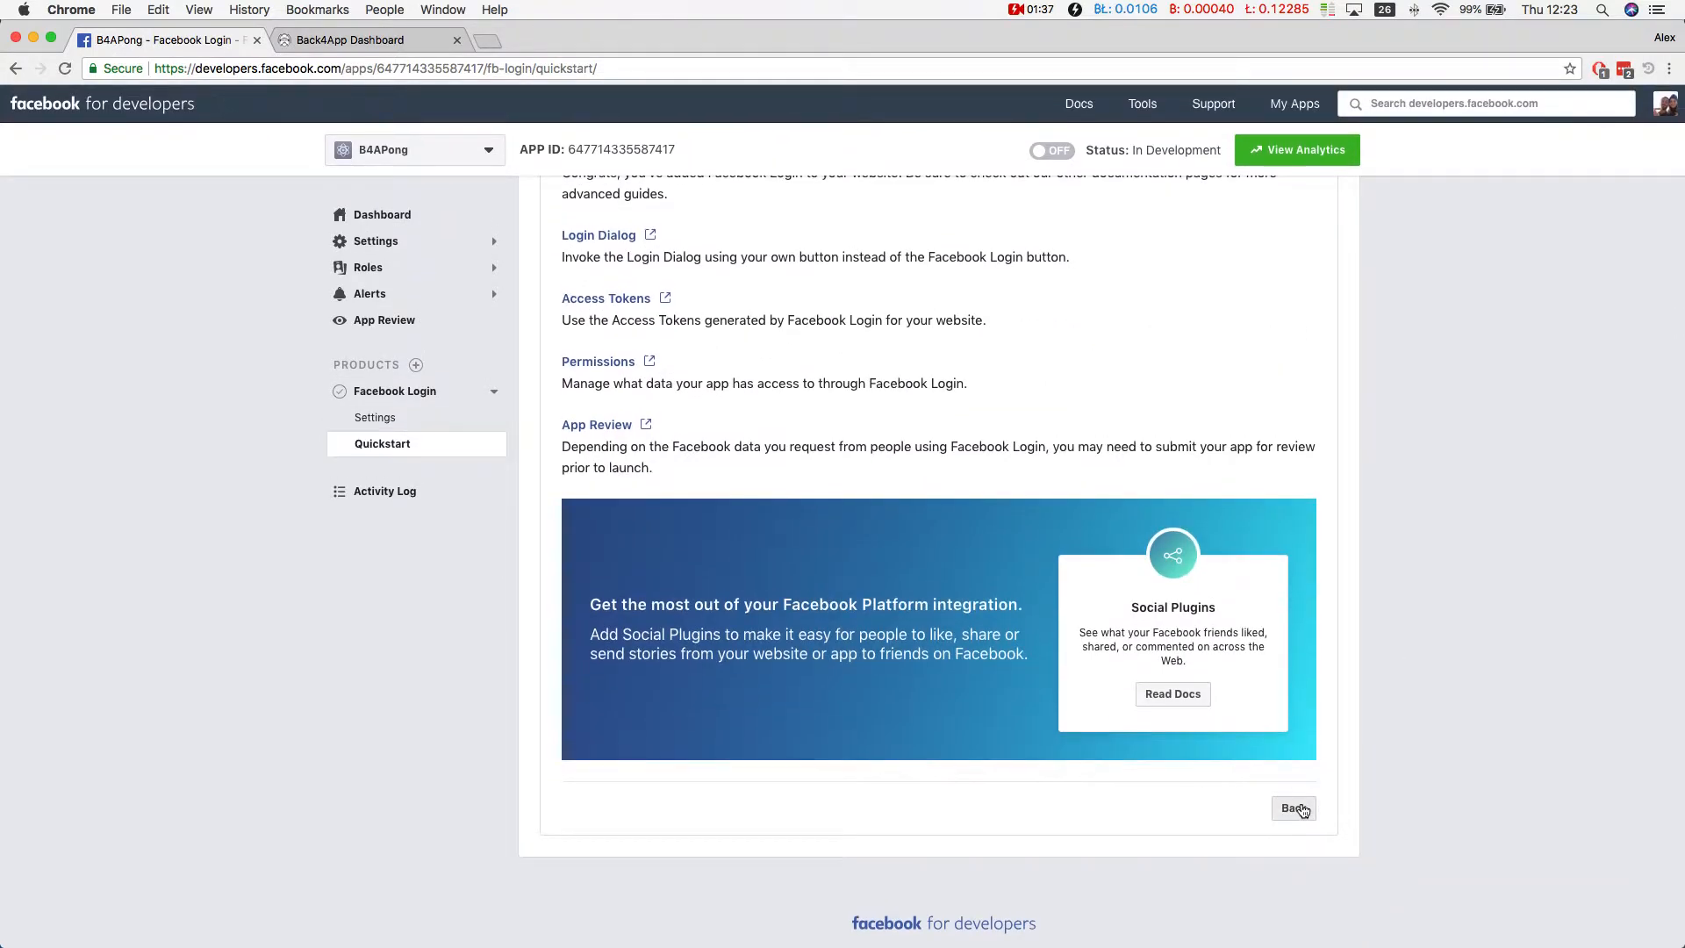
left_click(1293, 808)
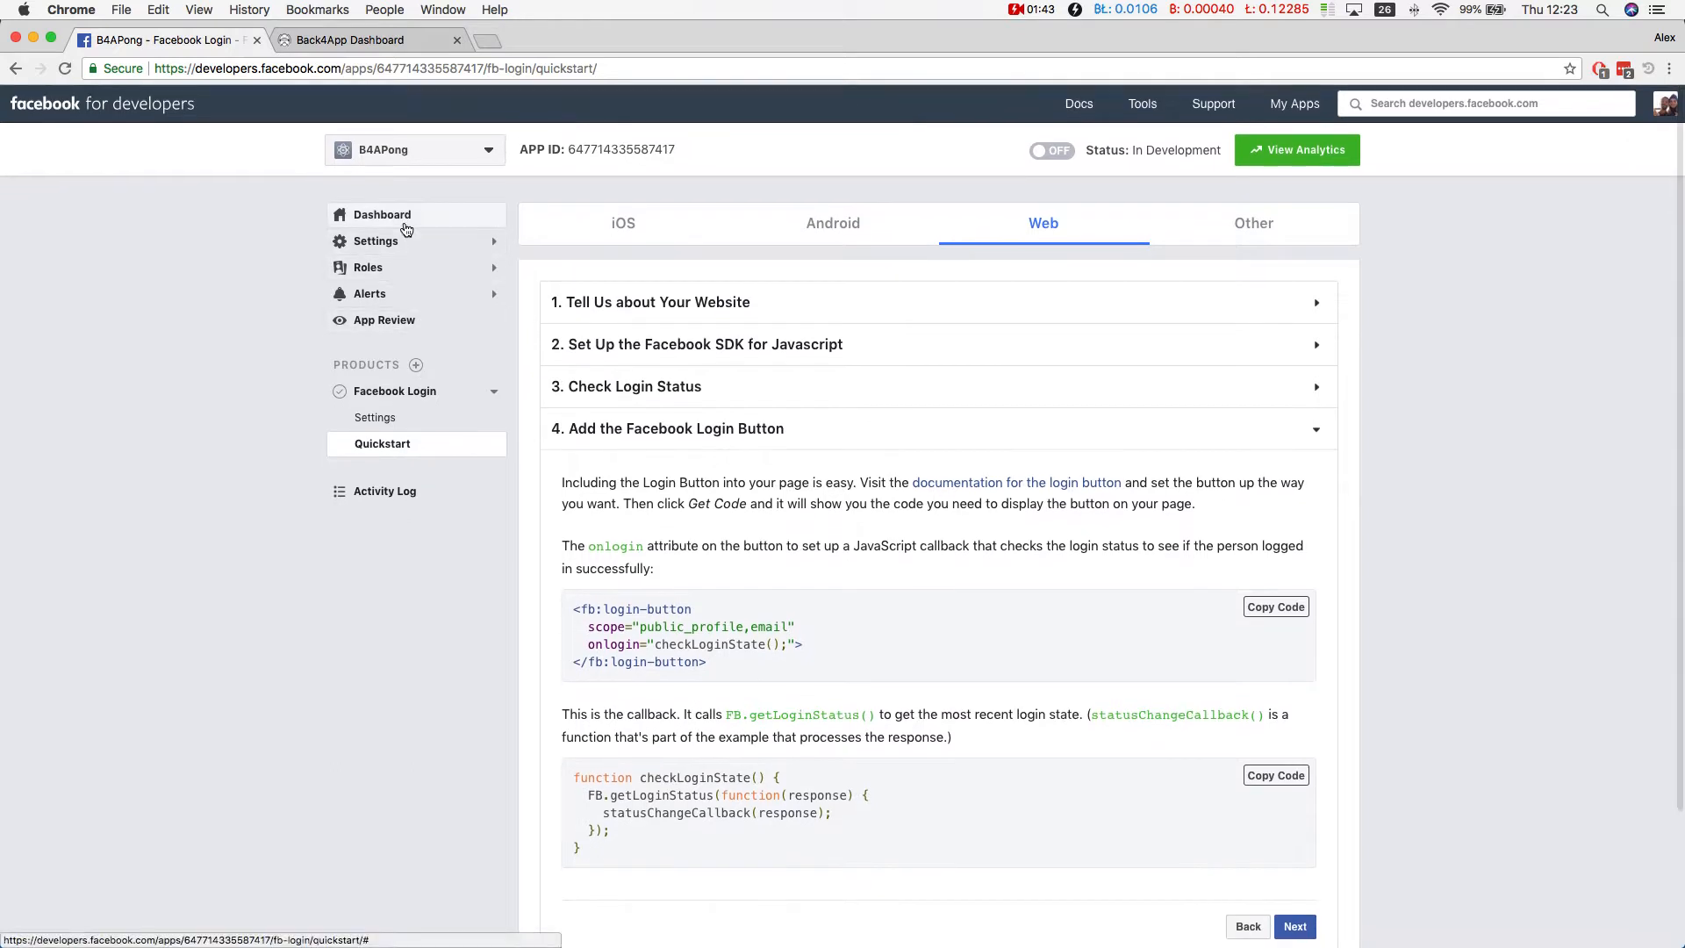
- In Settings > Basic, choose category Games with sub-category Action
left_click(376, 241)
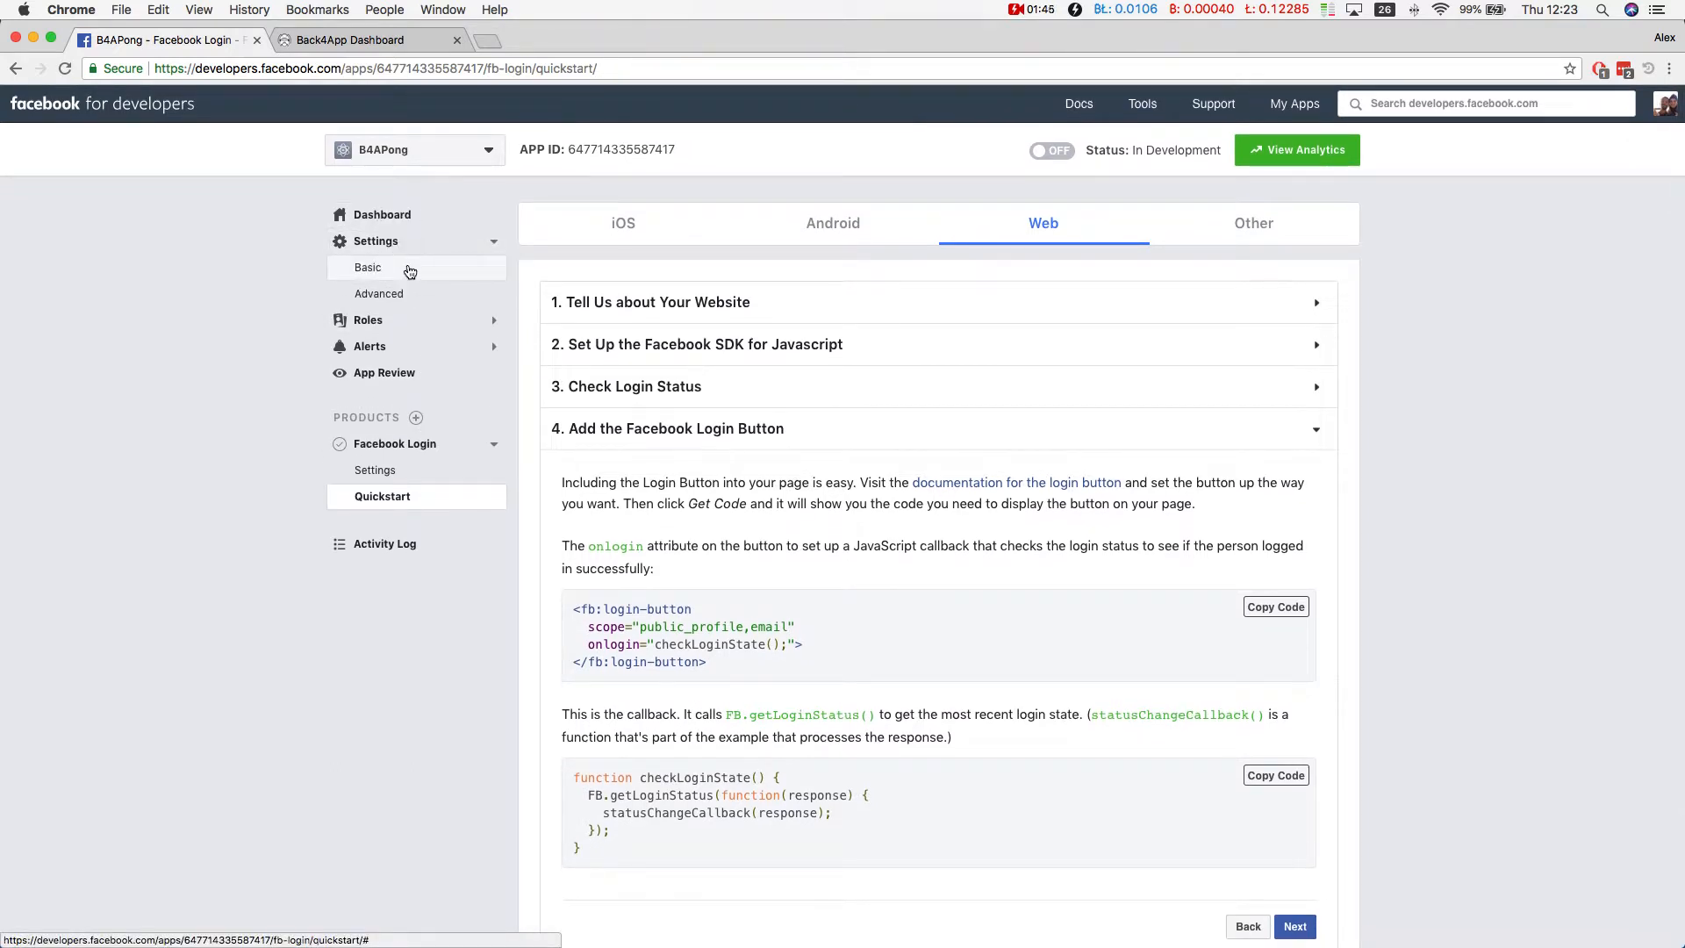
left_click(368, 266)
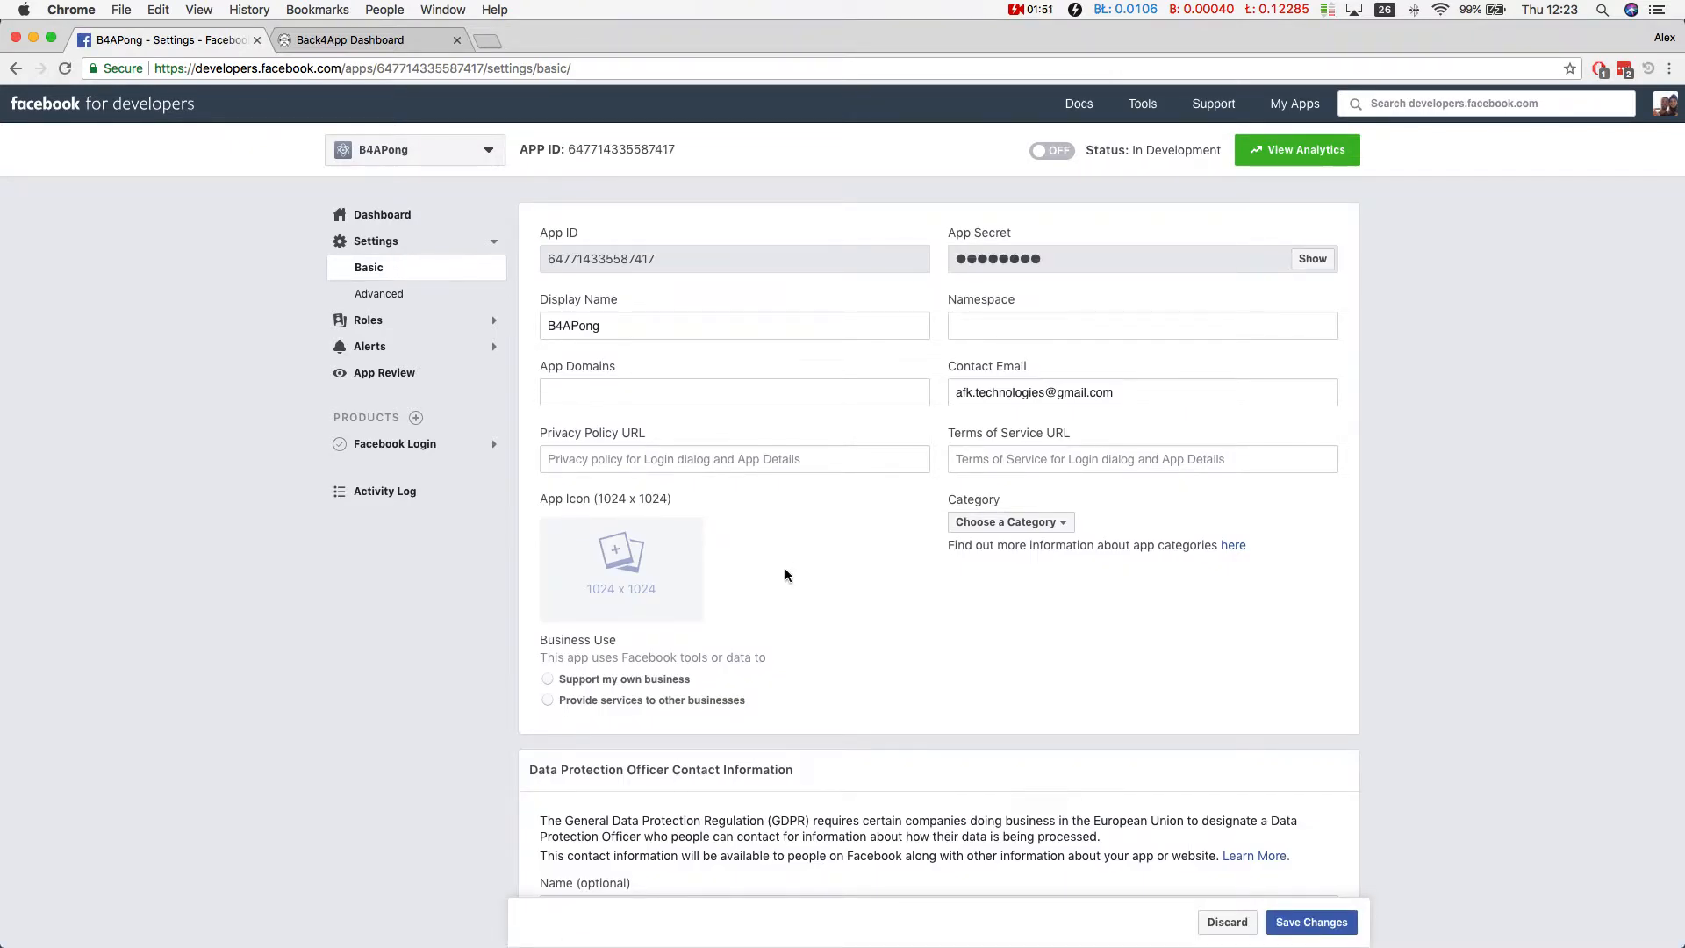
left_click(1009, 418)
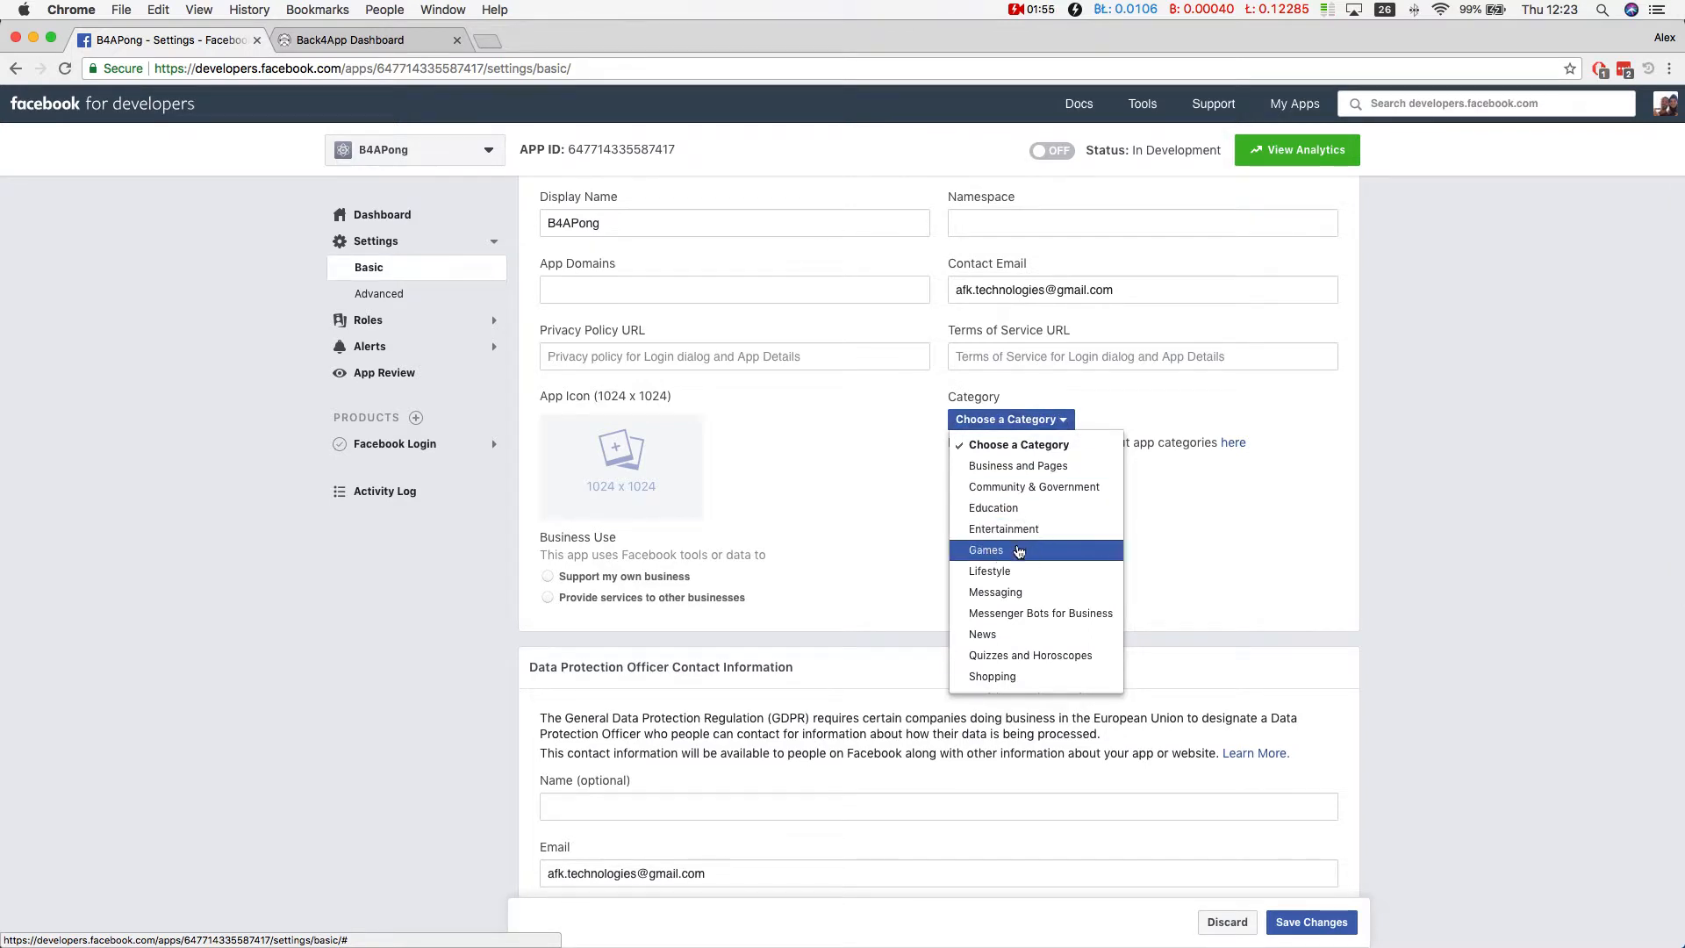
left_click(985, 549)
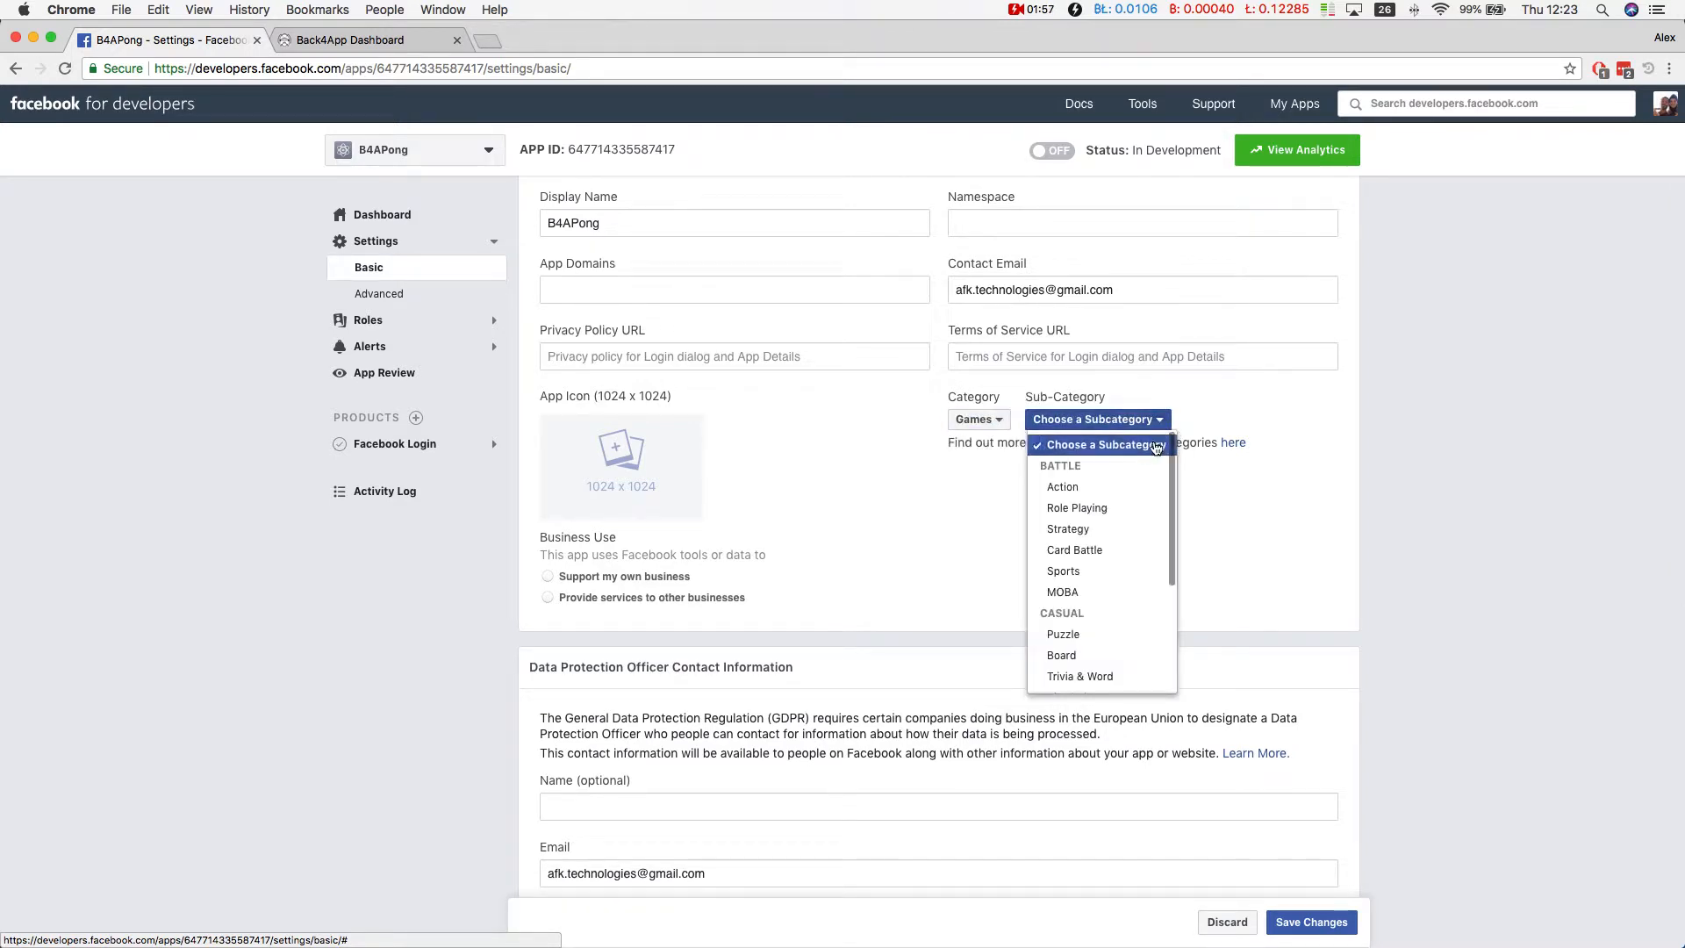
left_click(1062, 487)
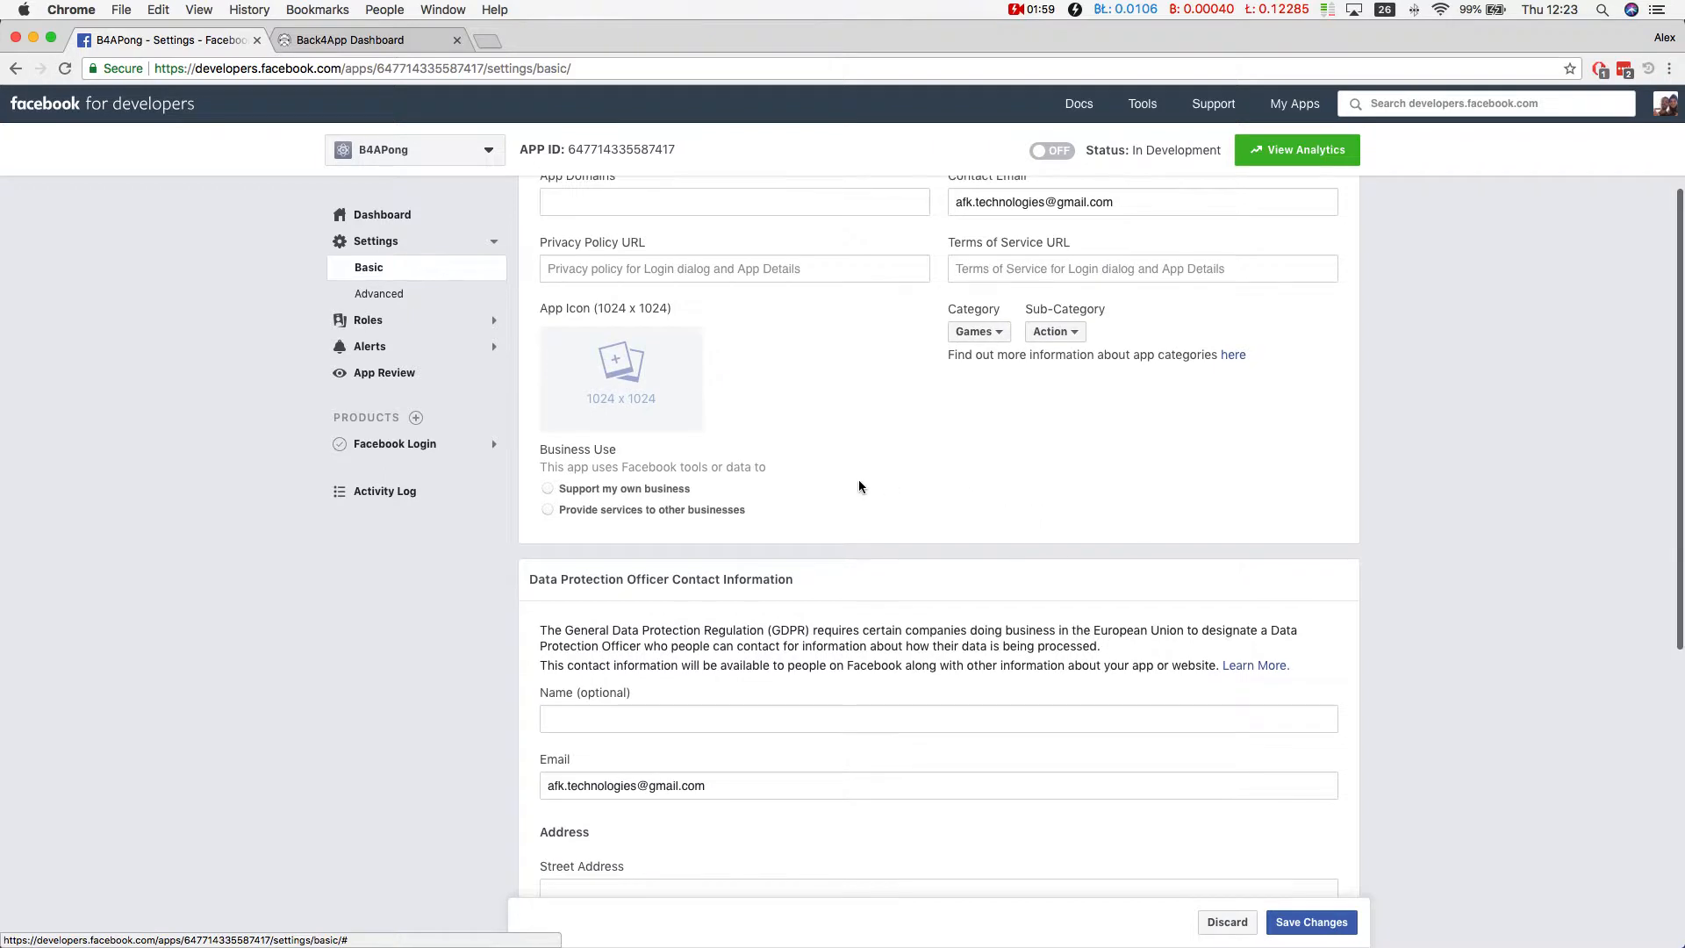
- Attempt to save basic settings, which fails for a missing Data Protection Officer address
scroll("down", 3)
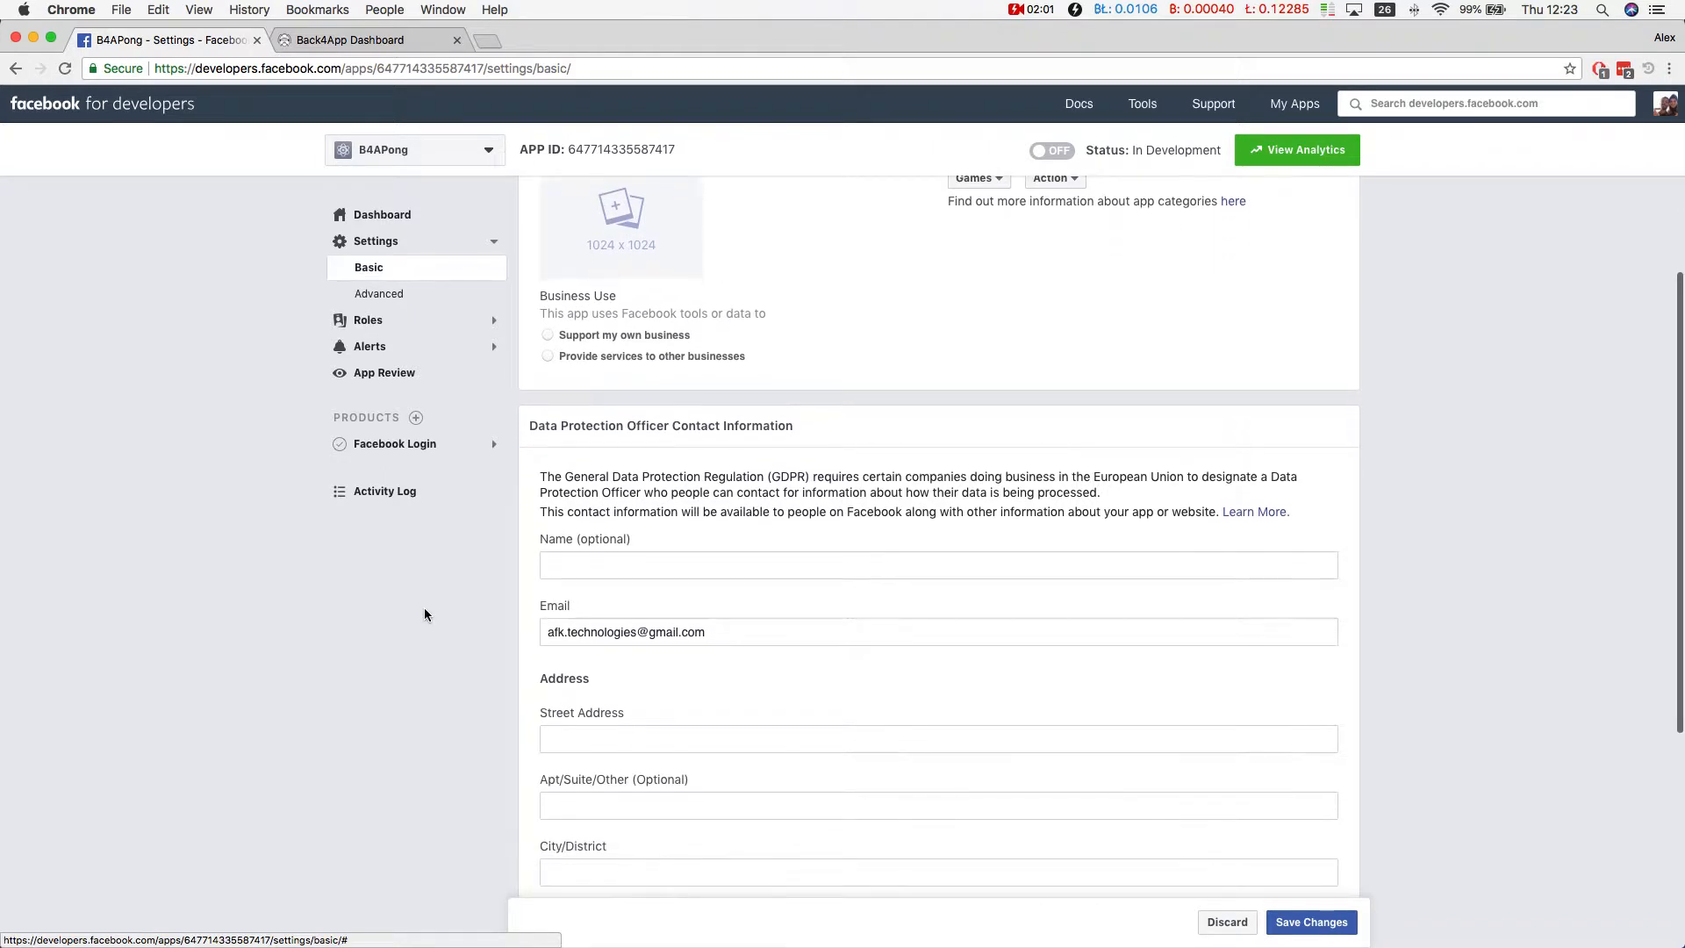
scroll("down", 3)
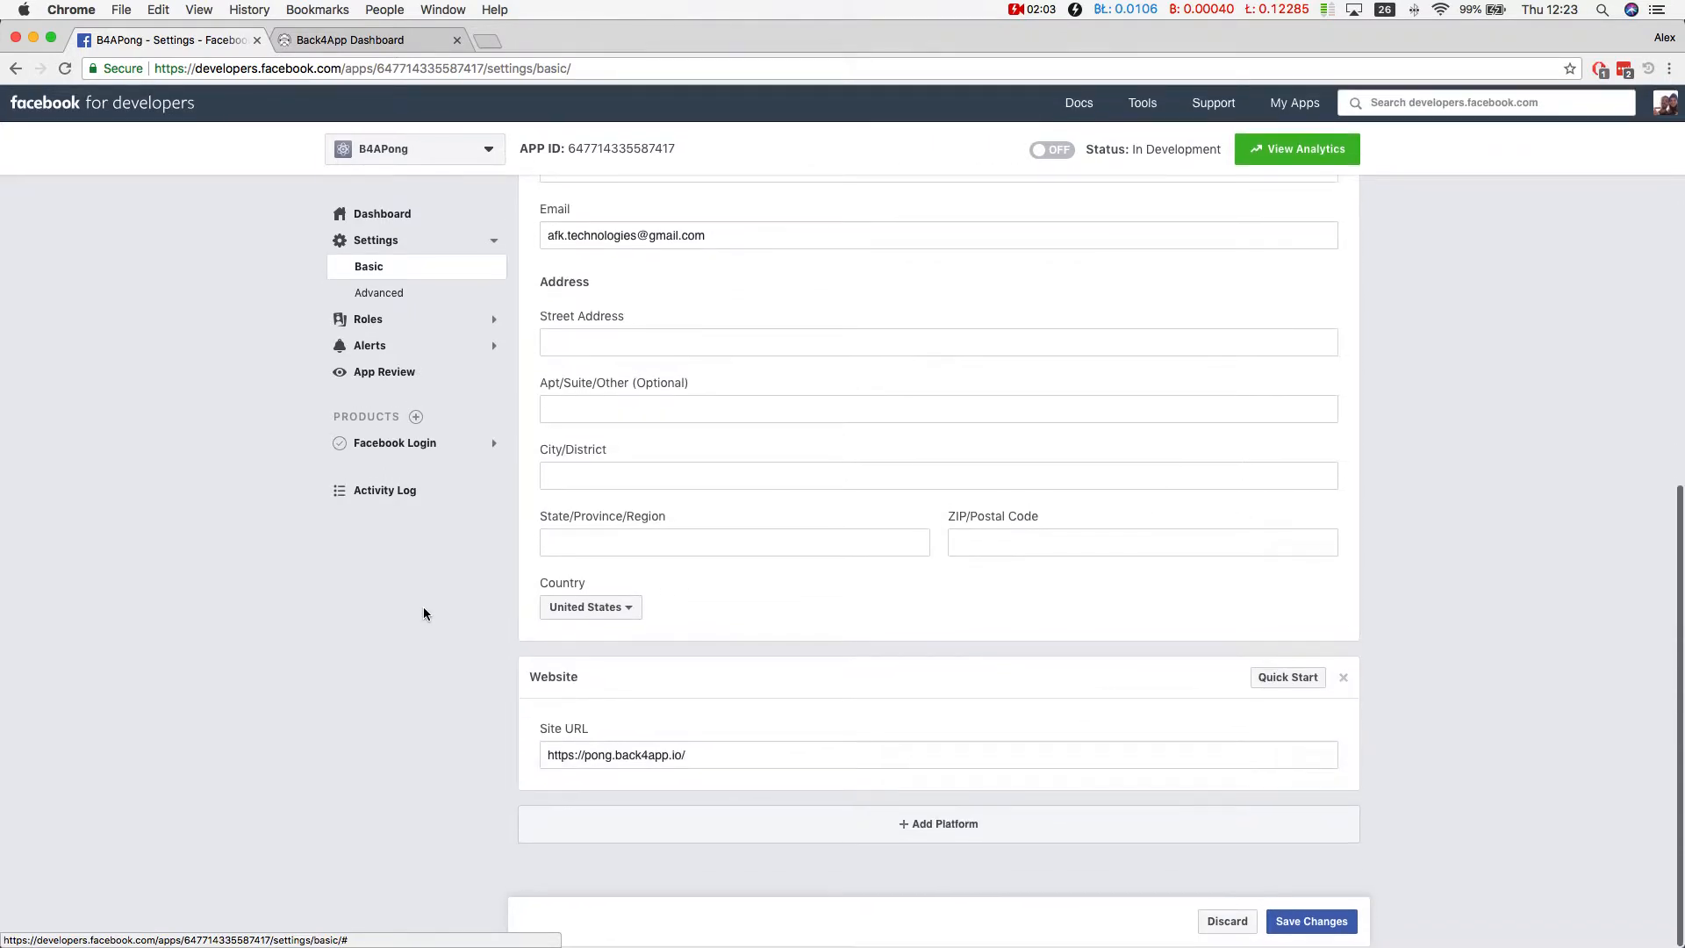
left_click(1311, 921)
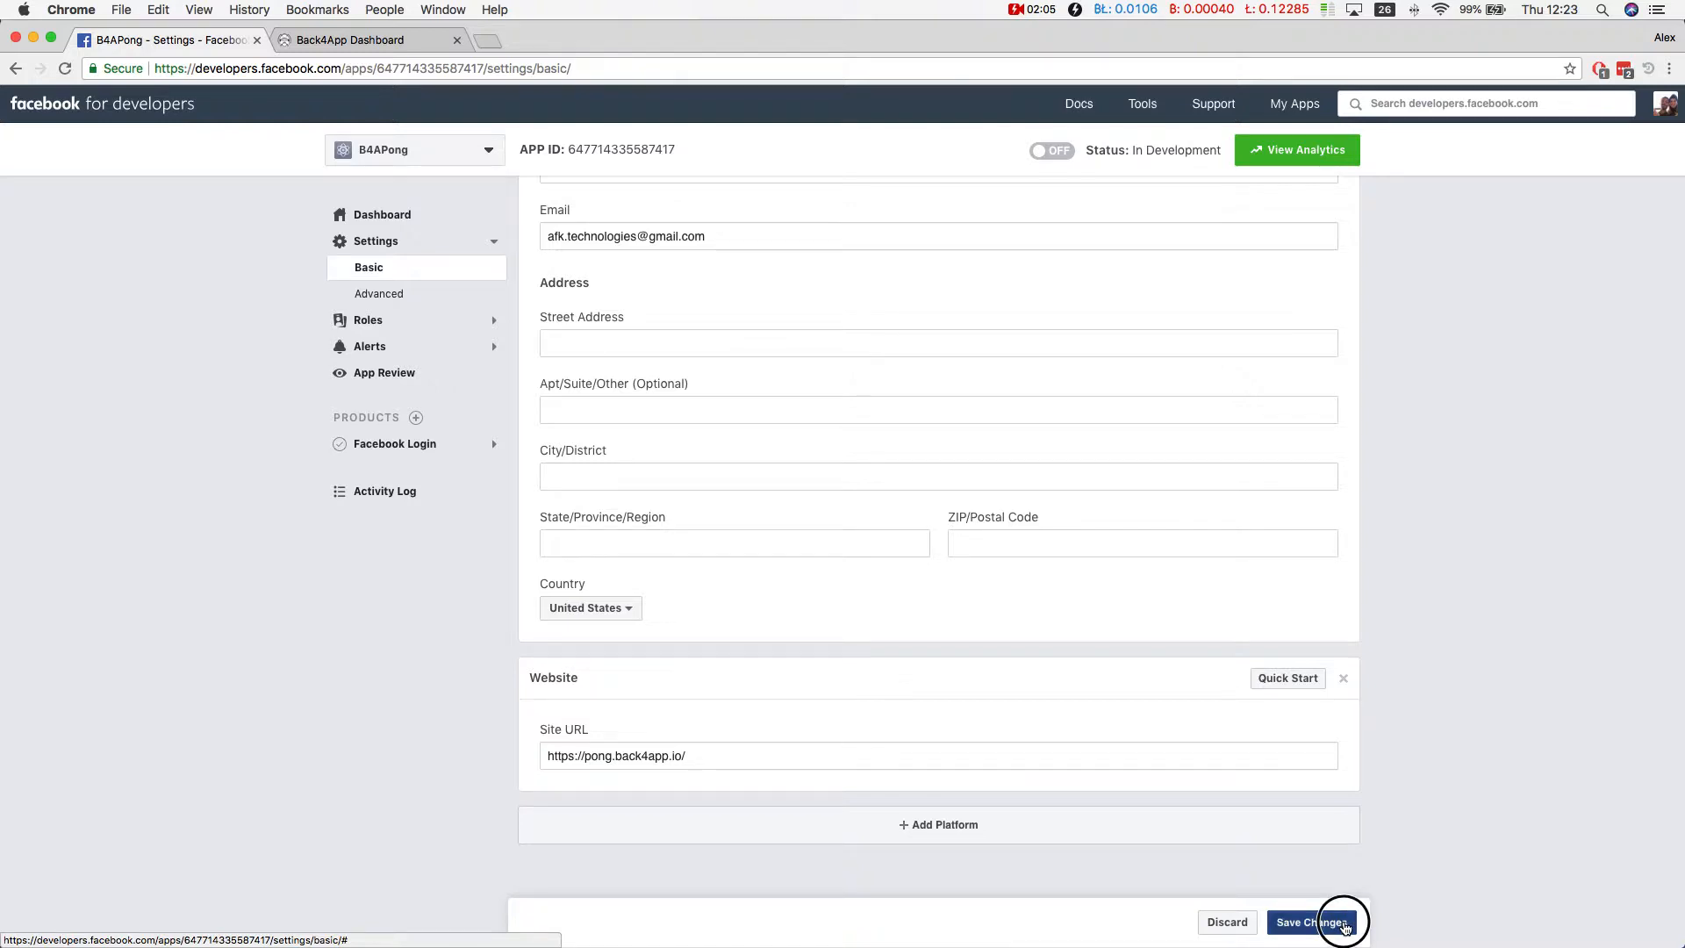
left_click(1311, 921)
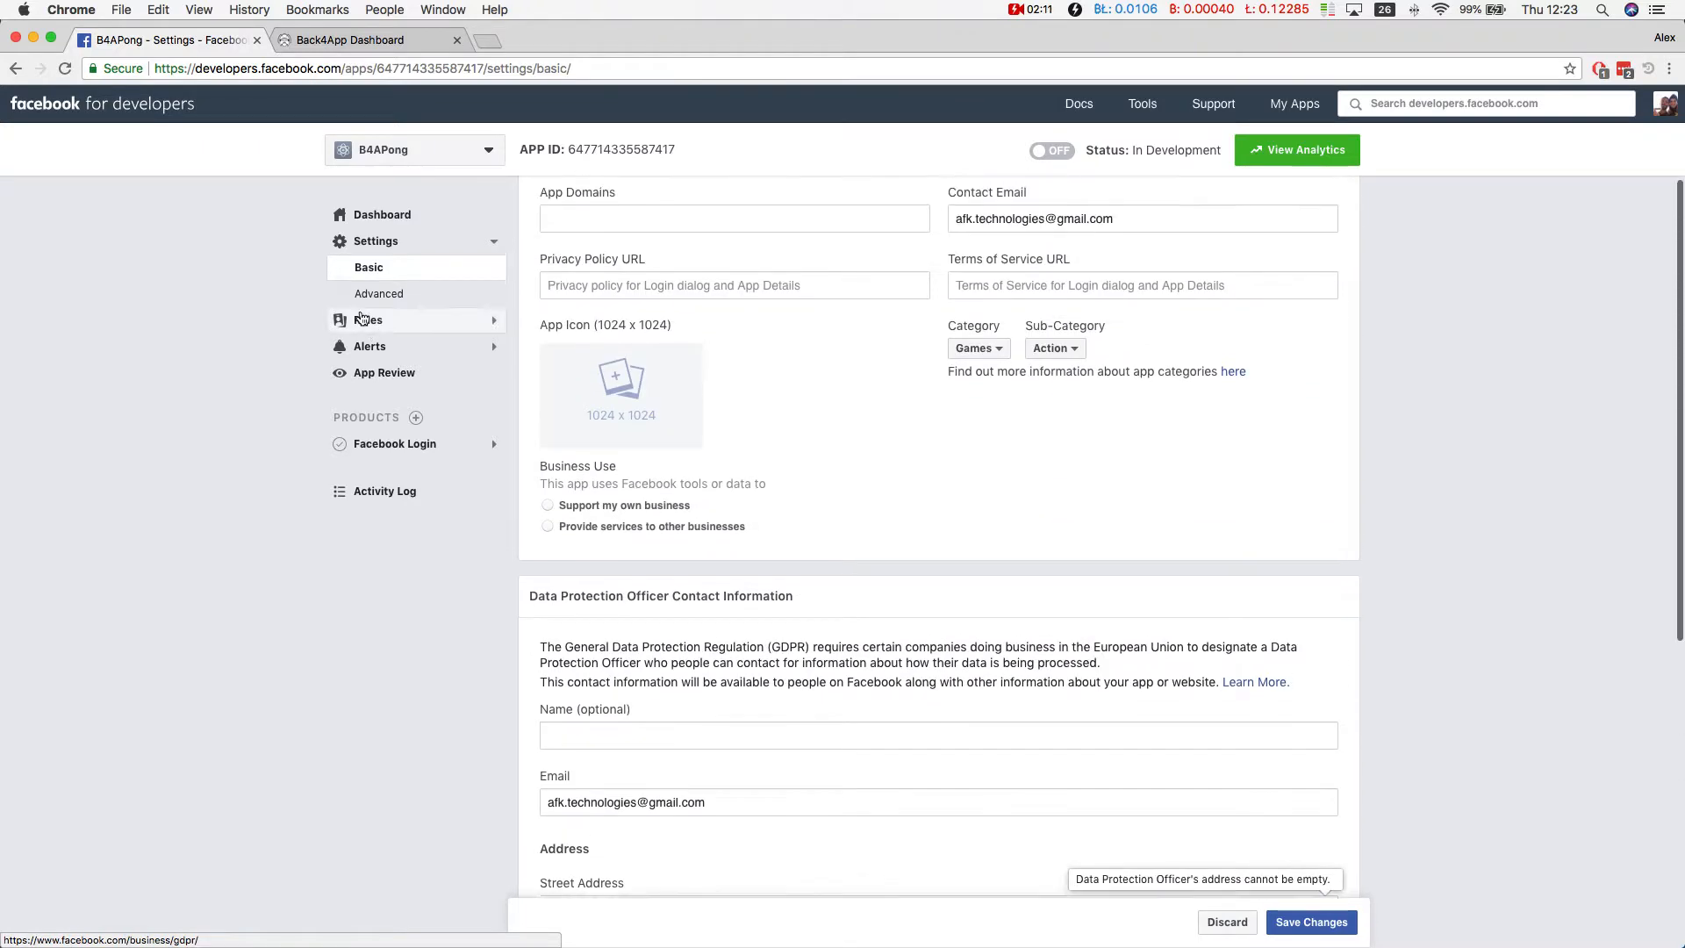
left_click(378, 293)
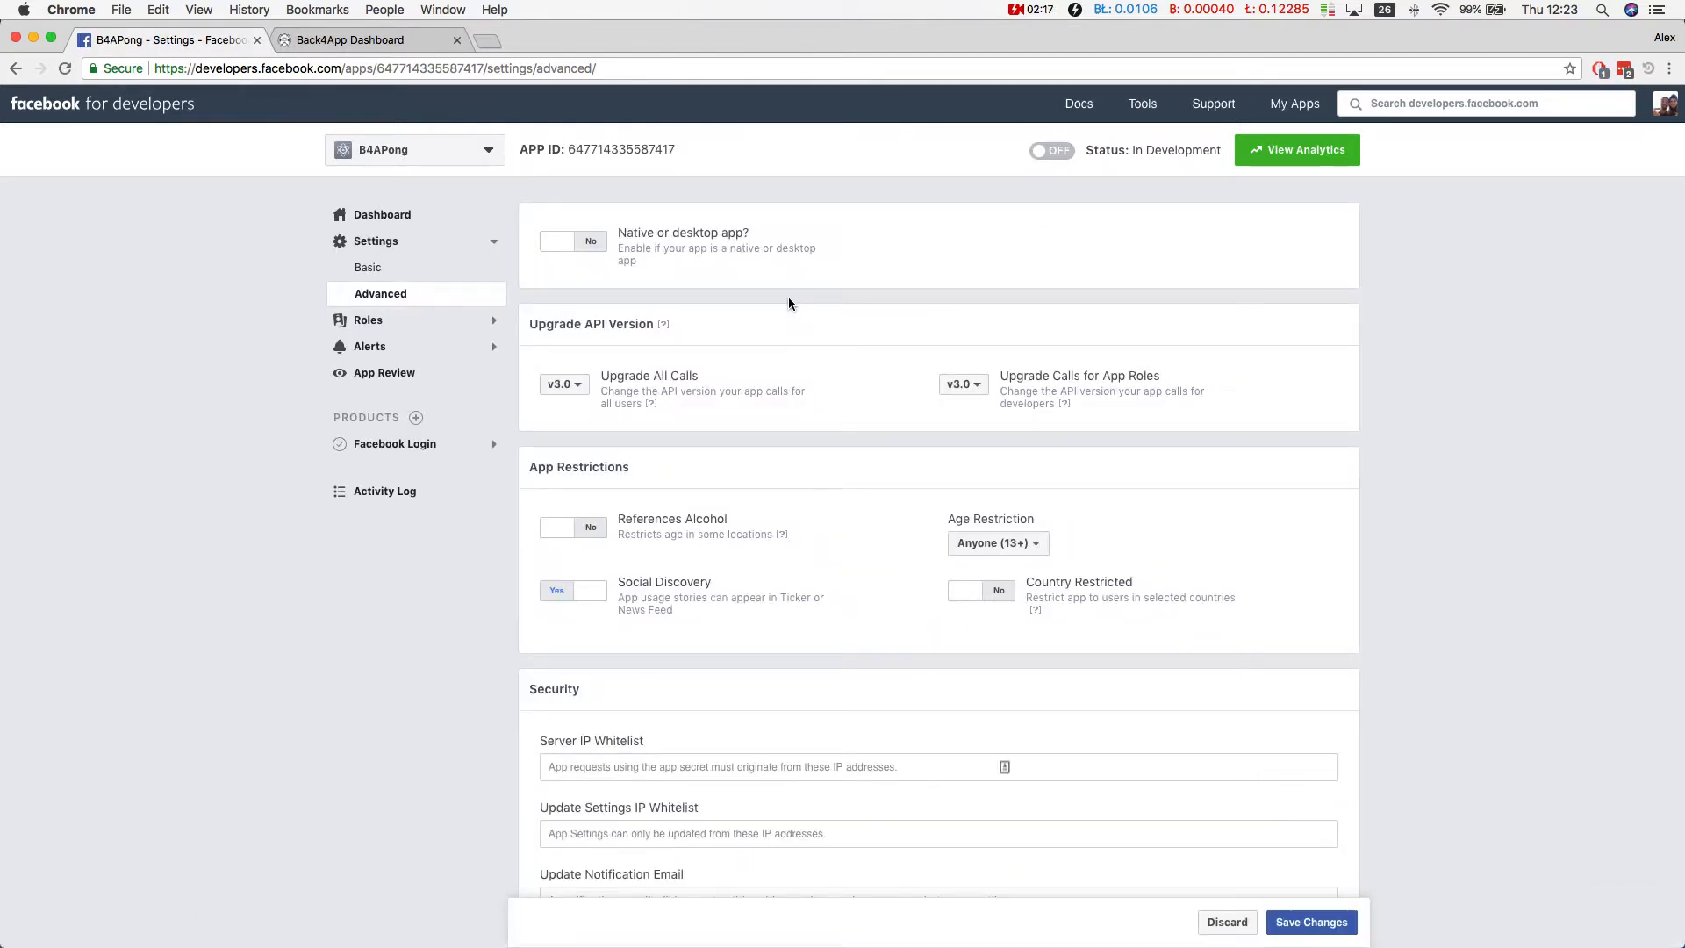
scroll("down", 3)
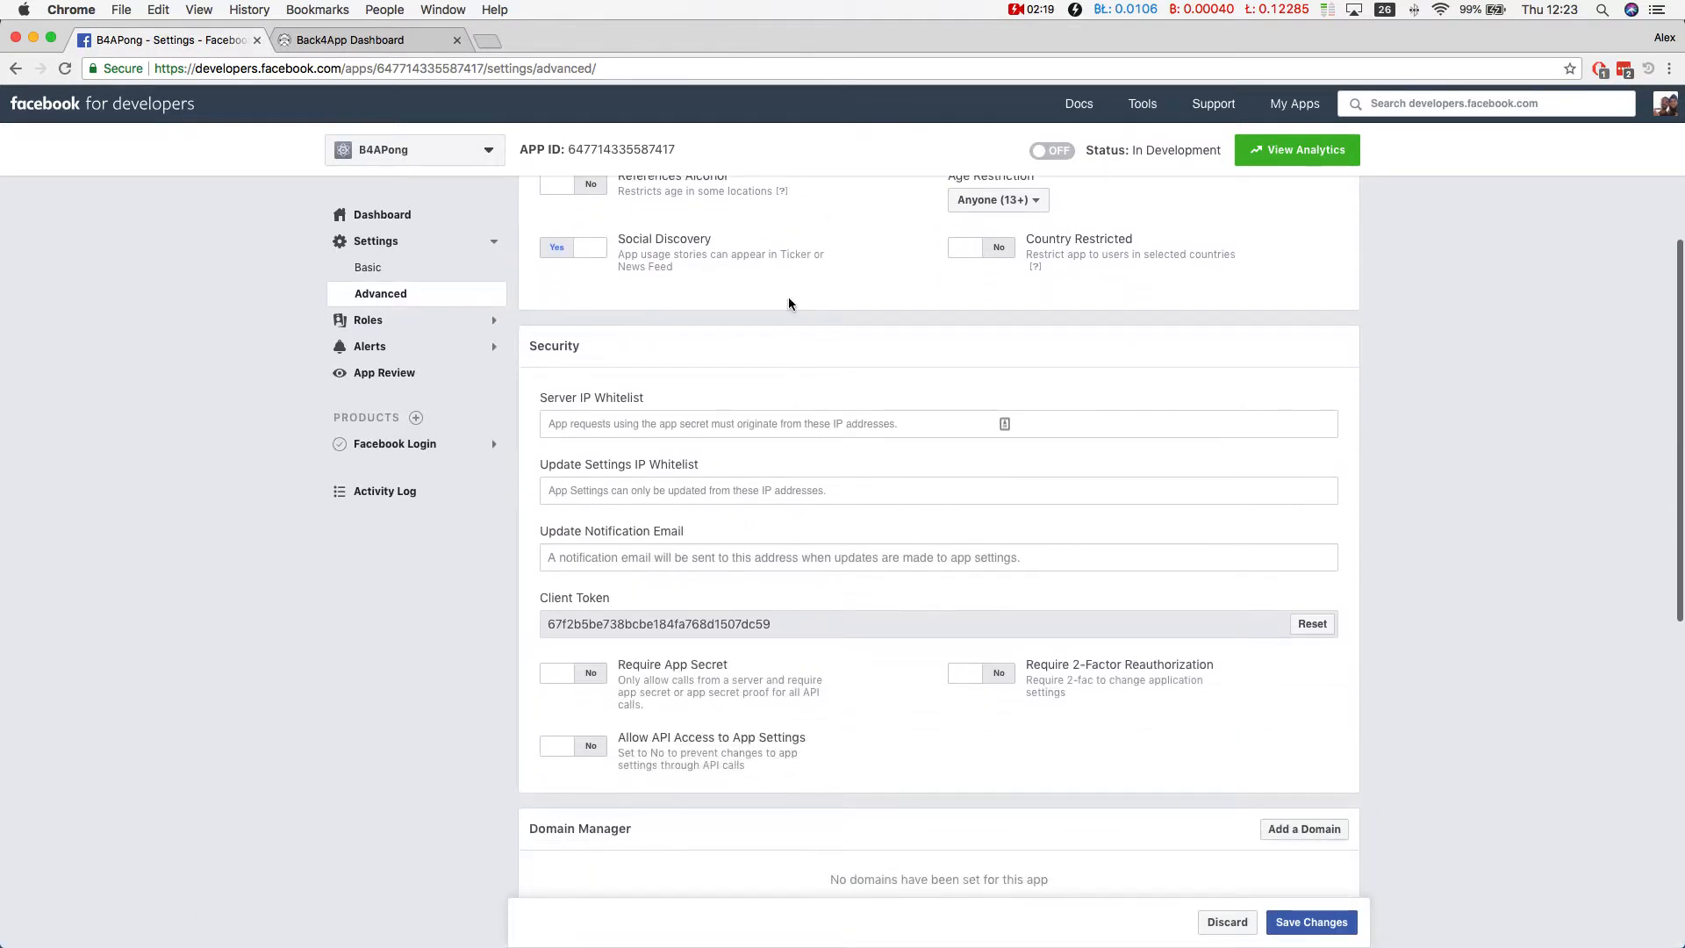
scroll("down", 3)
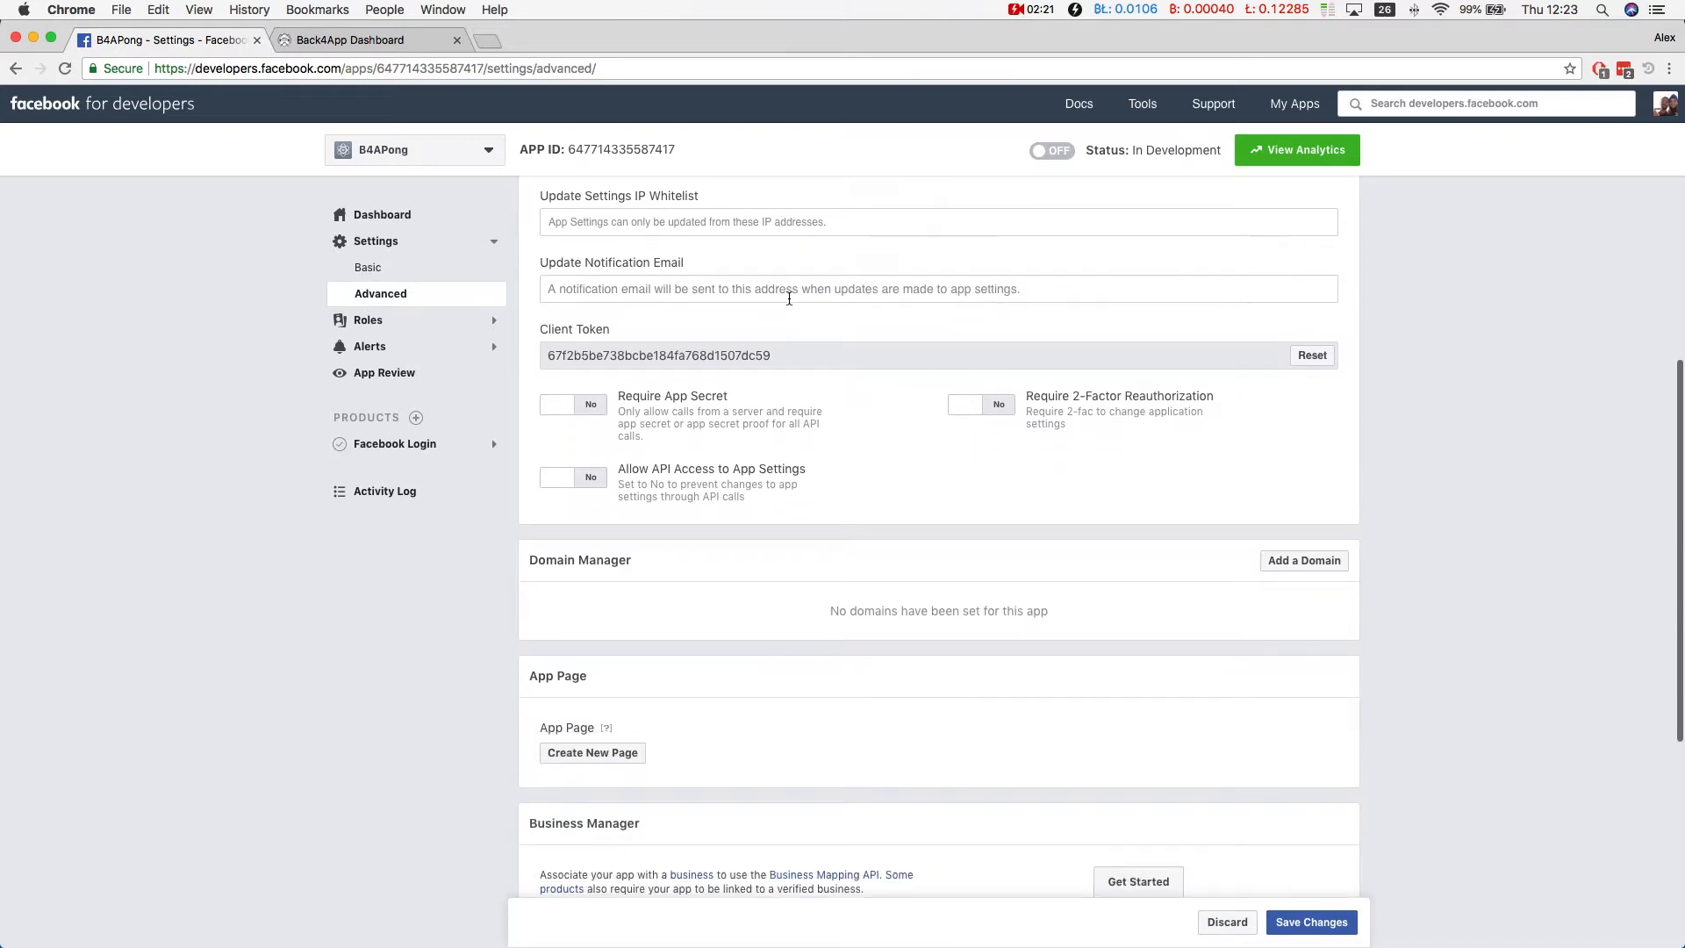
scroll("down", 3)
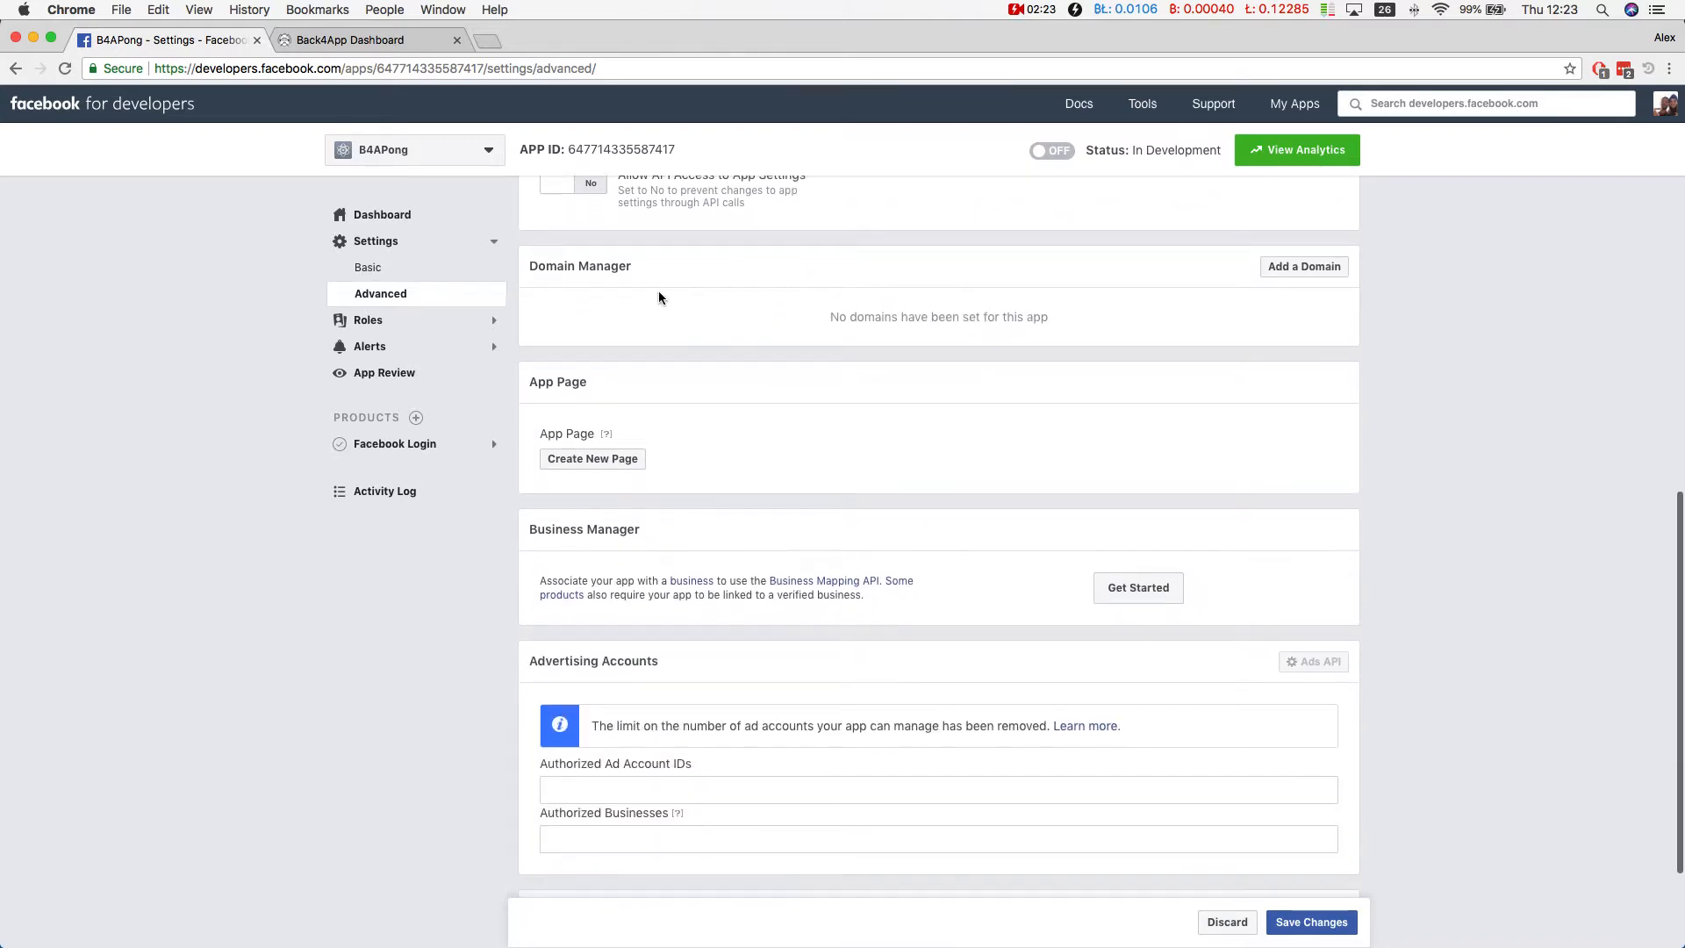
scroll("up", 3)
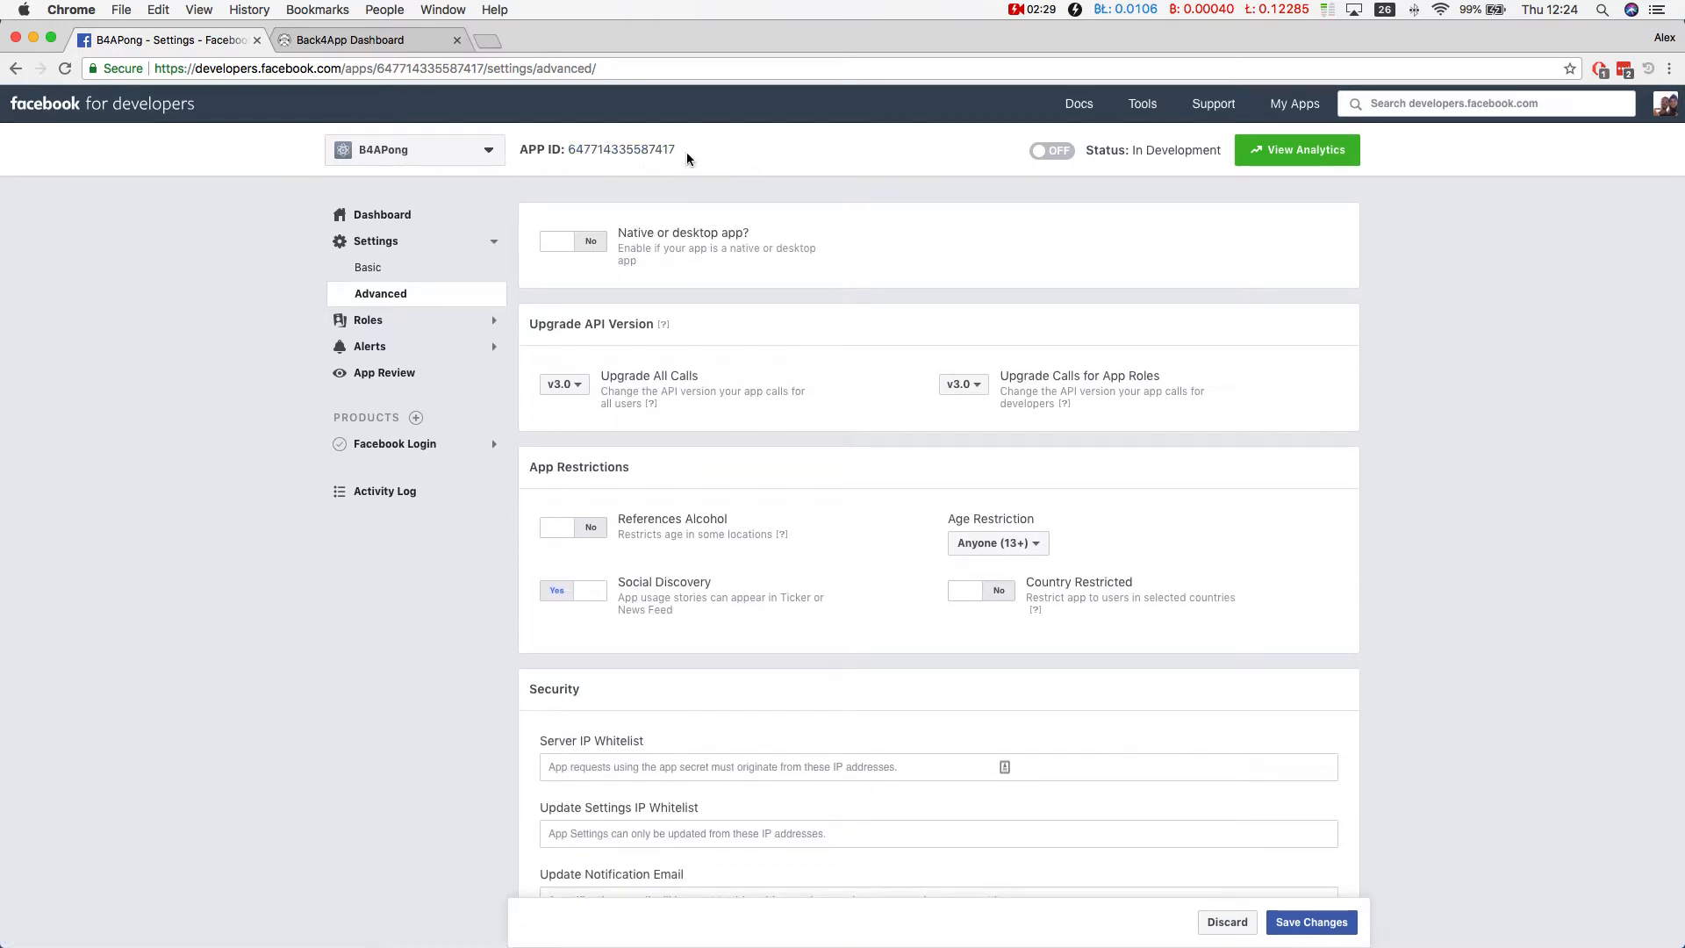
mouse_move(713, 149)
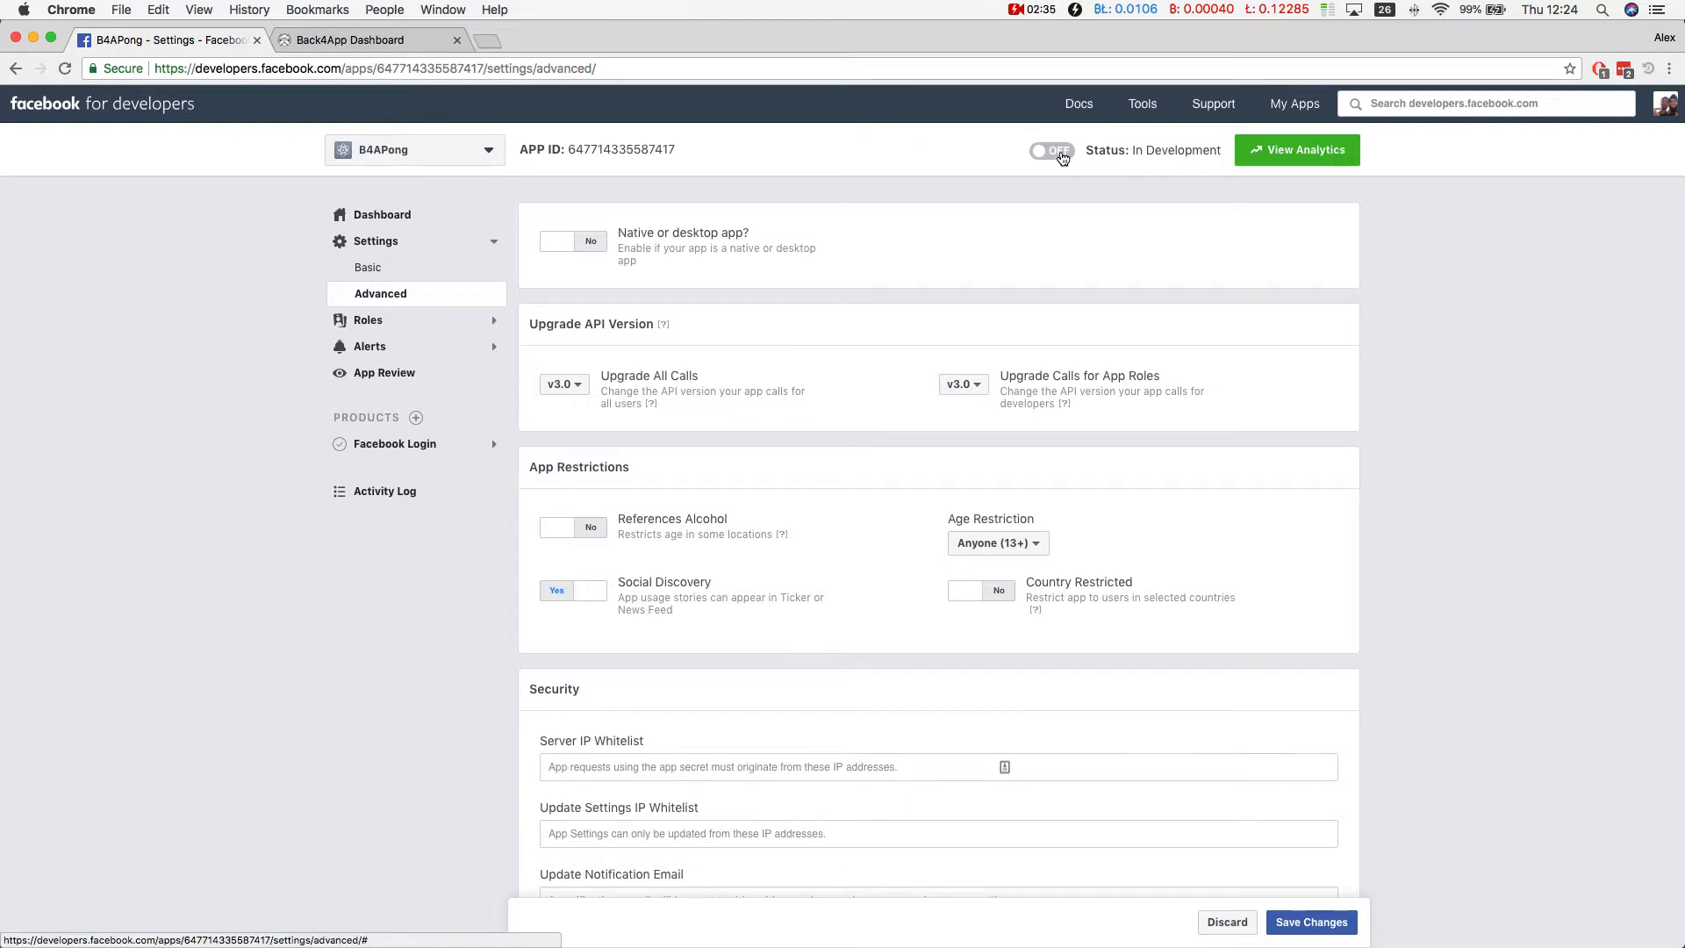
- Try switching B4APong live, dismiss the invalid Privacy Policy URL warning, and open Basic Settings
left_click(1051, 149)
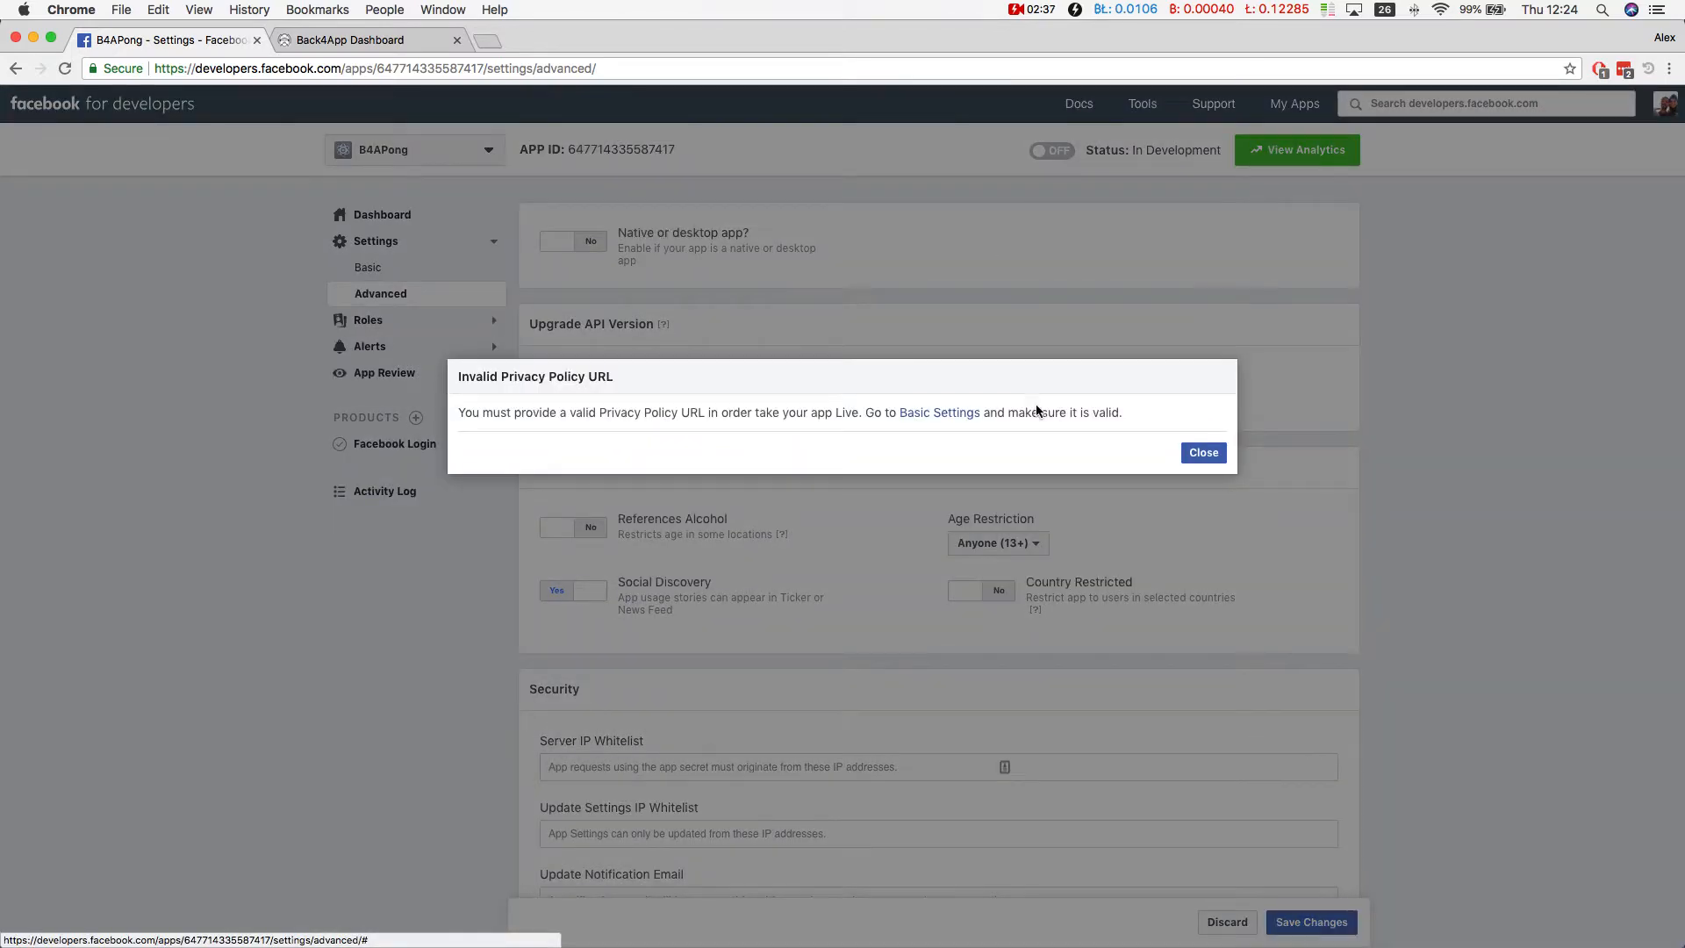
left_click(1203, 451)
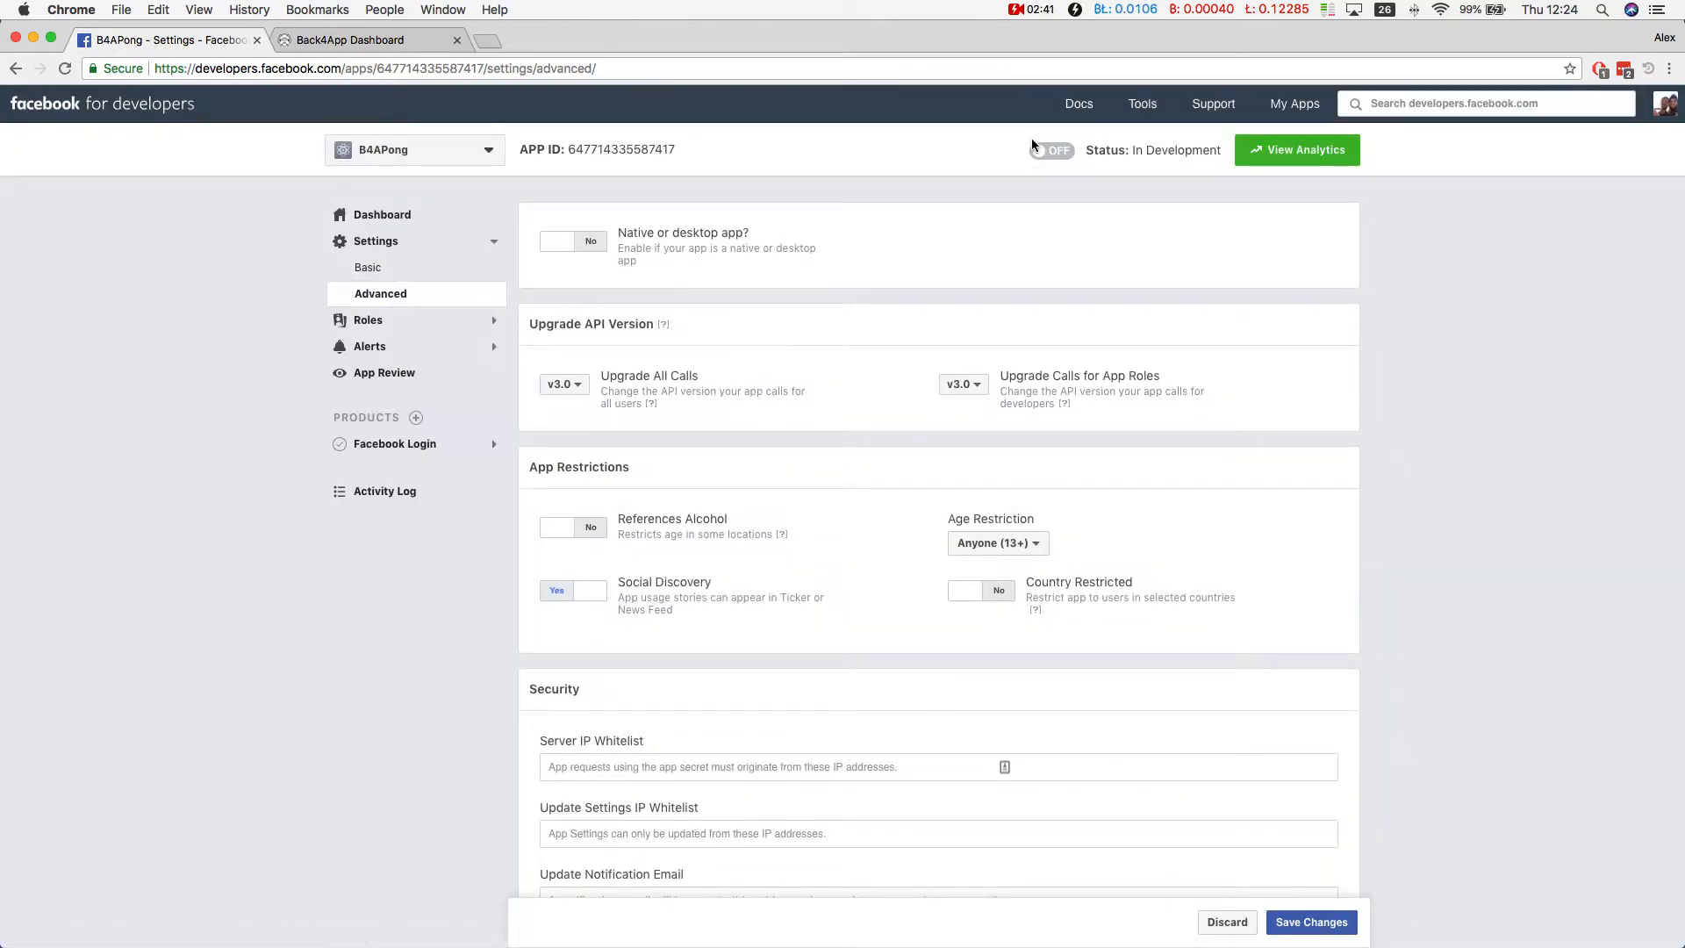
left_click(1051, 149)
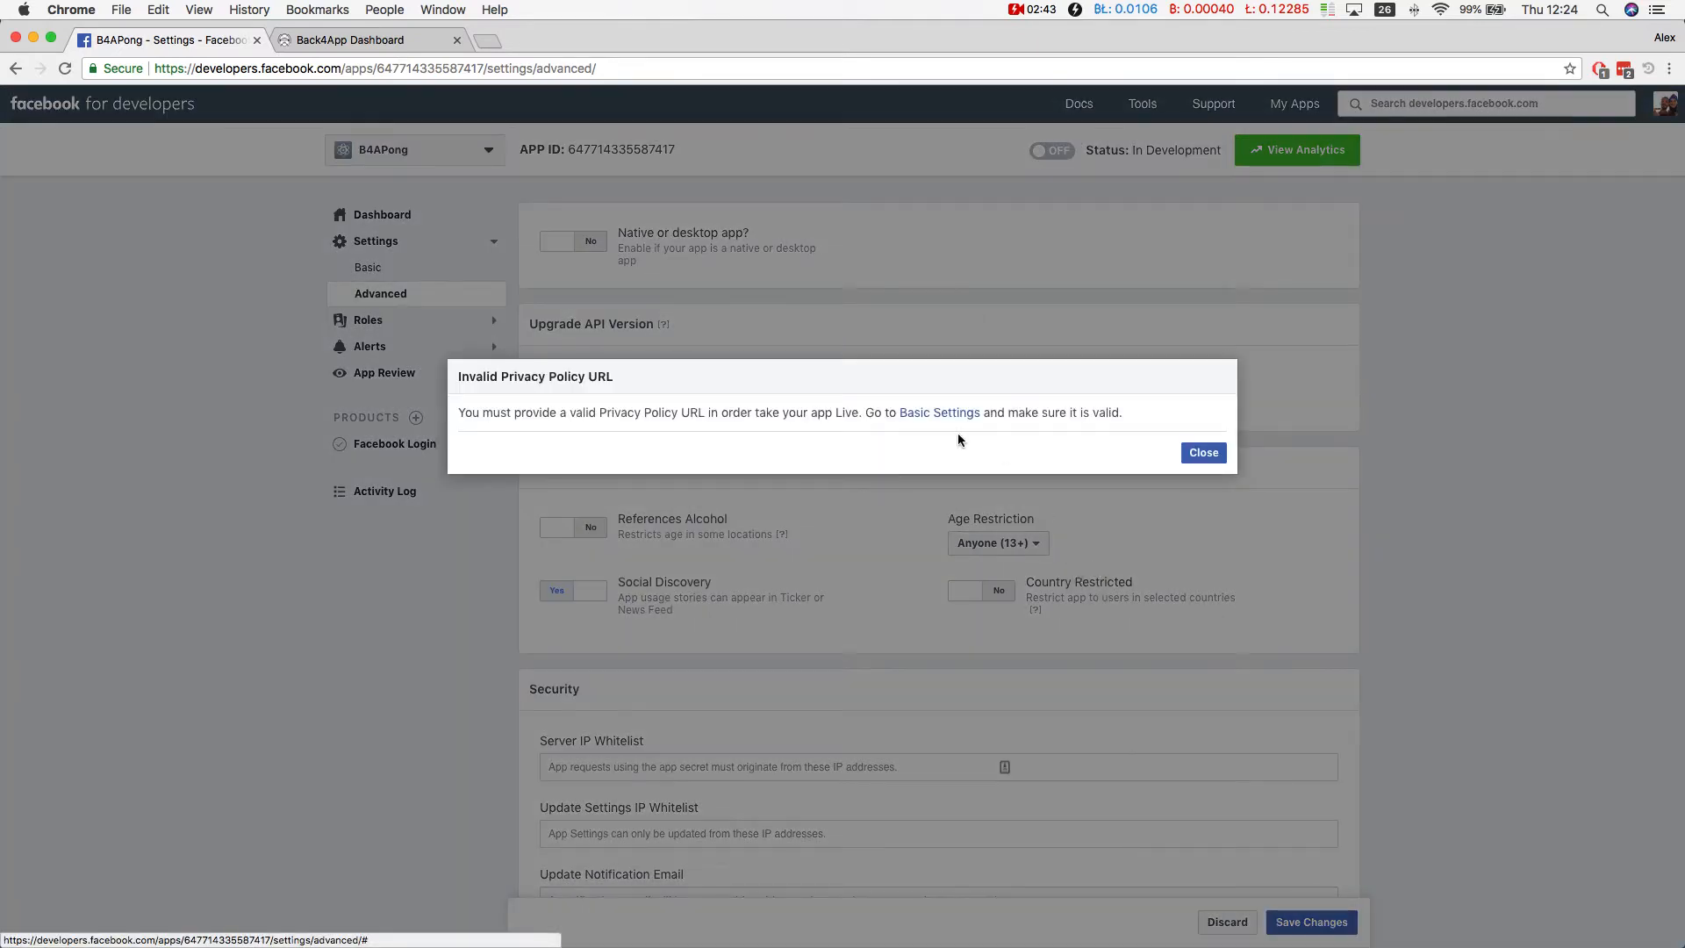
left_click(938, 412)
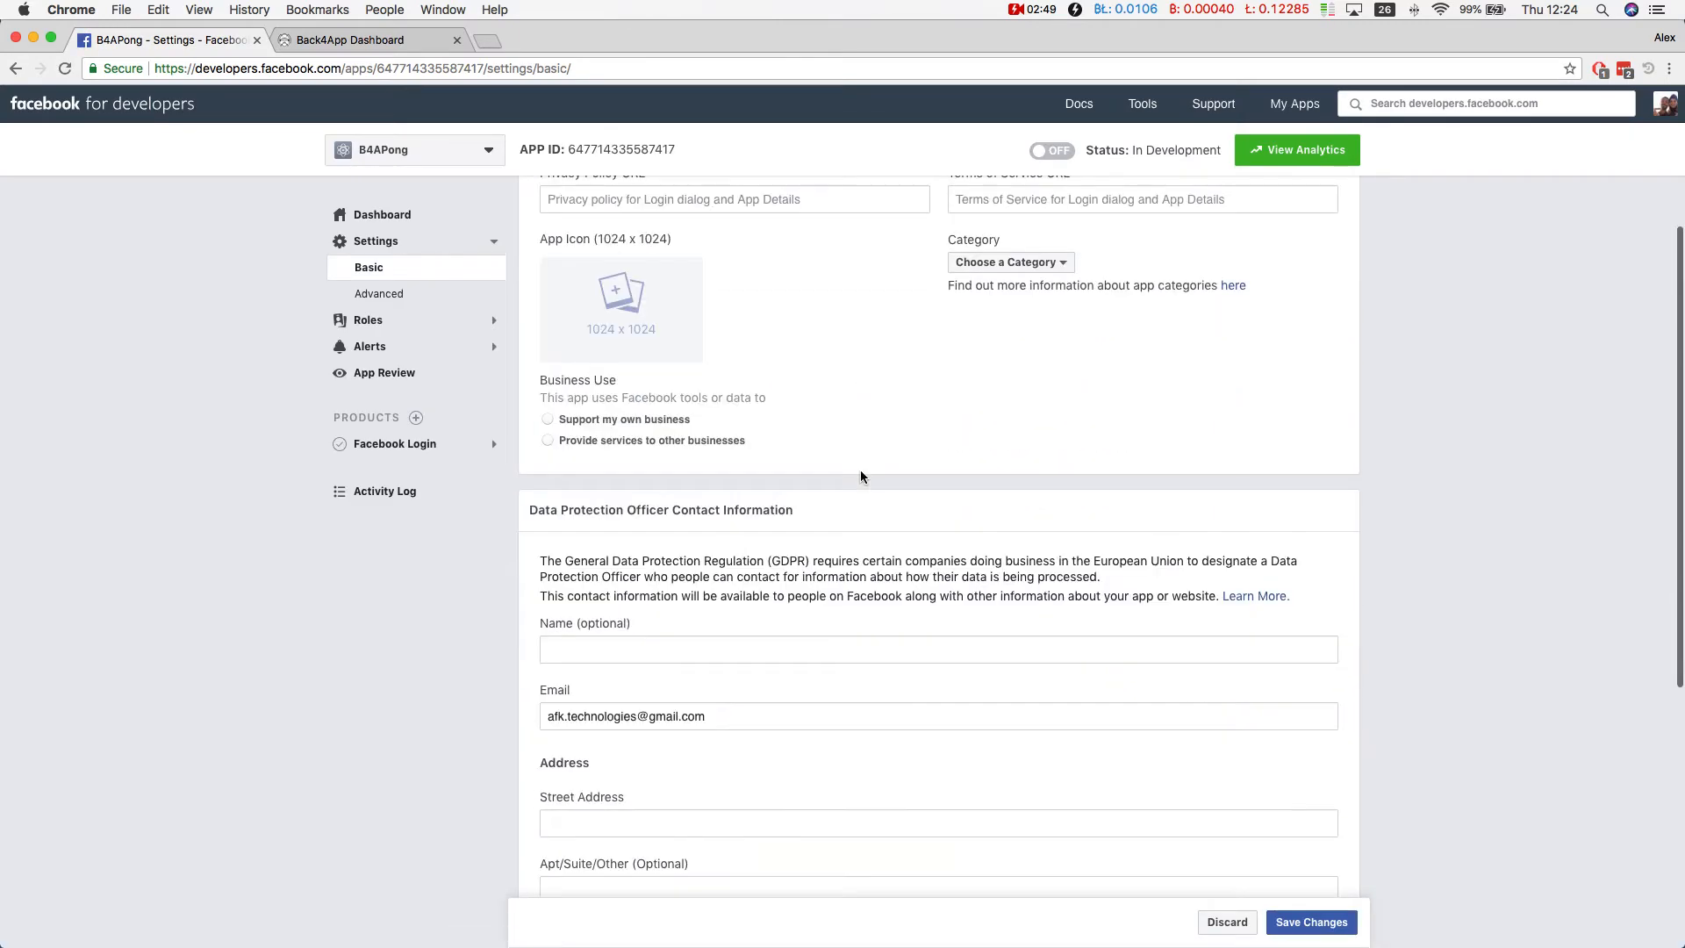
- Enter Data Protection Officer name B4APong, its Sao Jose dos Campos address, and country Brazil
scroll("down", 3)
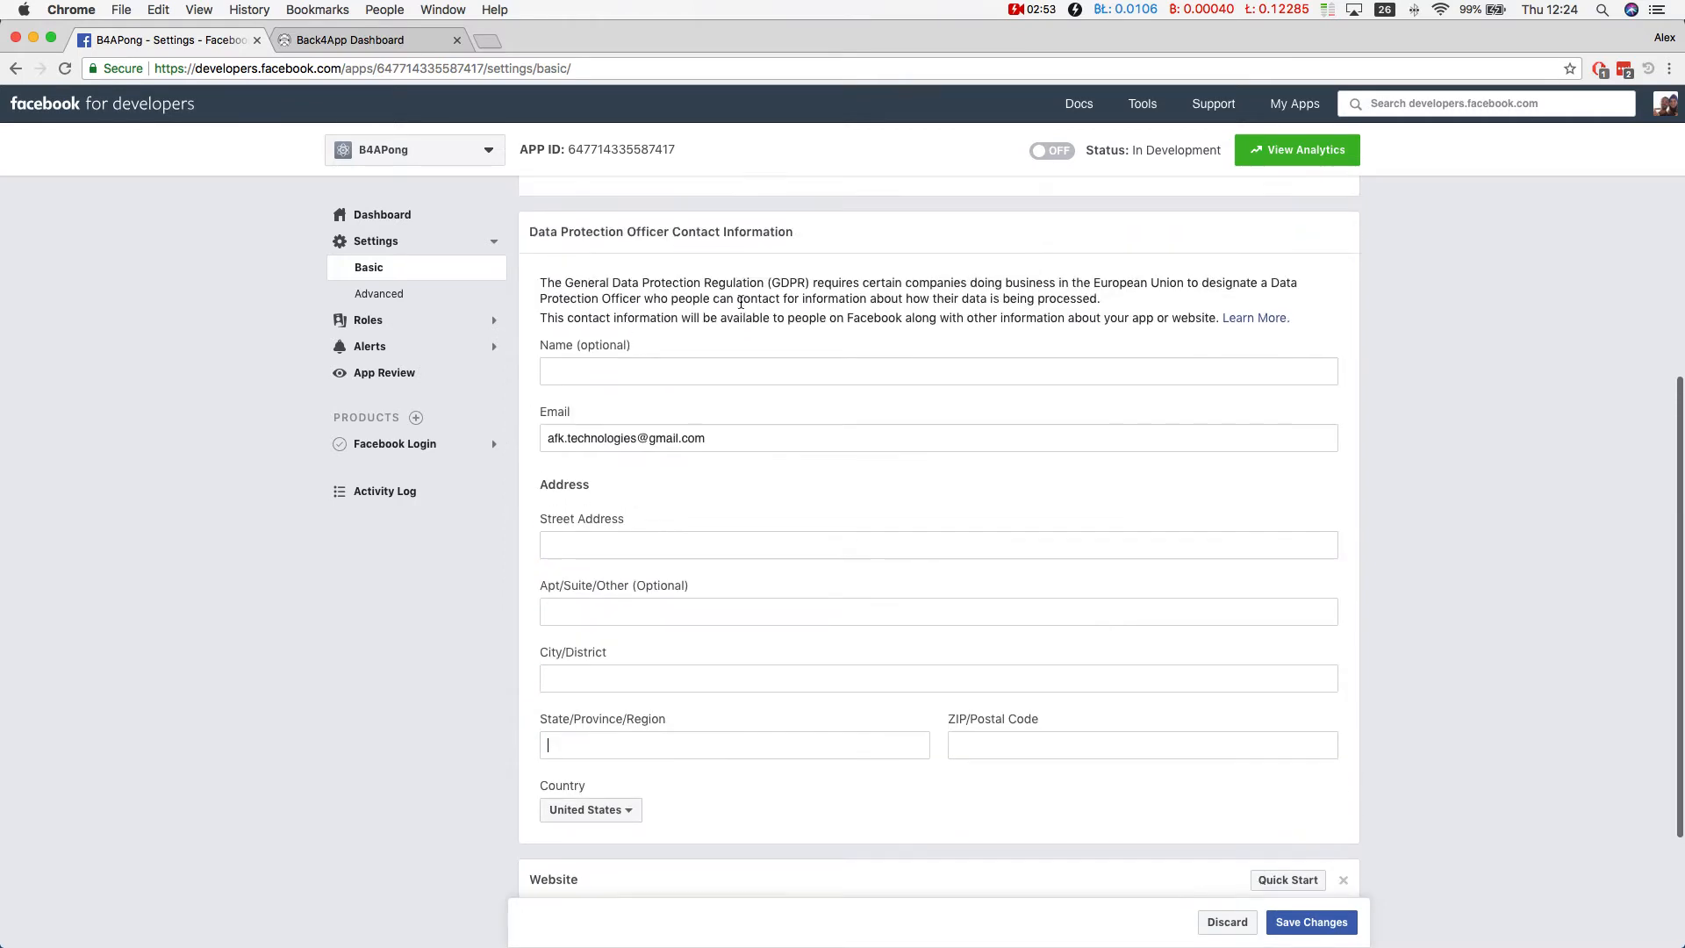
left_click(939, 370)
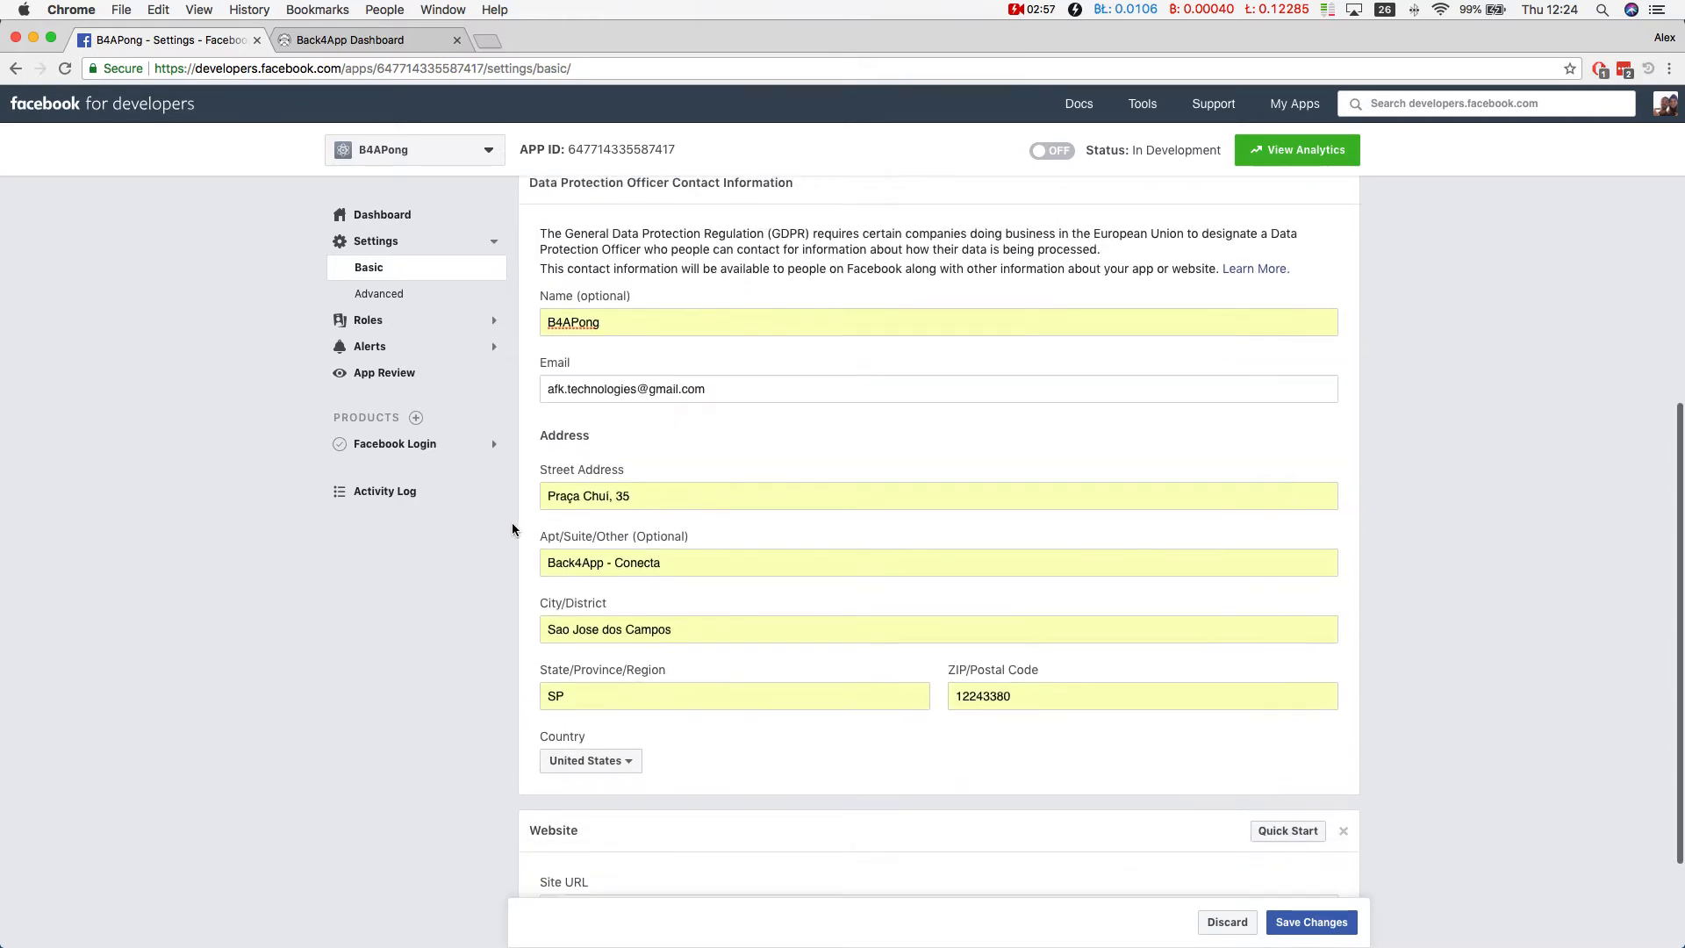
left_click(589, 608)
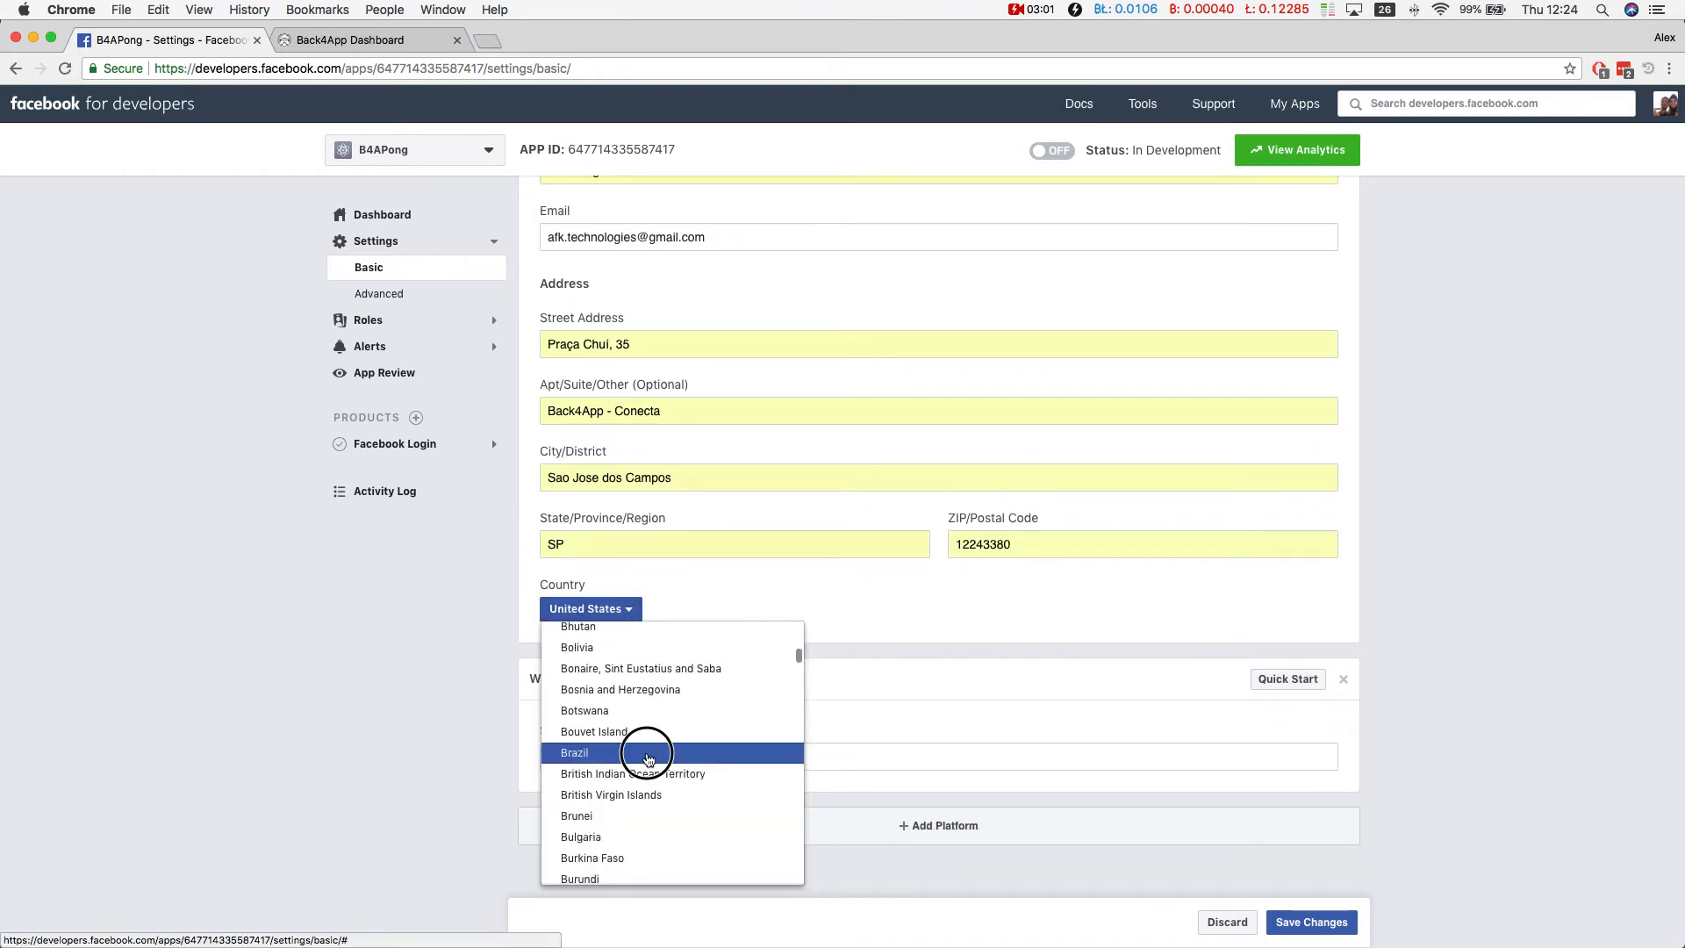
left_click(575, 752)
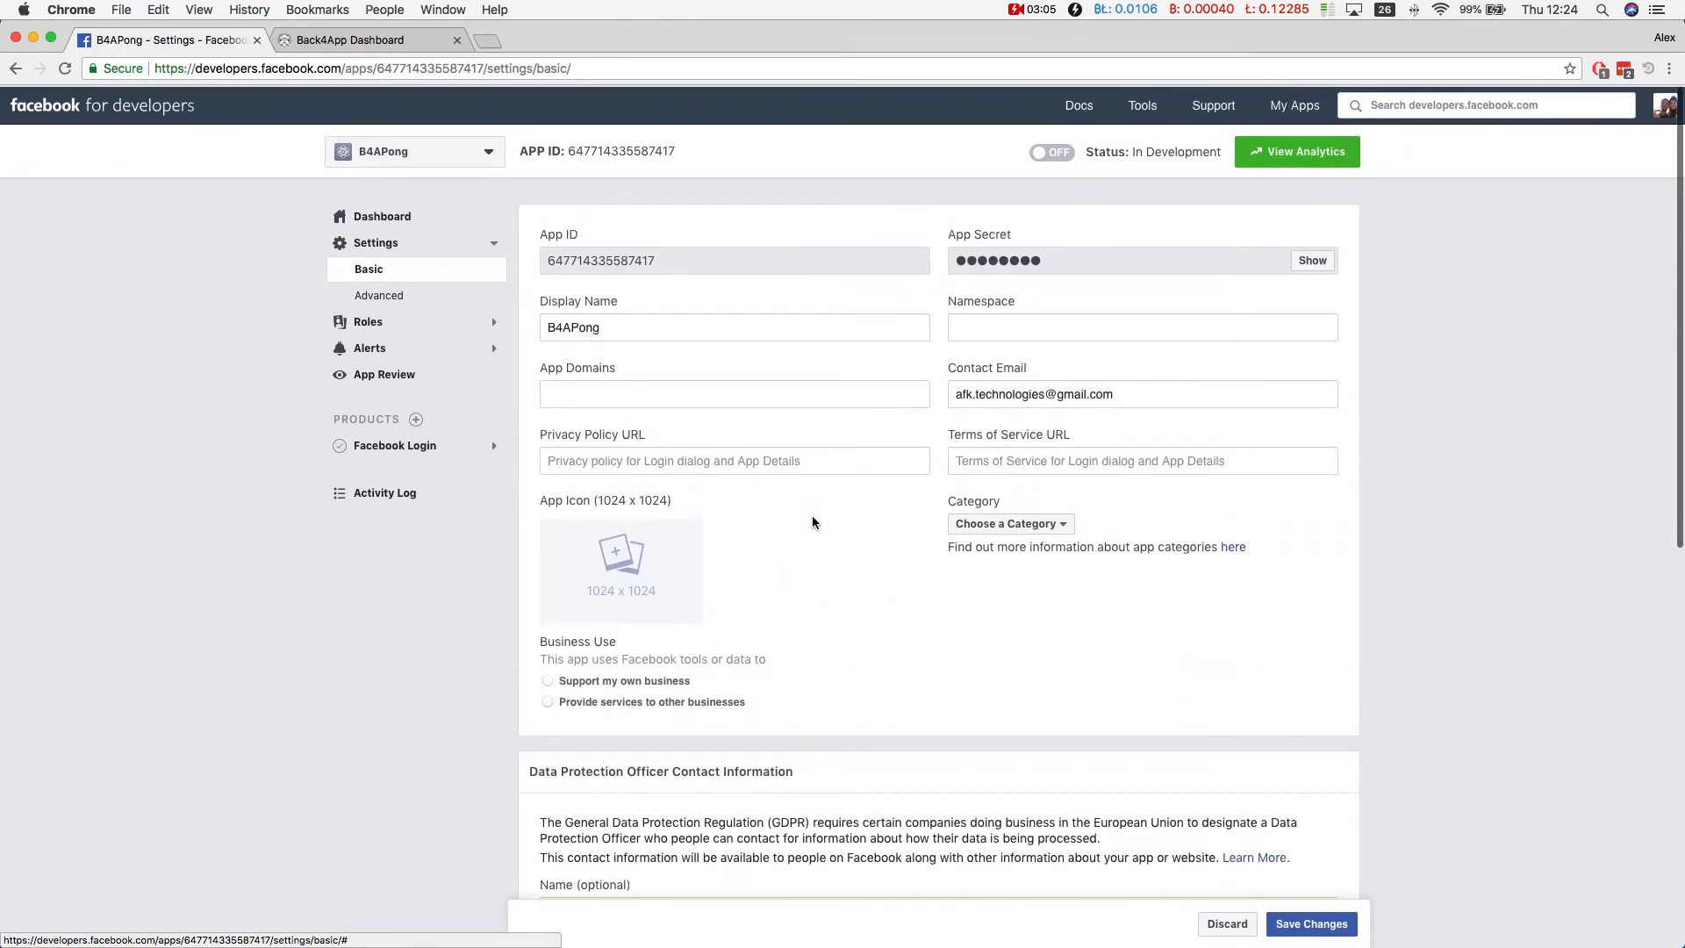
- Enter the Back4App help FAQ link as Privacy Policy URL and save
left_click(734, 459)
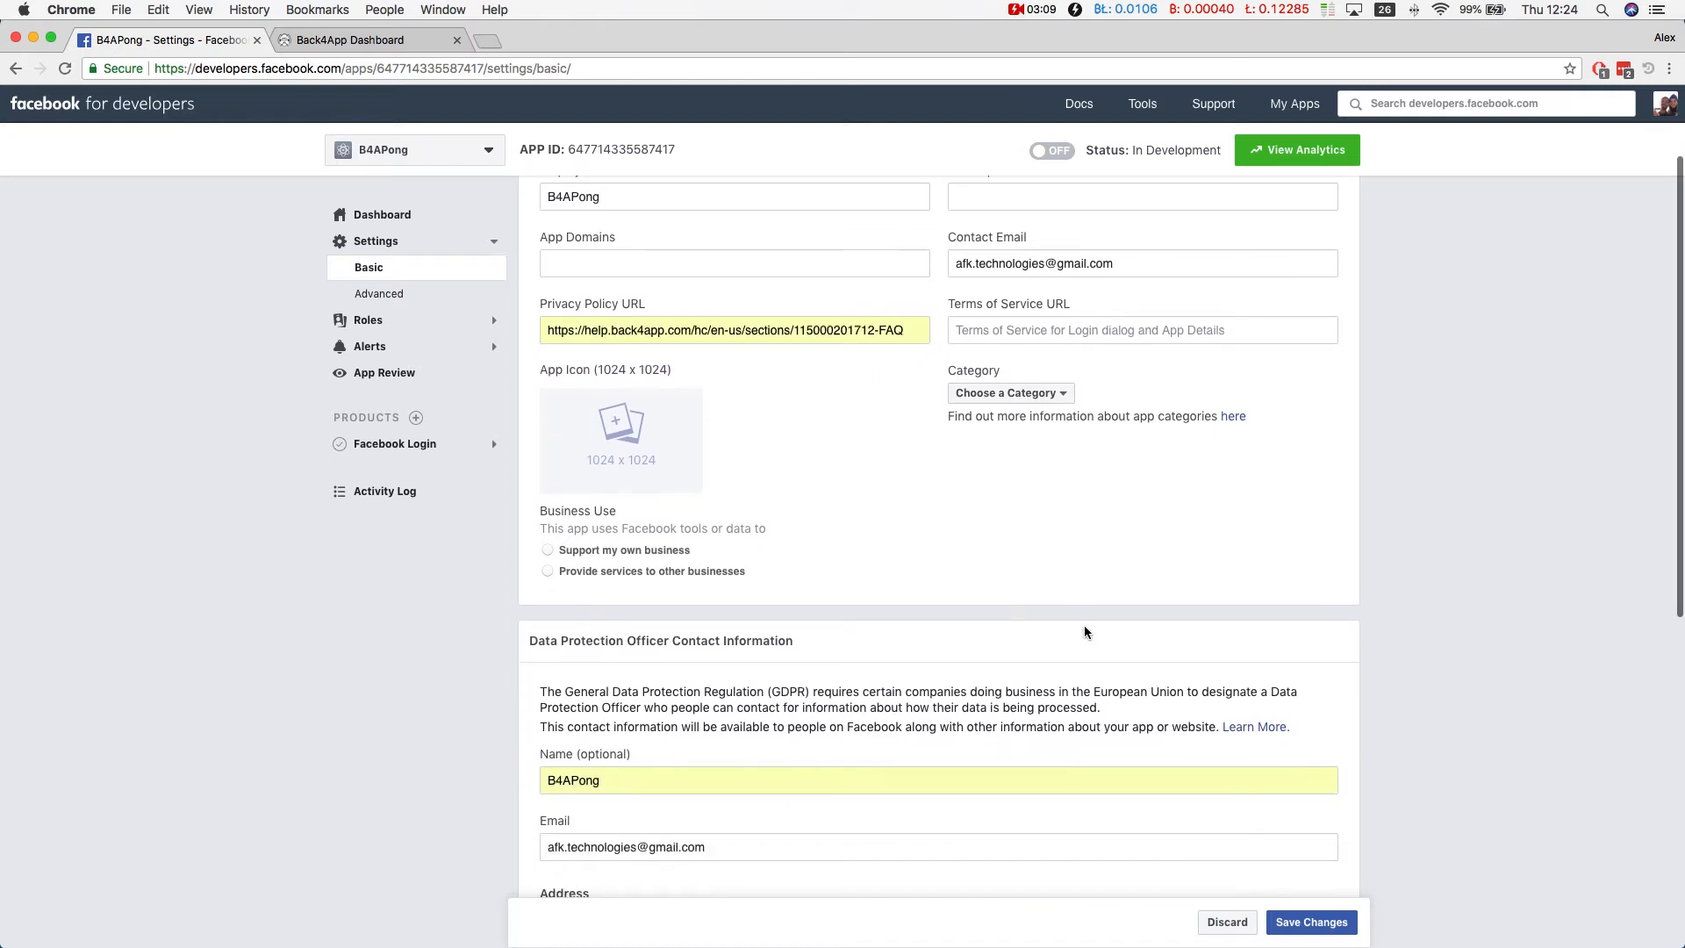
left_click(1311, 923)
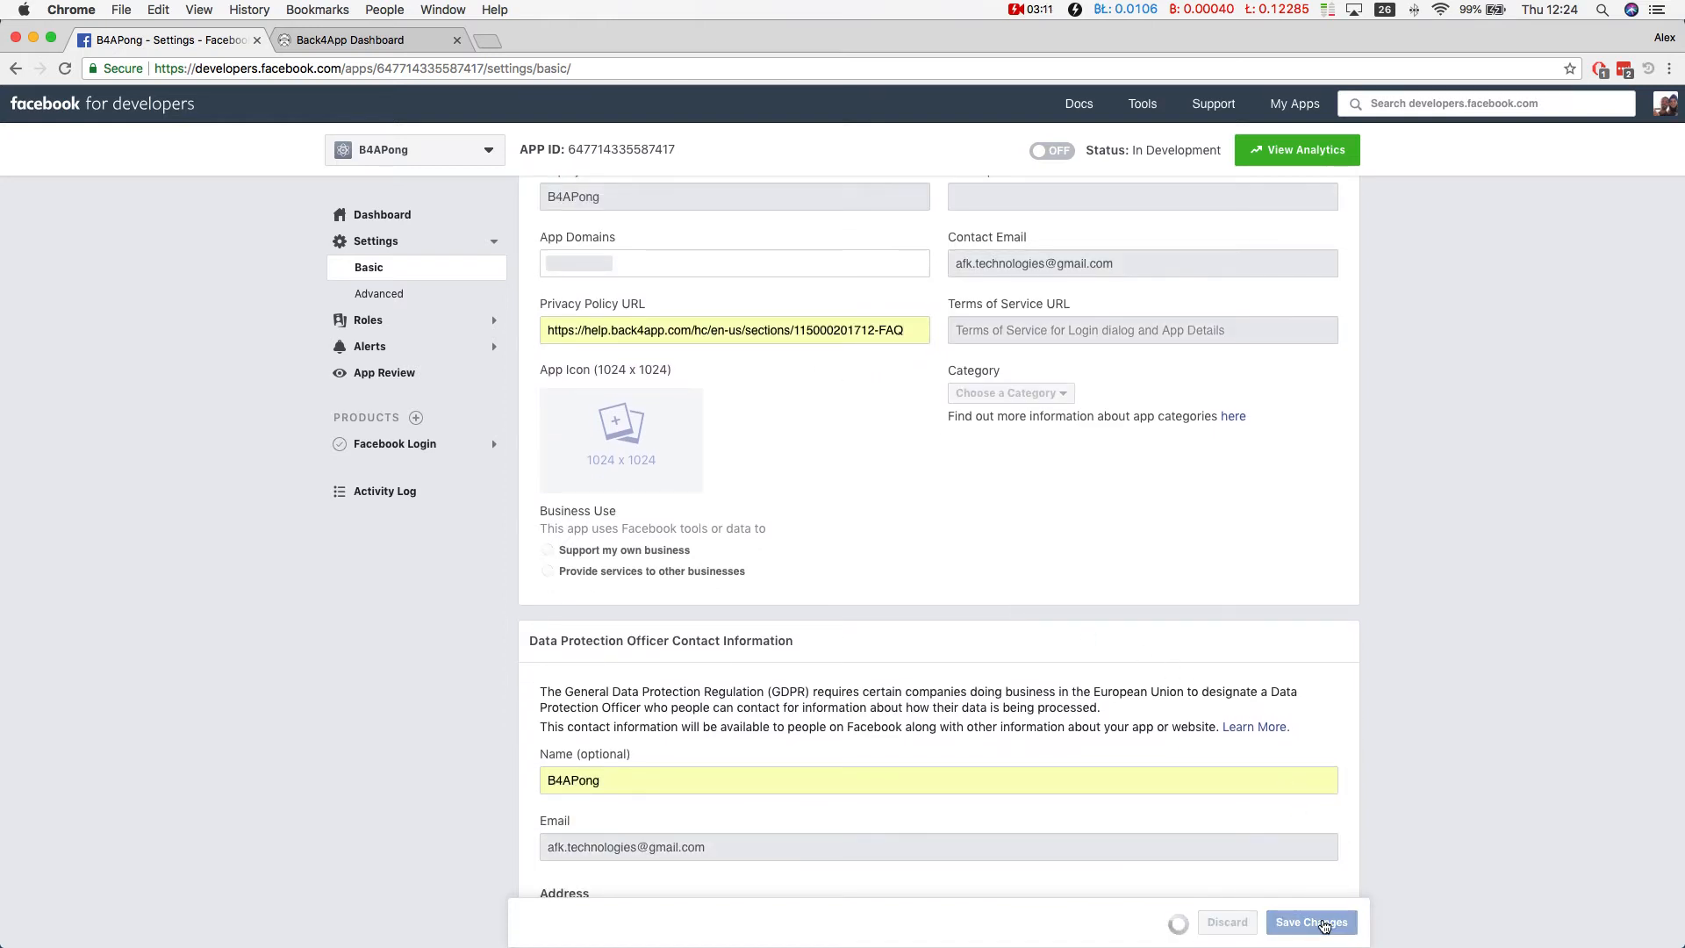
left_click(1311, 922)
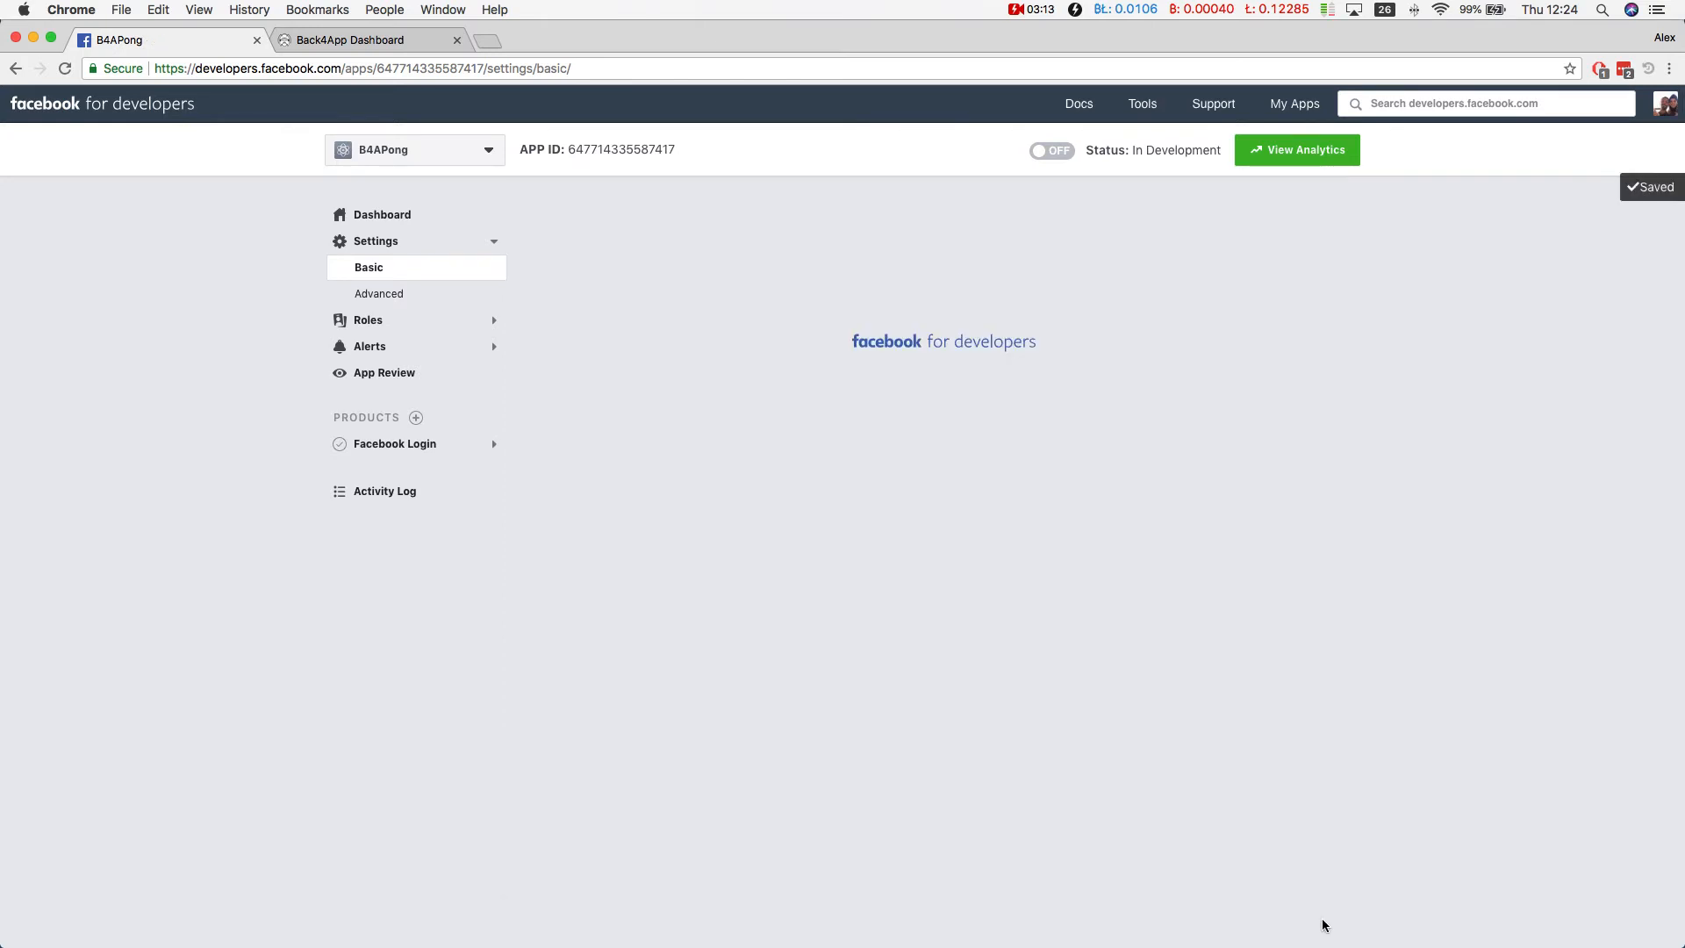
left_click(369, 267)
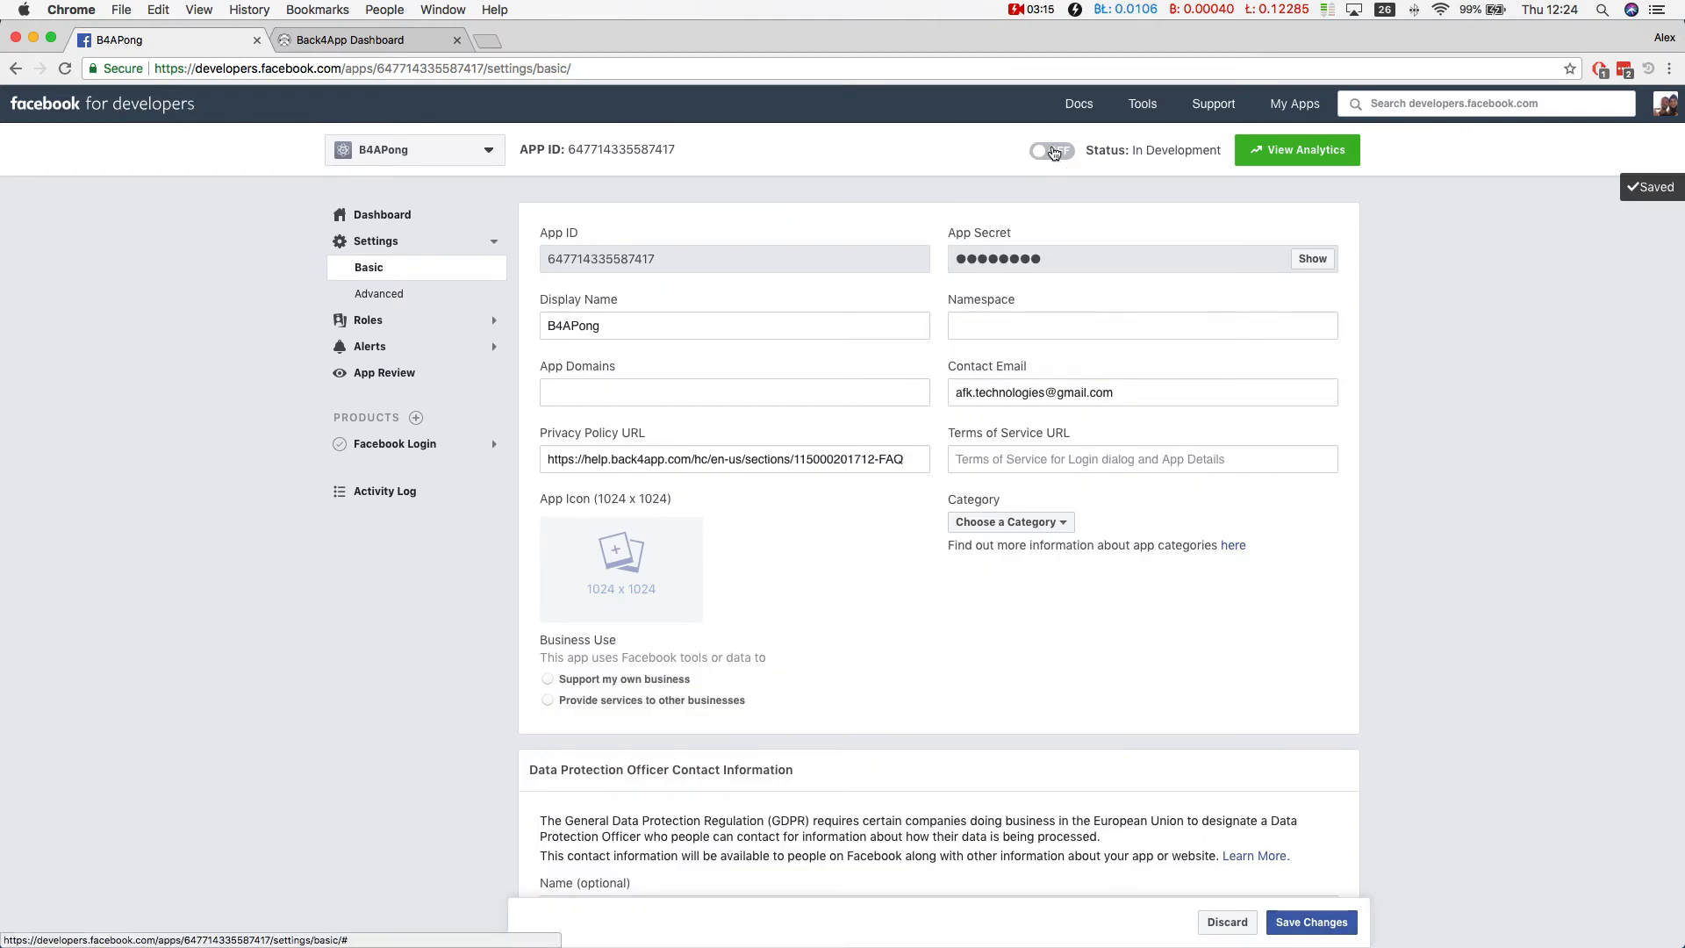
- Toggle B4APong to Live, choosing category Games and sub-category Action in Make App Public
left_click(1050, 151)
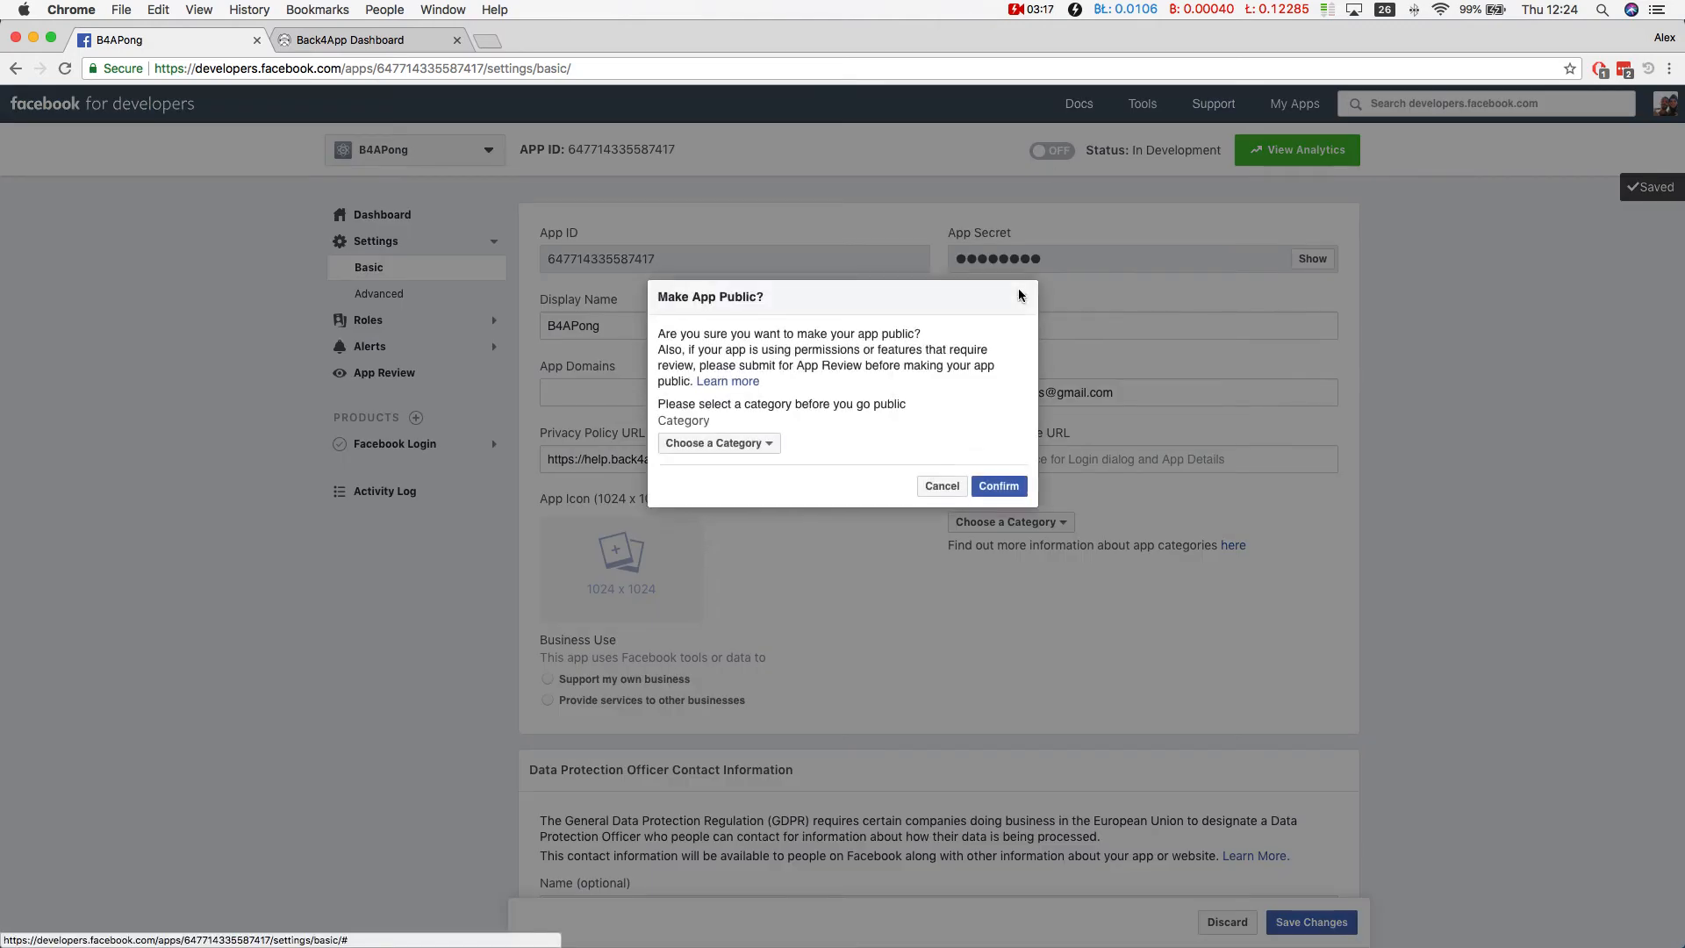
left_click(716, 443)
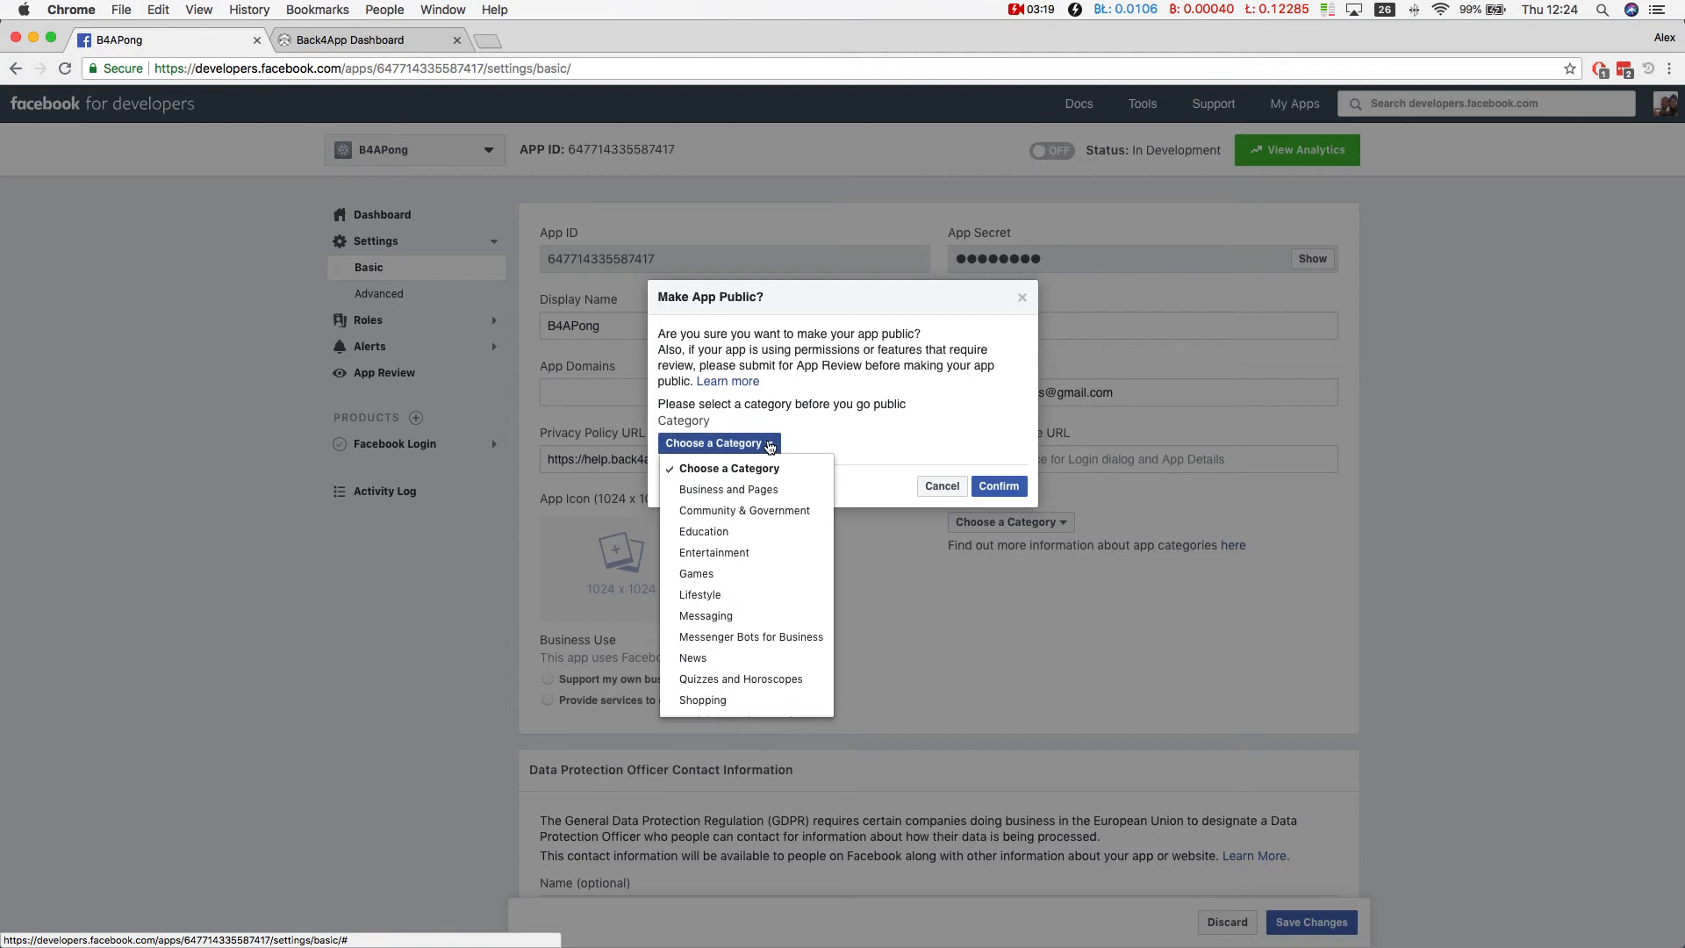
left_click(695, 573)
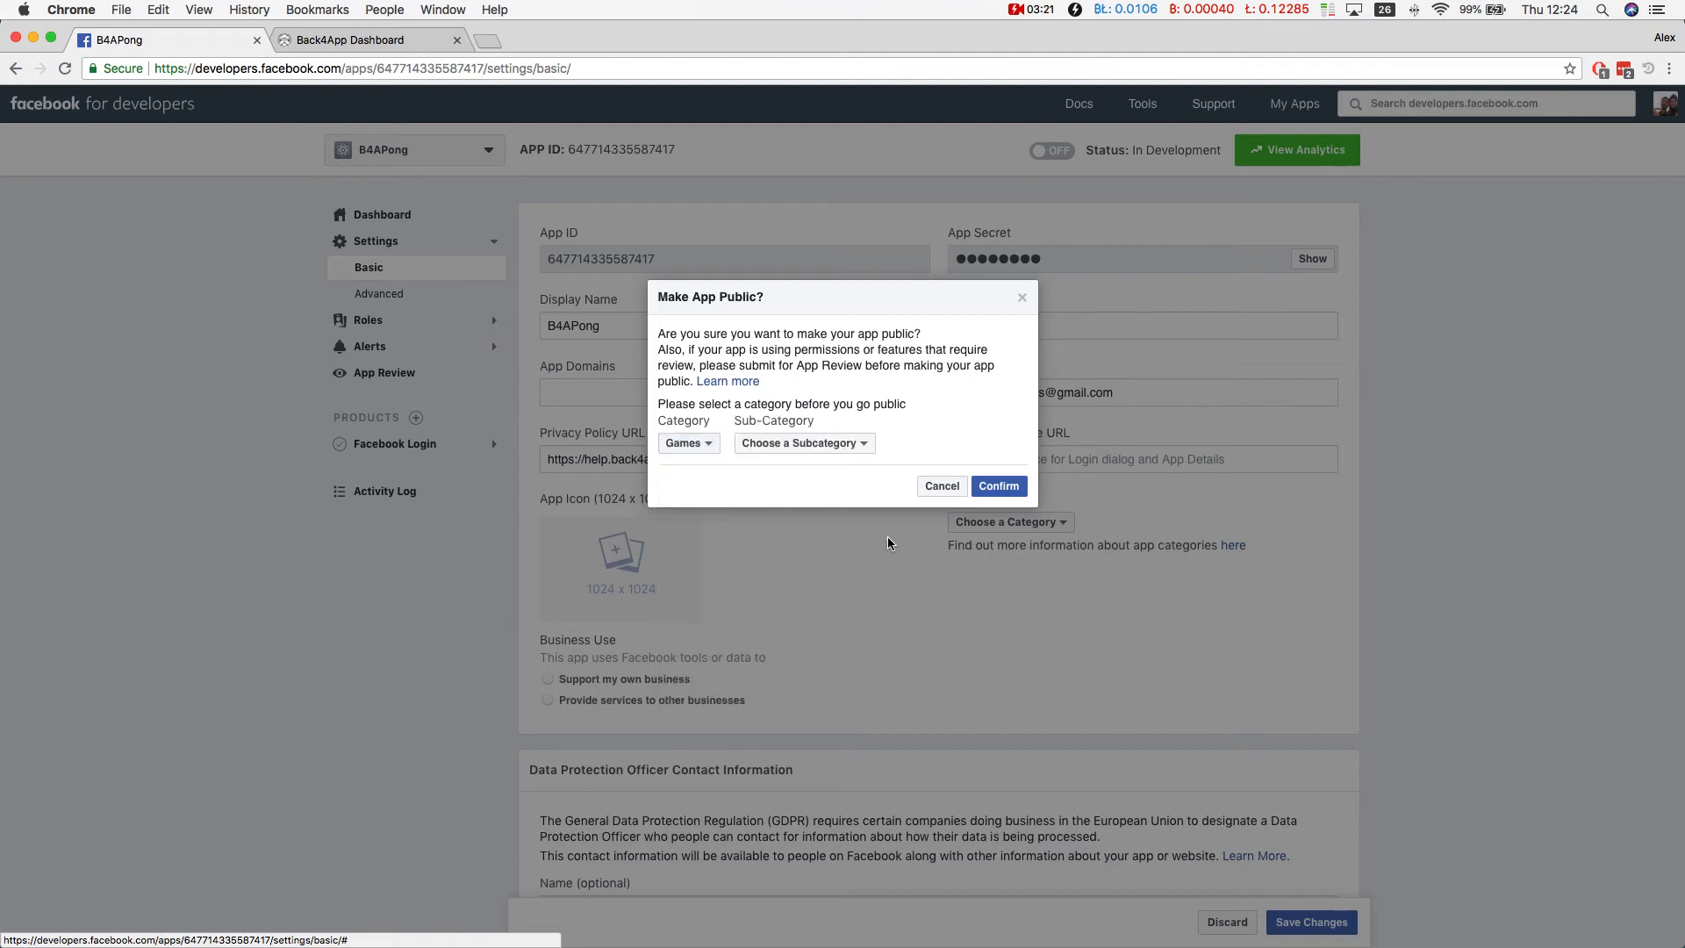
left_click(803, 442)
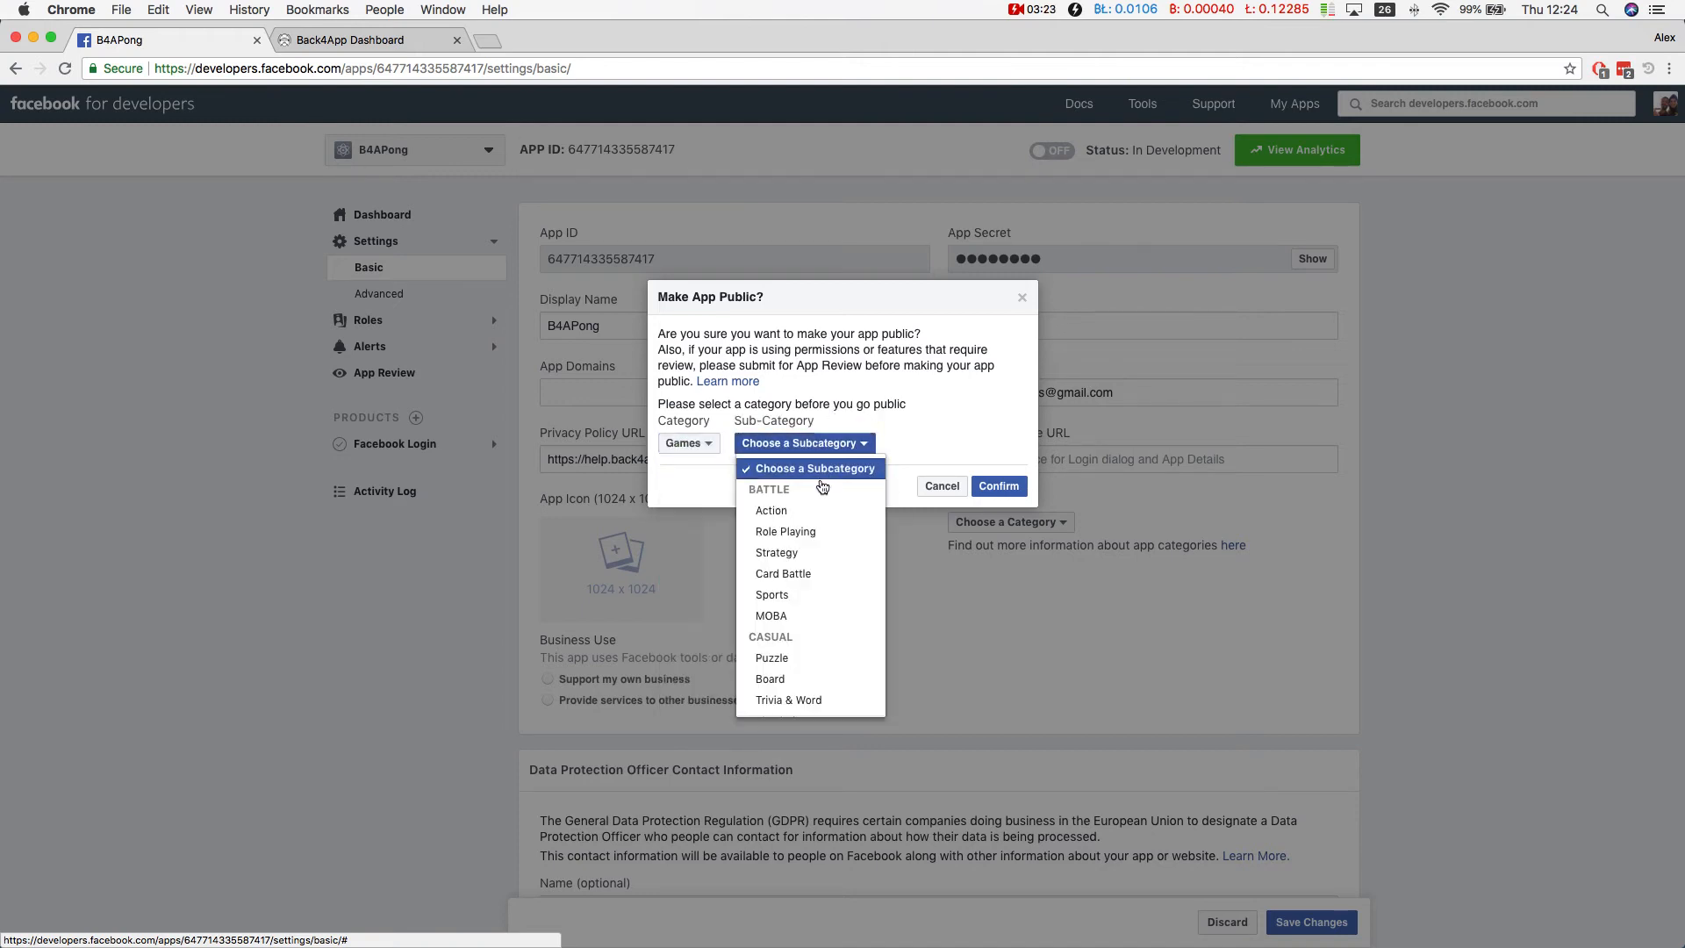
left_click(770, 511)
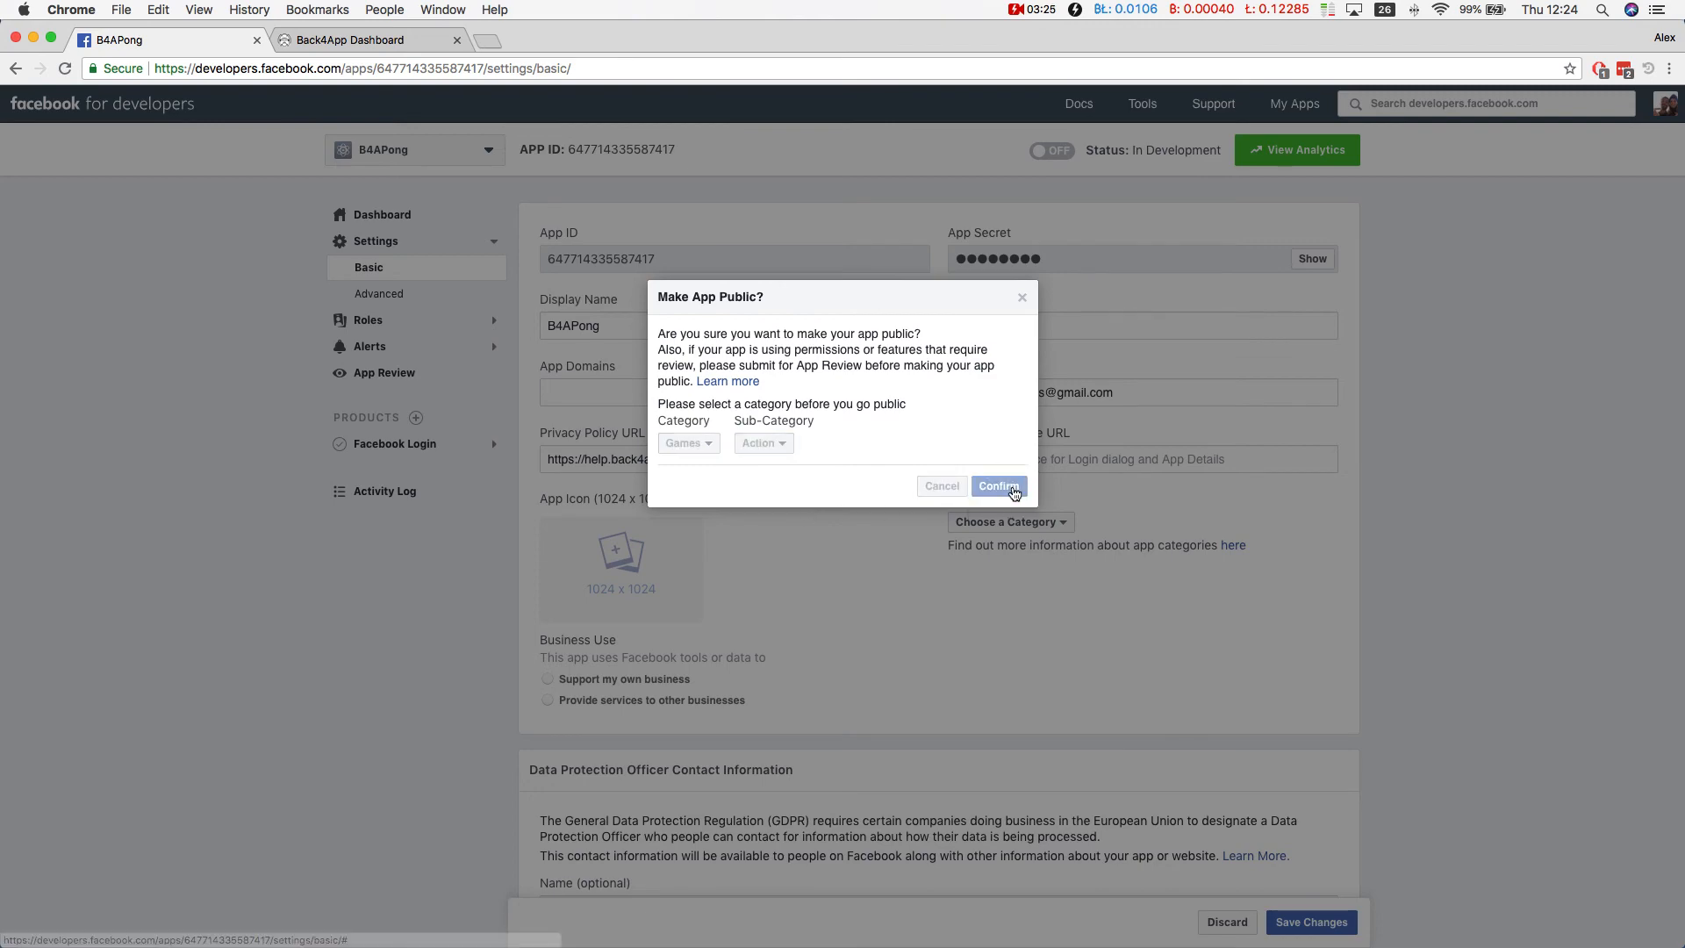
left_click(998, 485)
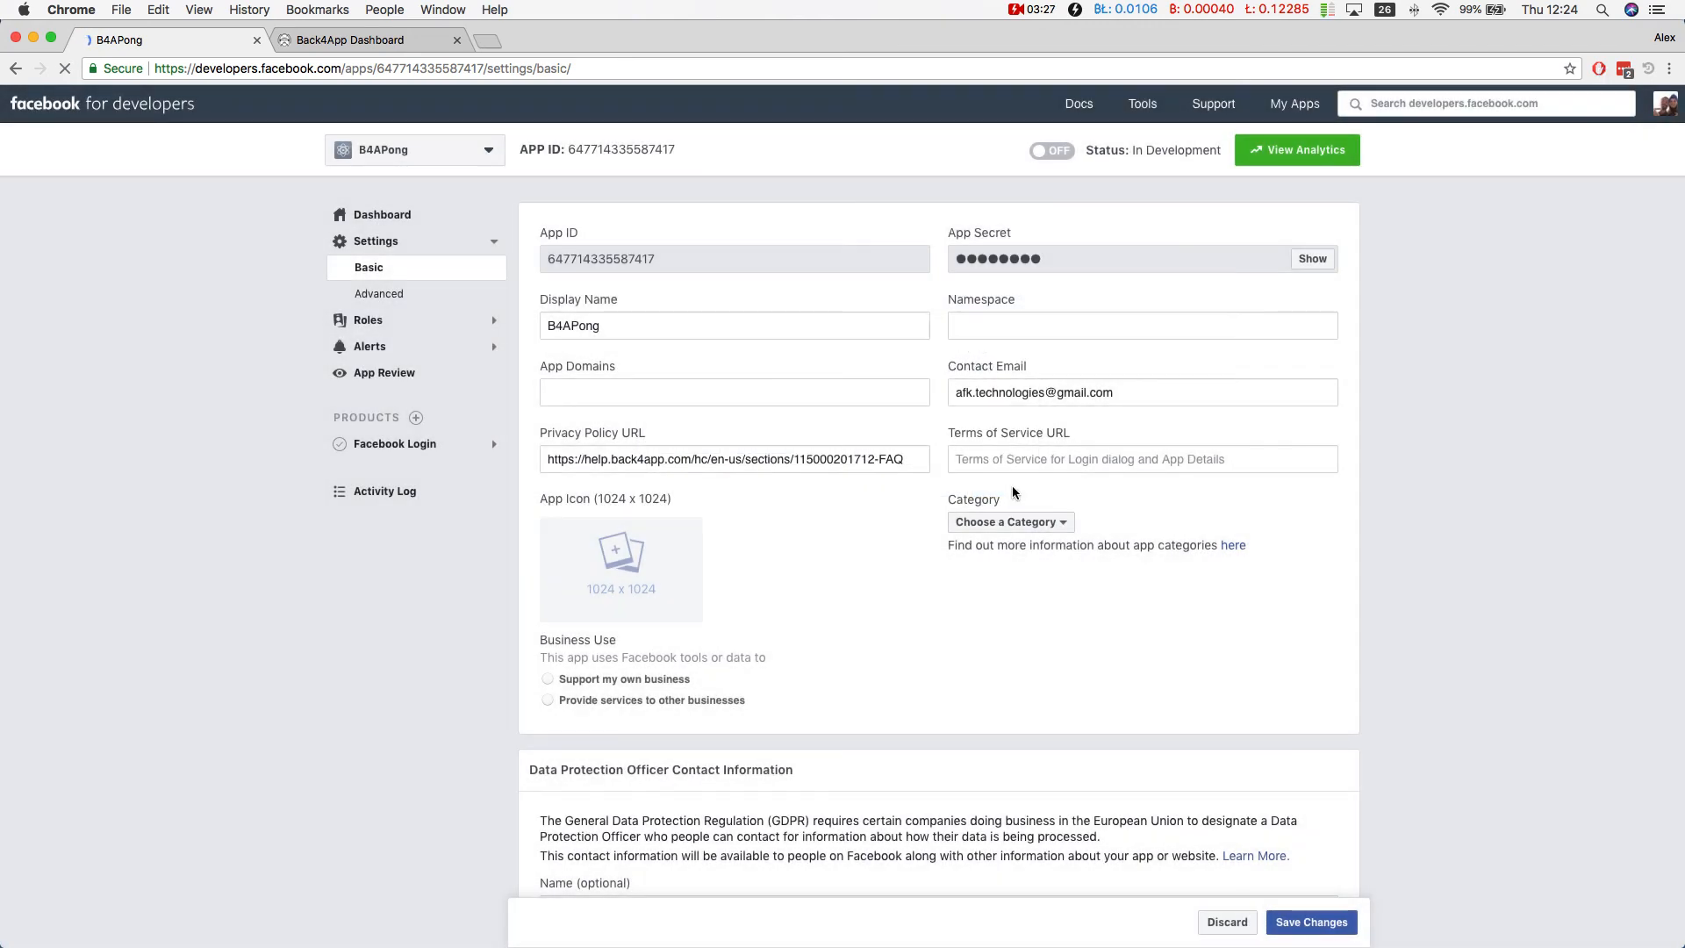
left_click(1050, 150)
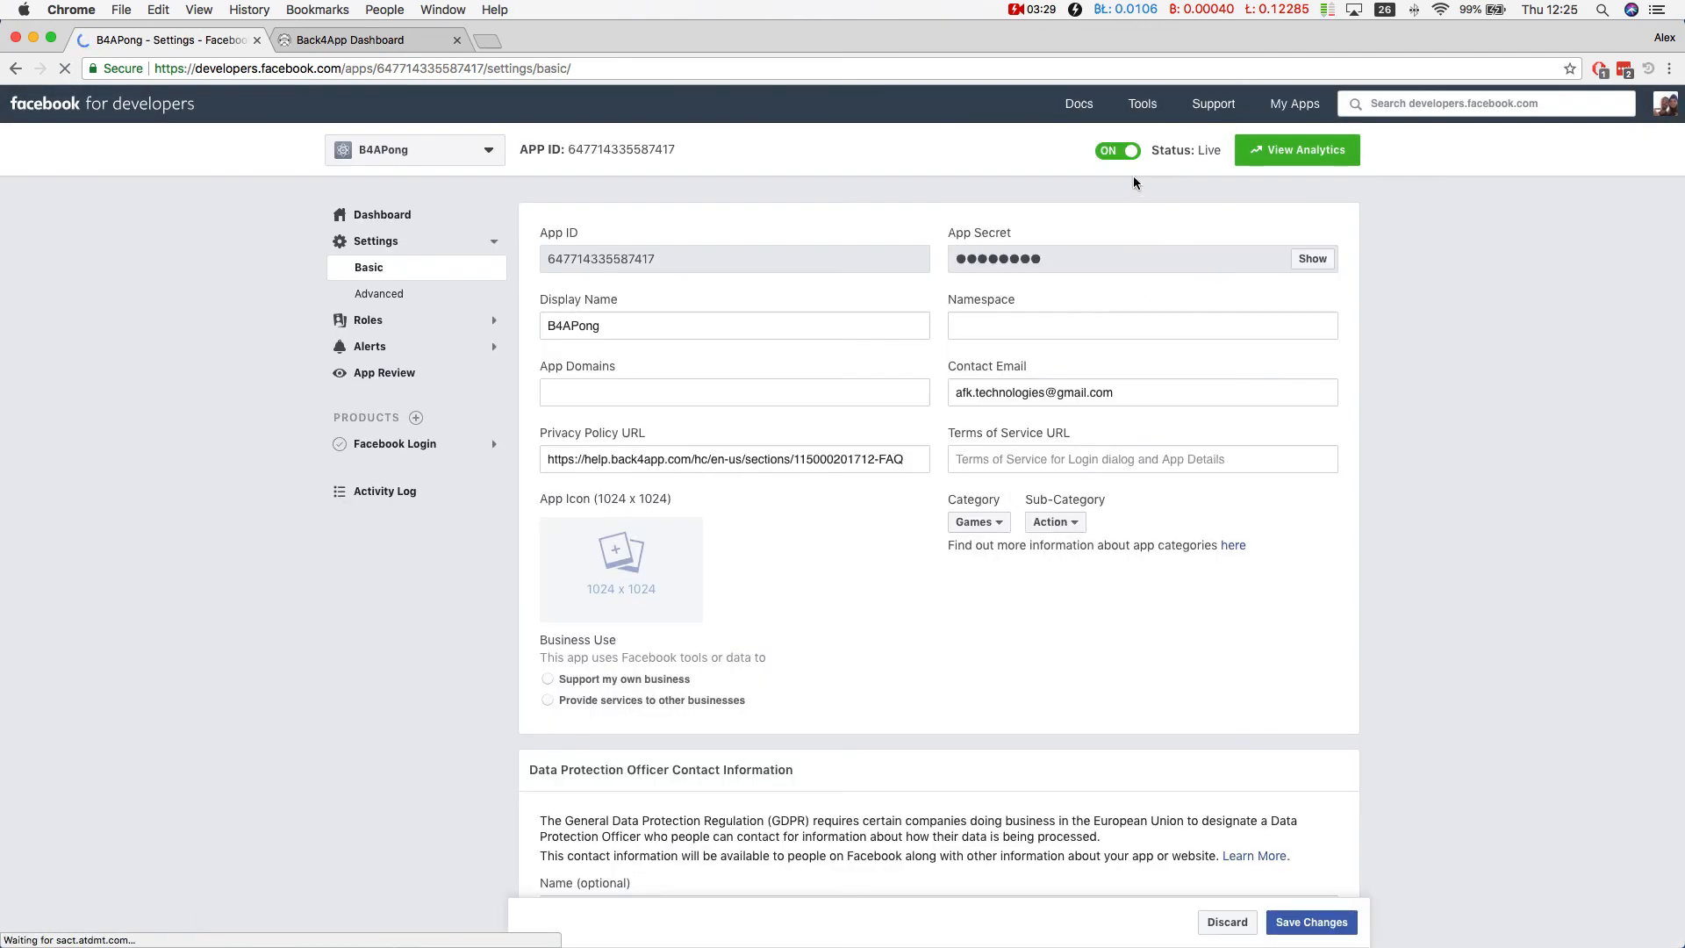